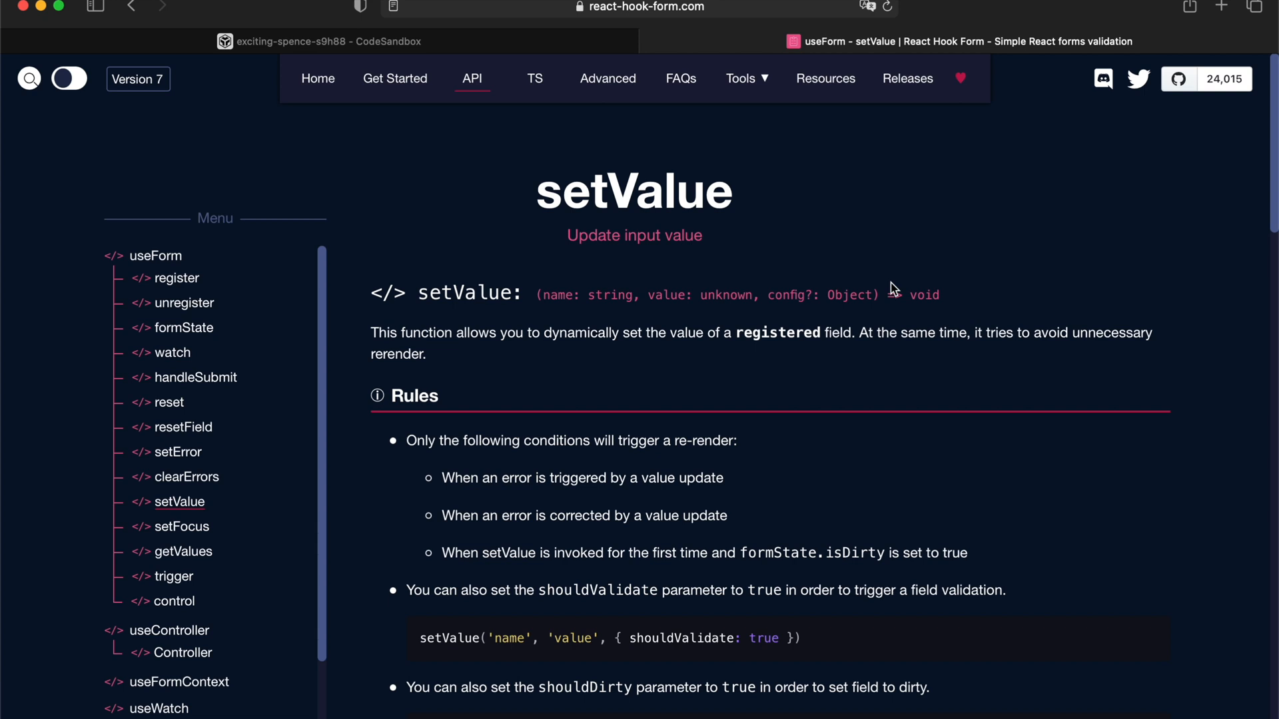
mouse_move(852, 264)
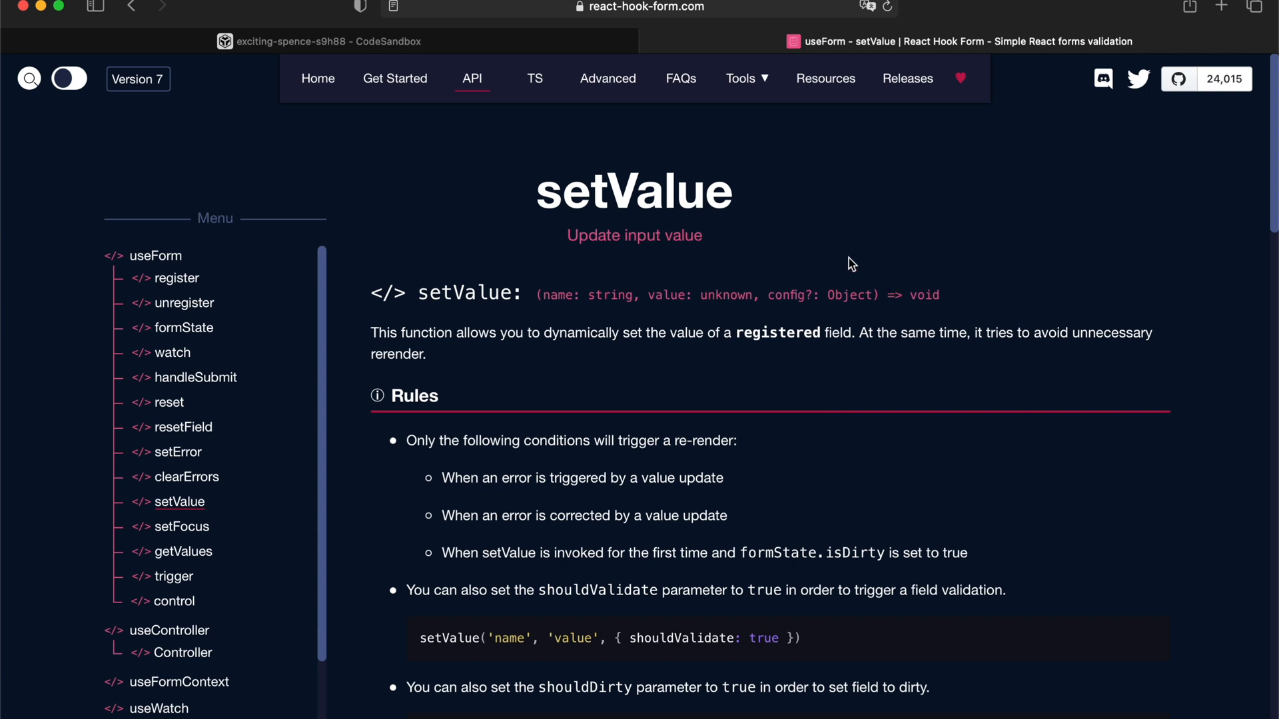
Step: Return from the setValue docs to the exciting-spence sandbox project
click(320, 42)
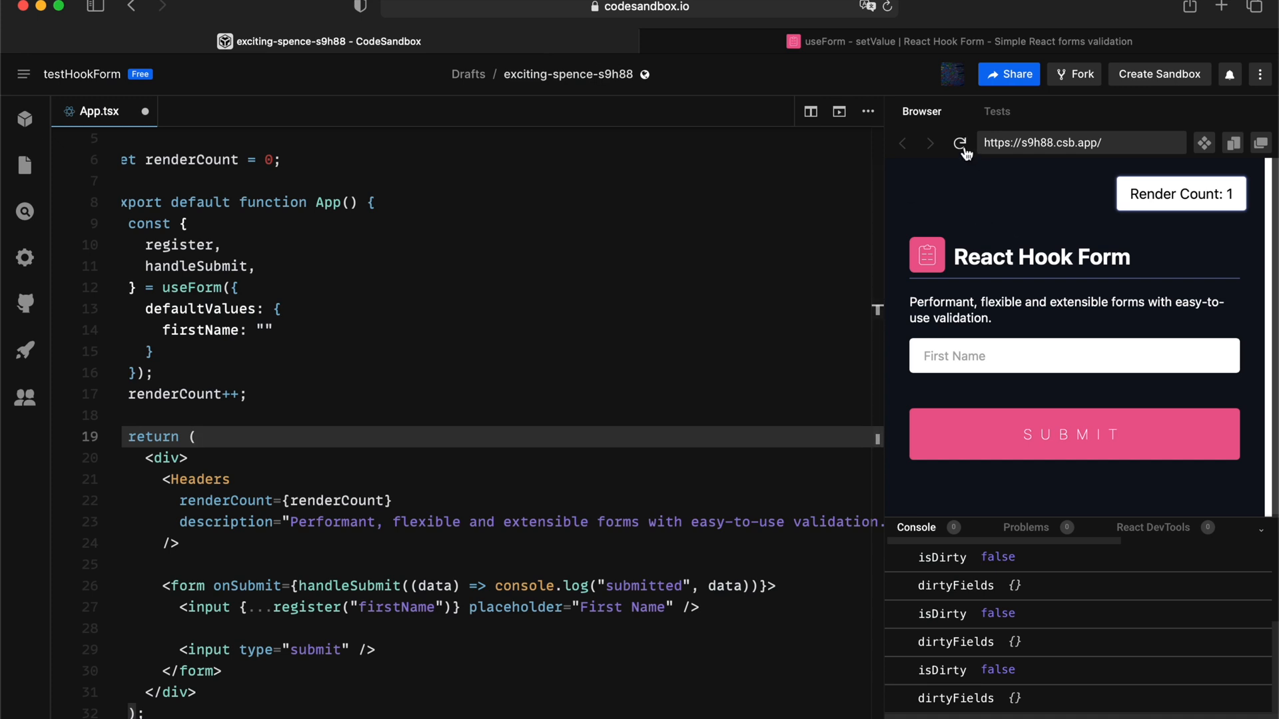
Step: Add a non-submitting setValue button with an onClick handler above the submit input
click(961, 143)
text(setValue)
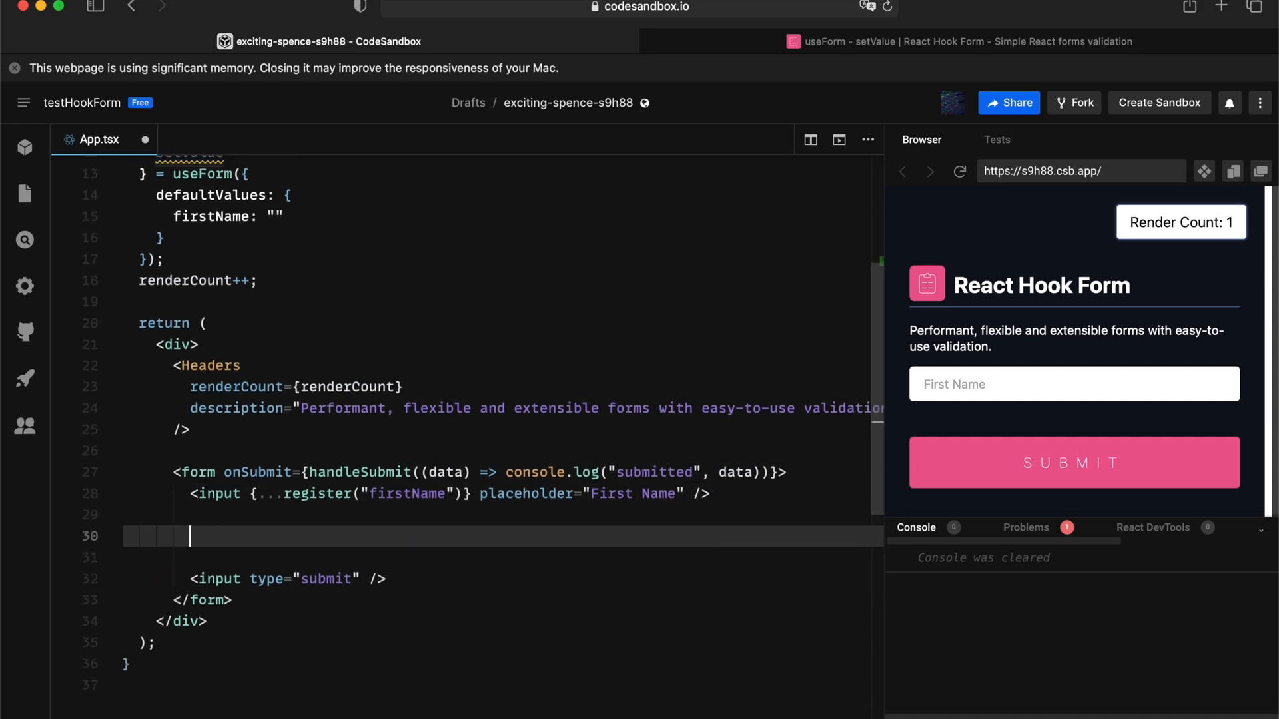
text(<button>M/button>)
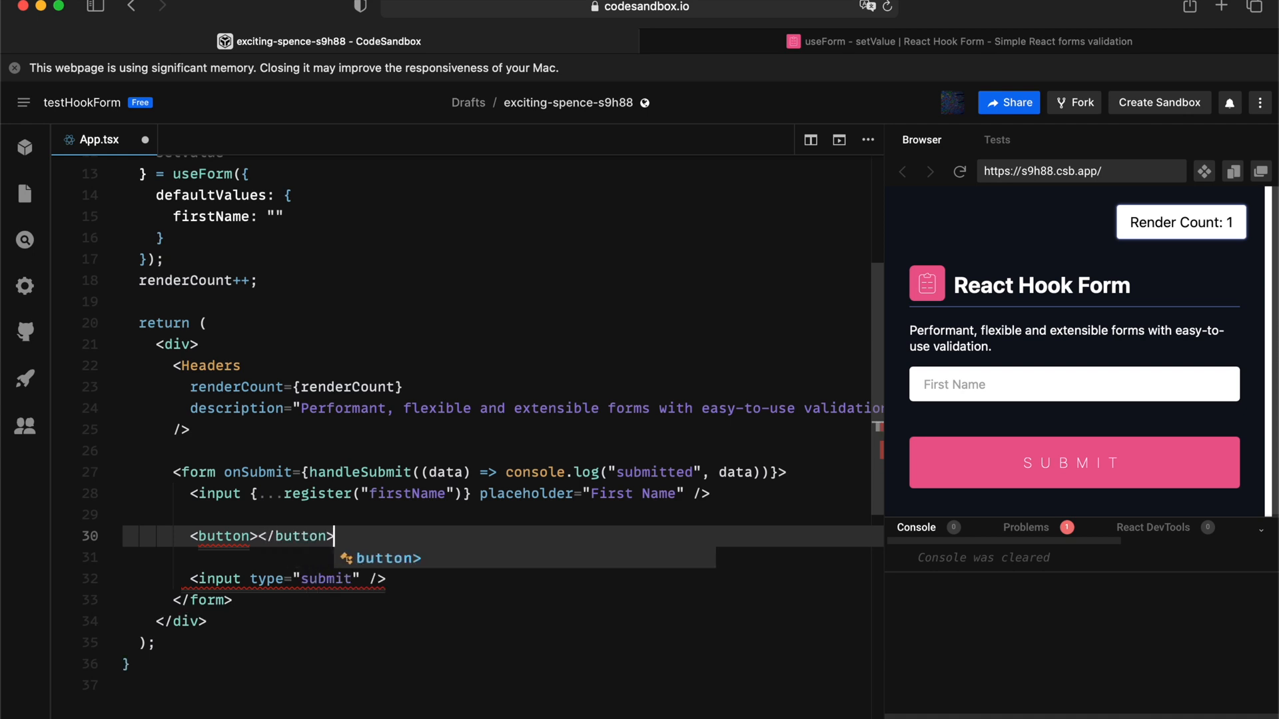
text(setValue)
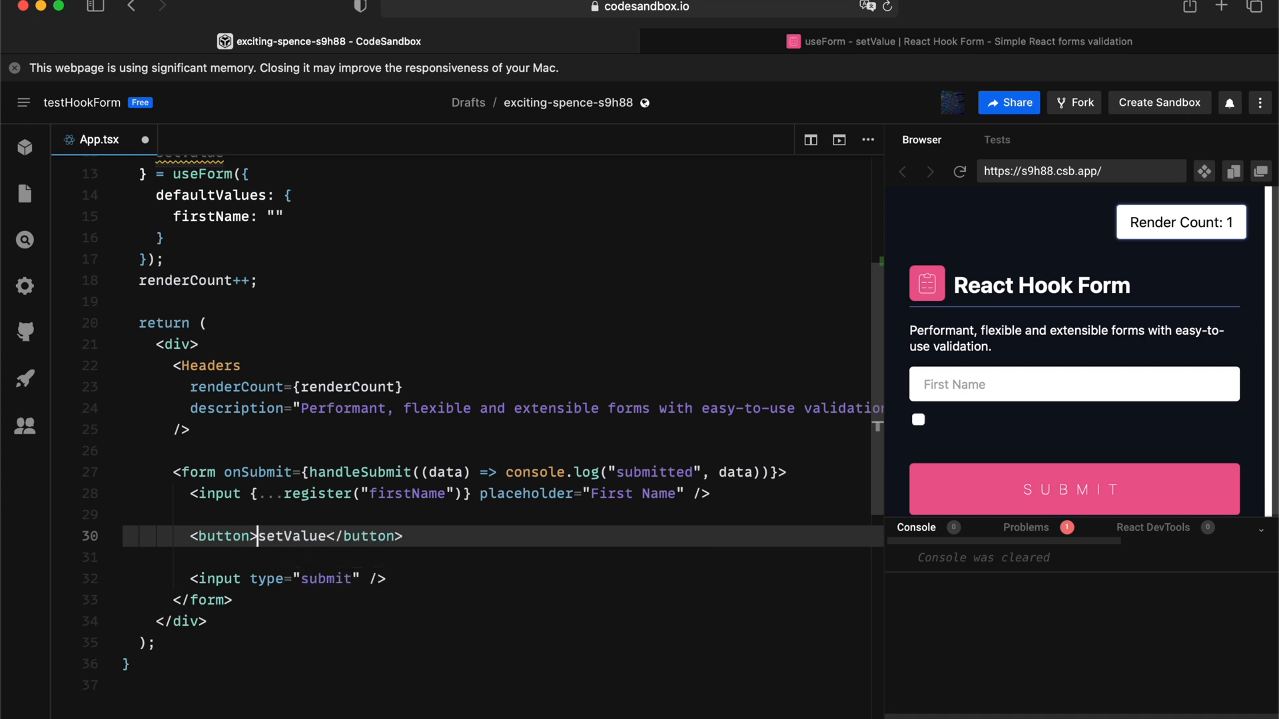
text(type="butt)
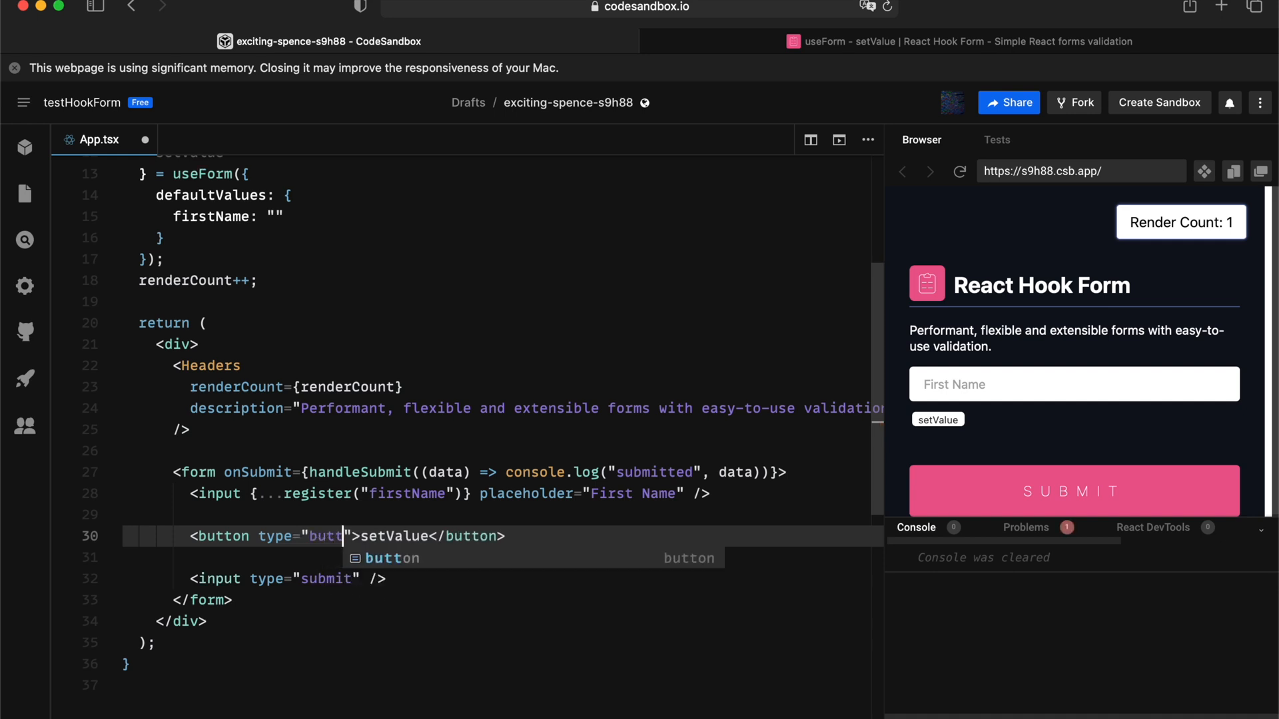
text(onClick={() => {)
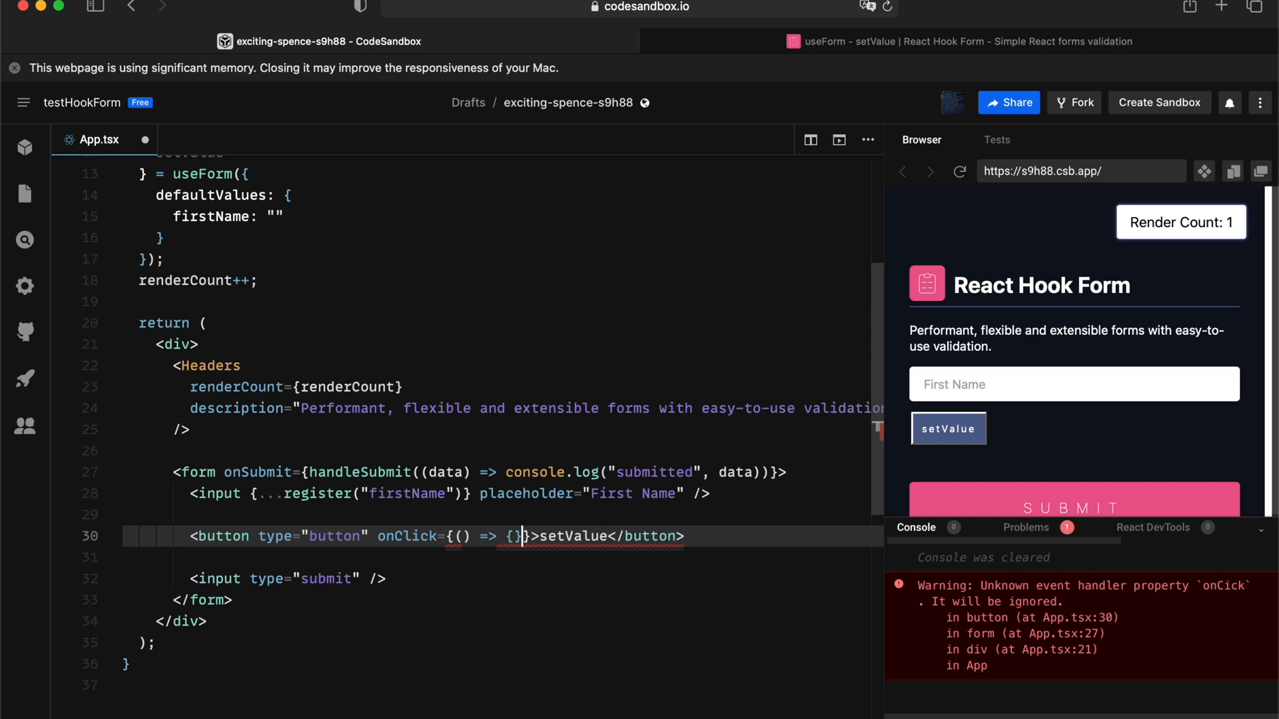
Step: Have the button's handler call setValue("firstName", "bill")
text(setValue())
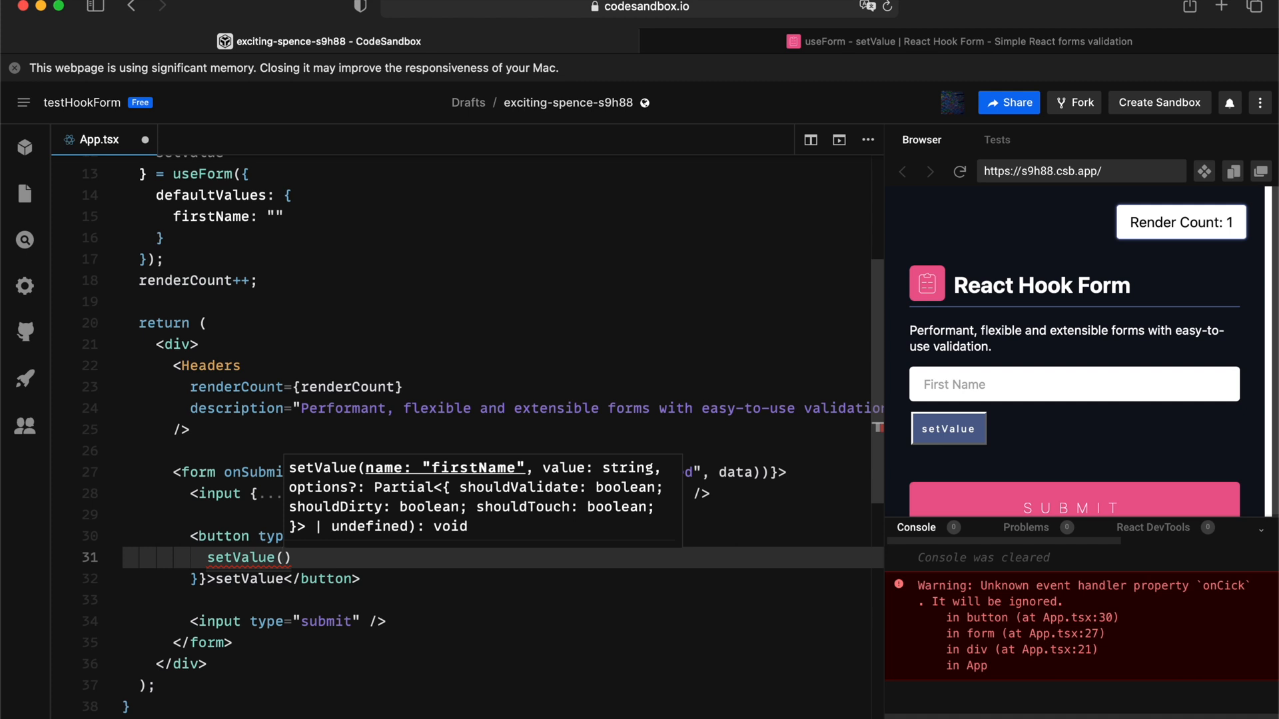
text('fi)
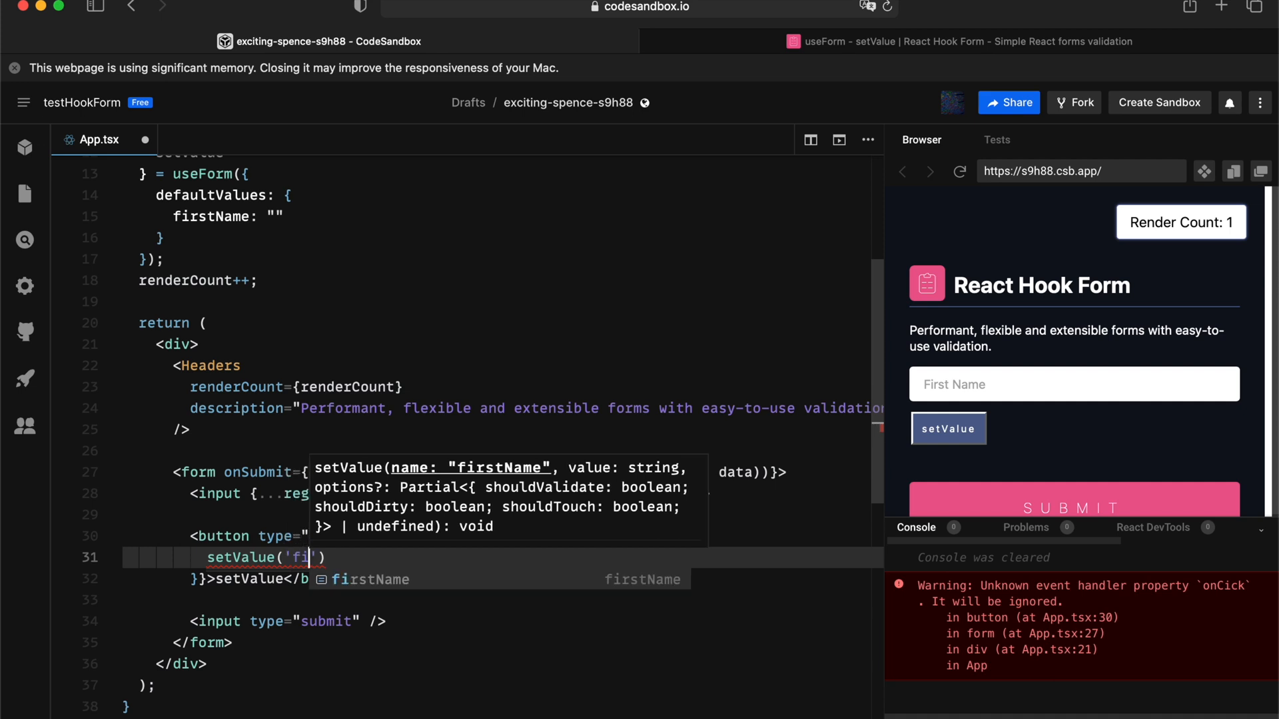
text(rstName", "bill)
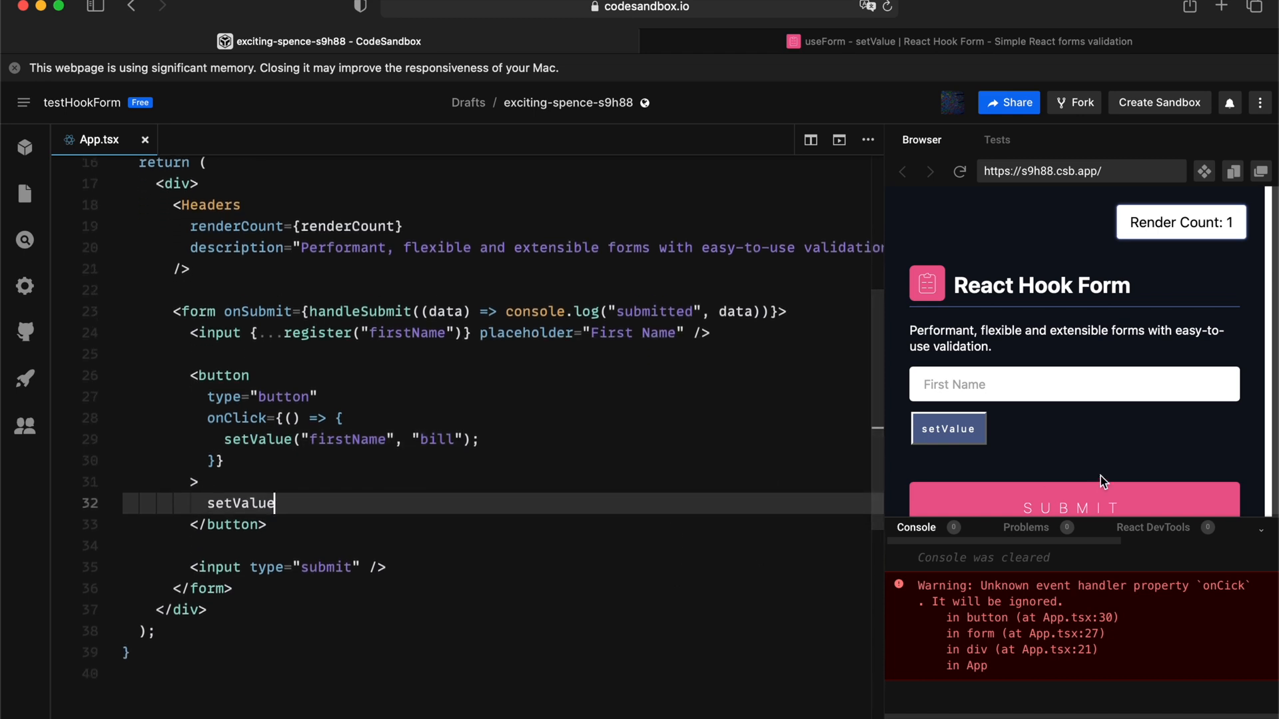
mouse_move(949, 427)
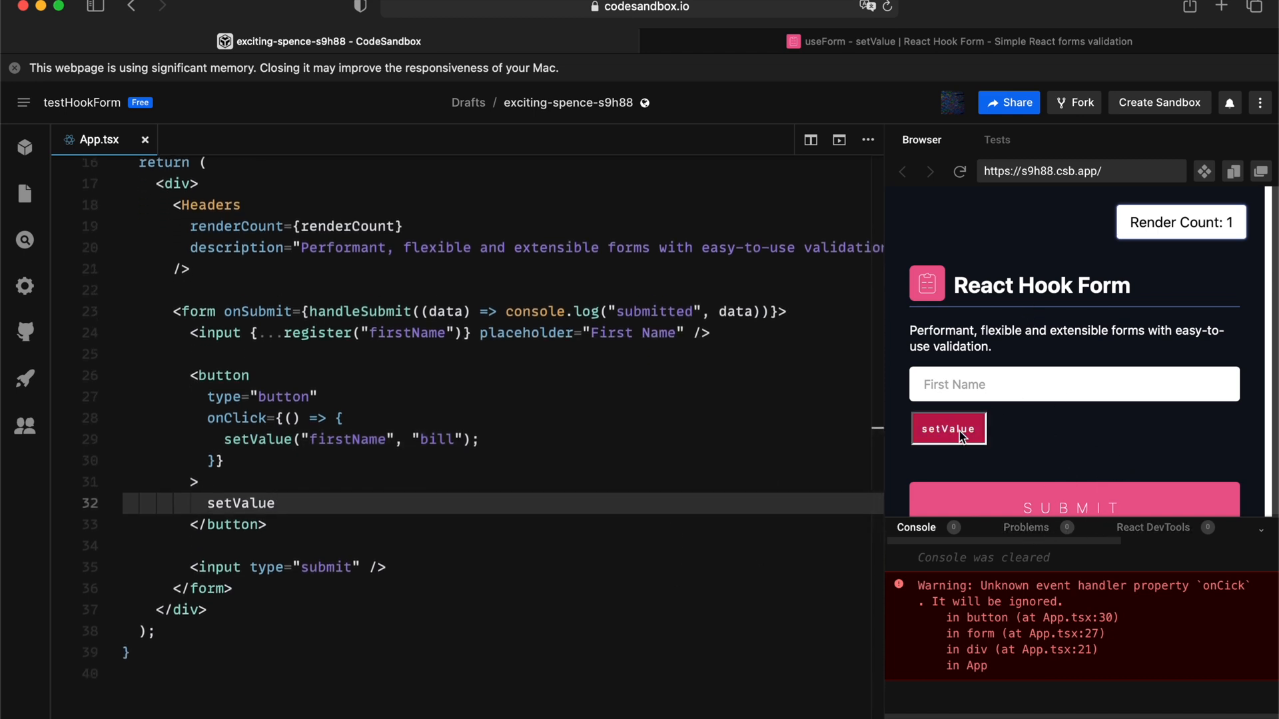
Step: Run setValue to fill First Name with bill, then submit to log {firstName: "bill"}
click(948, 428)
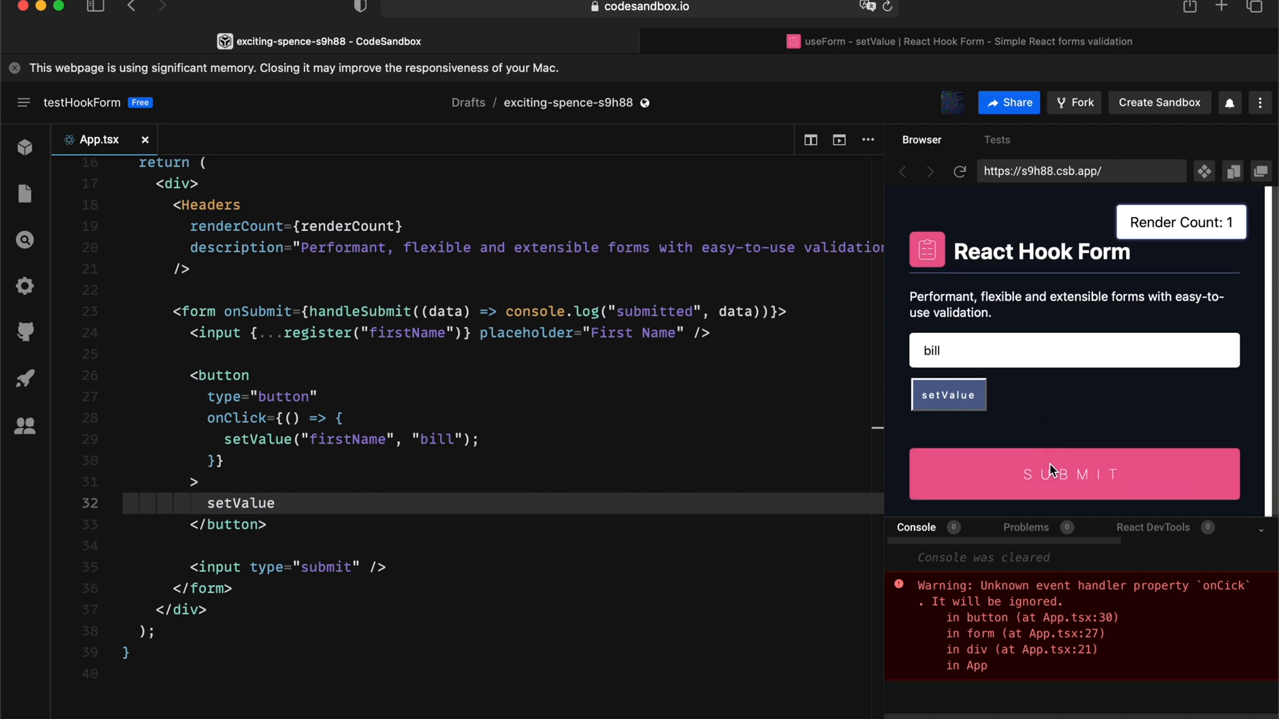
click(1073, 474)
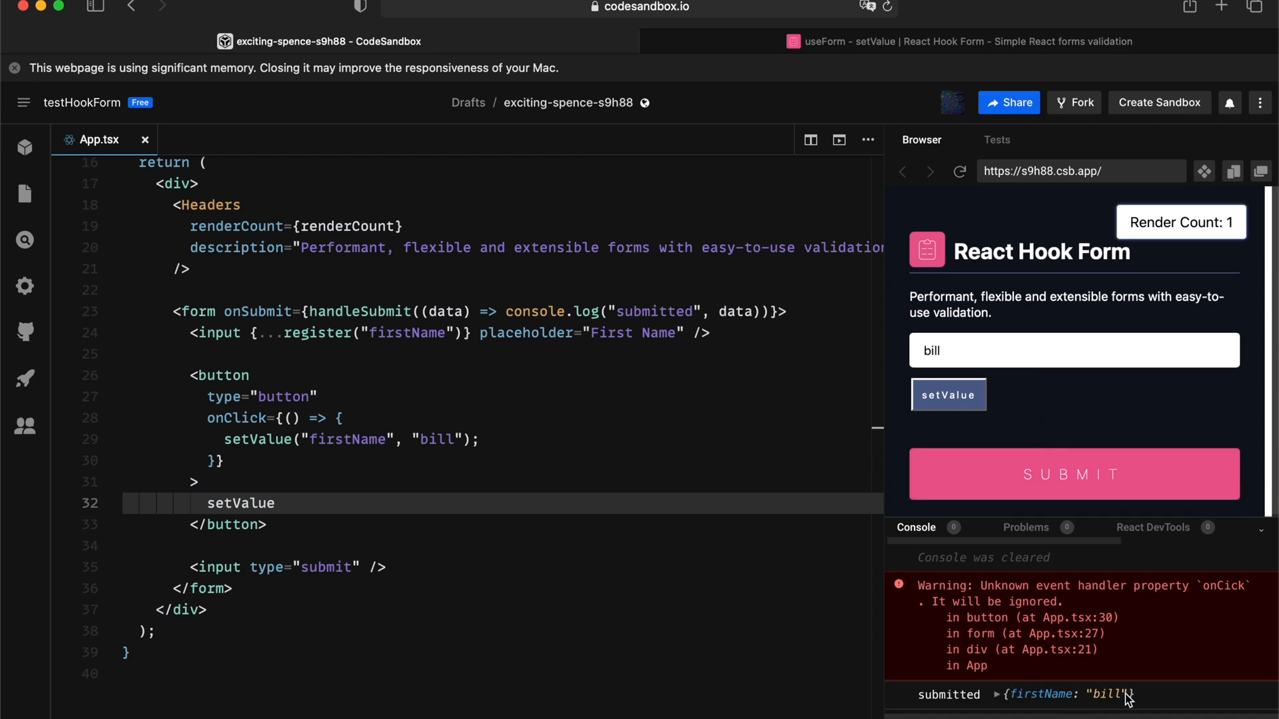
mouse_move(1142, 237)
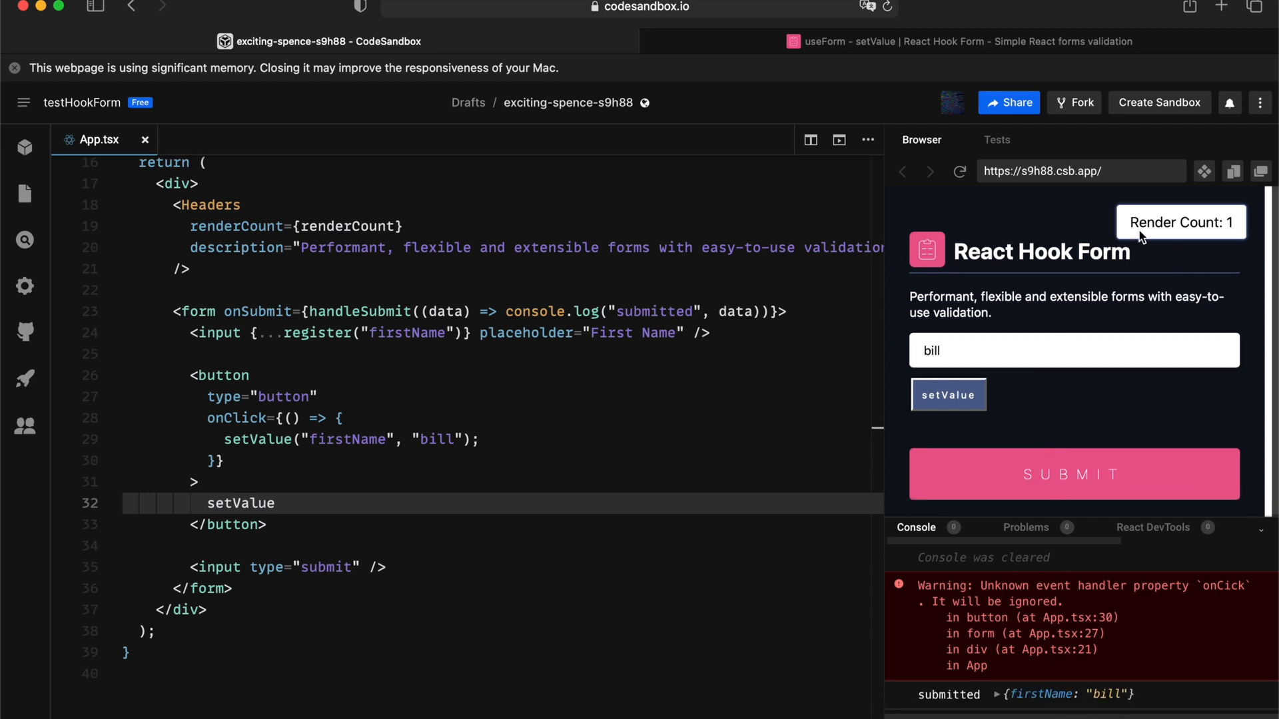
mouse_move(1242, 232)
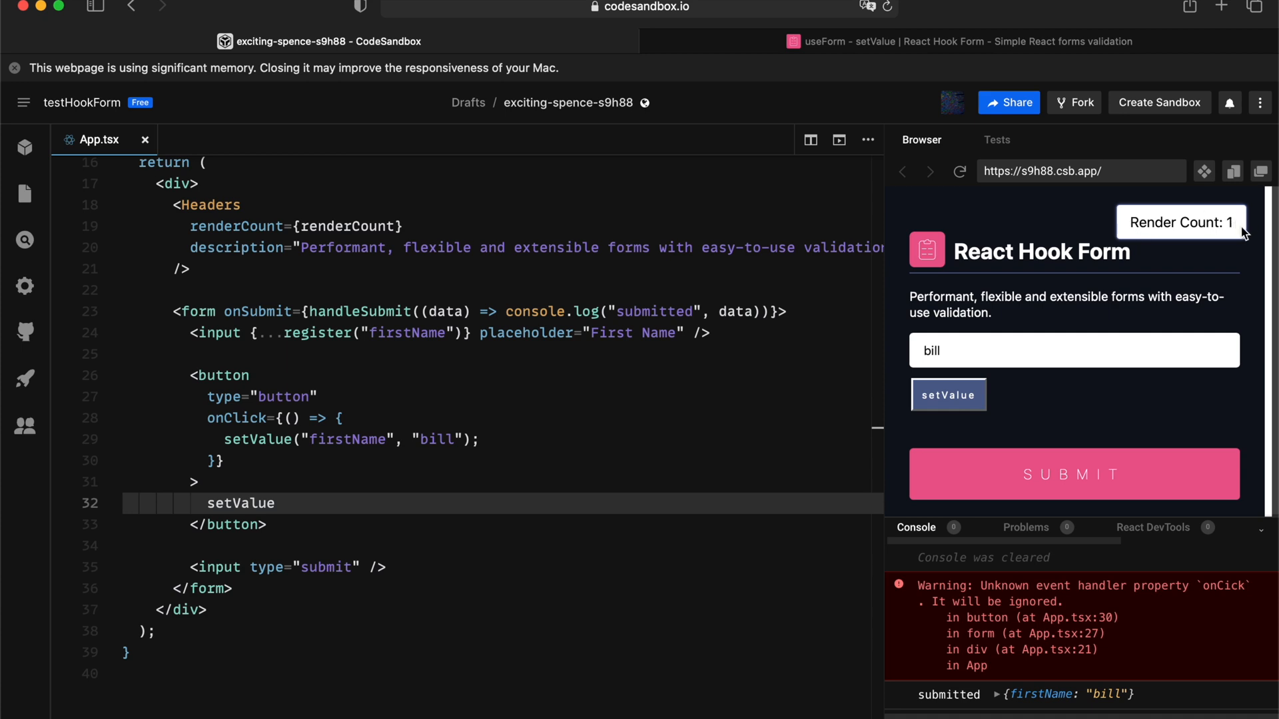
mouse_move(1239, 234)
text(, {)
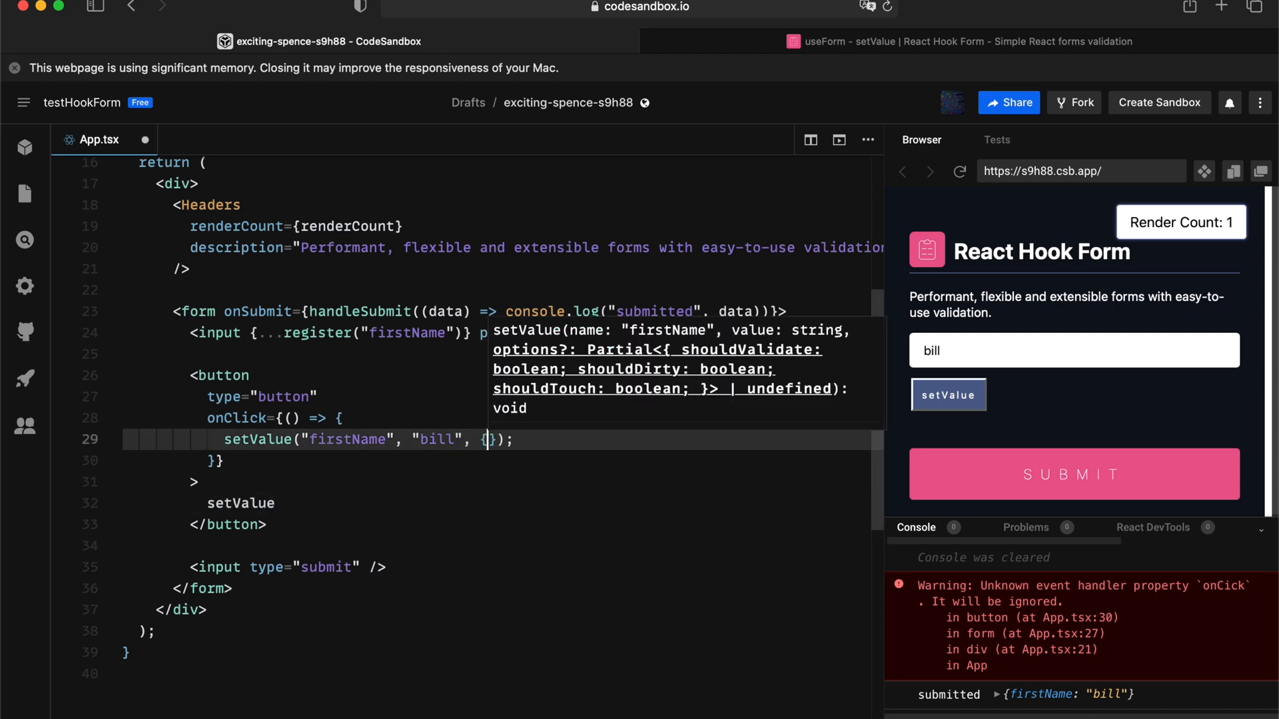
Step: Pass { shouldDirty: true } as the third argument of setValue
text(shouldDirty)
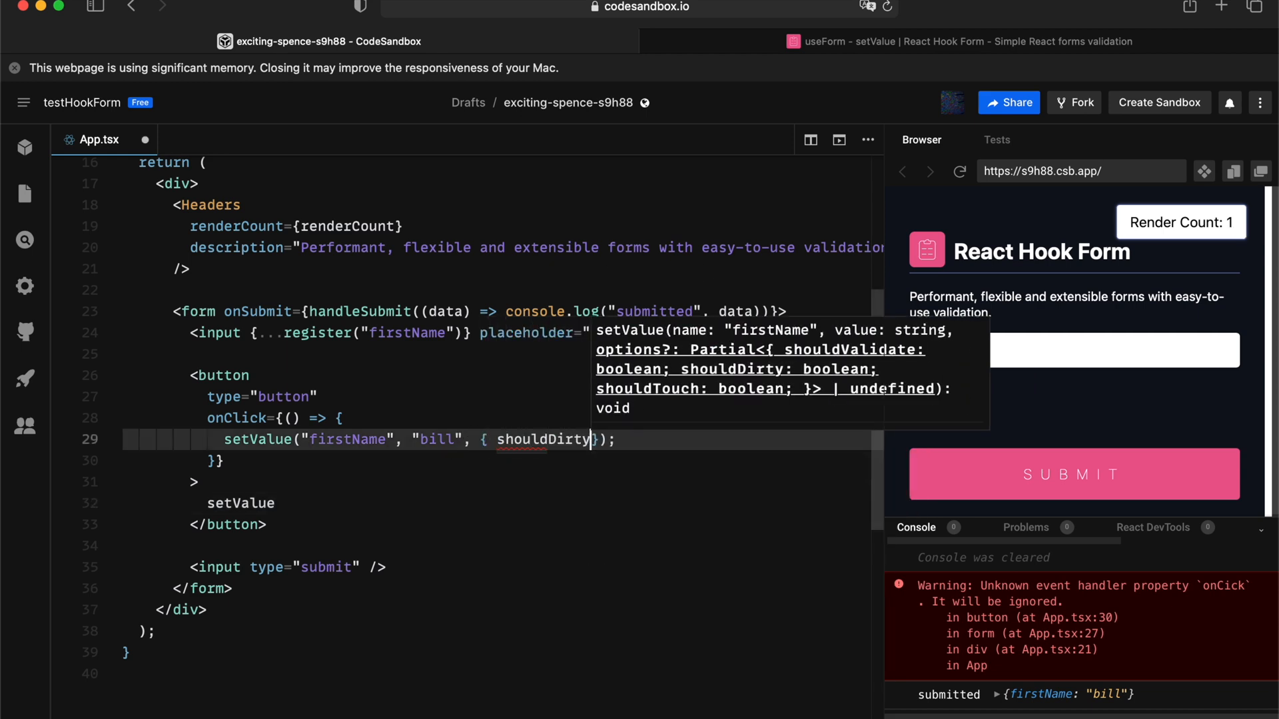
text(: true)
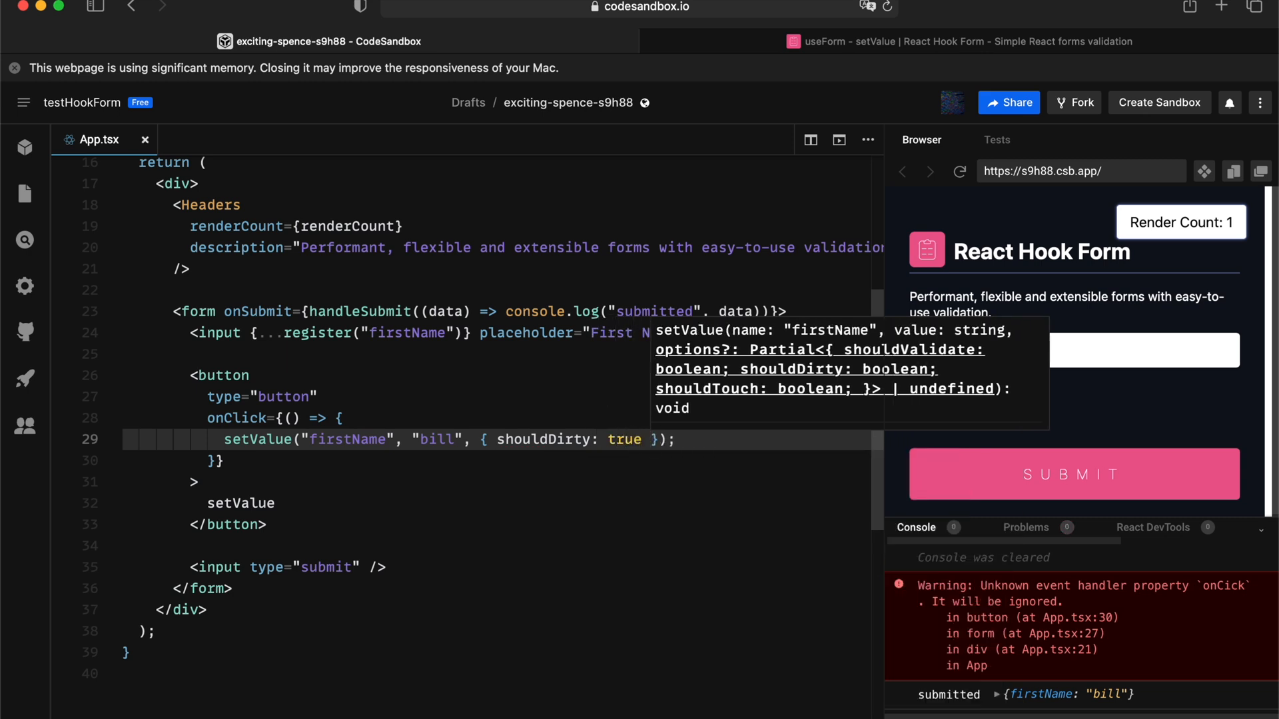
mouse_move(428, 406)
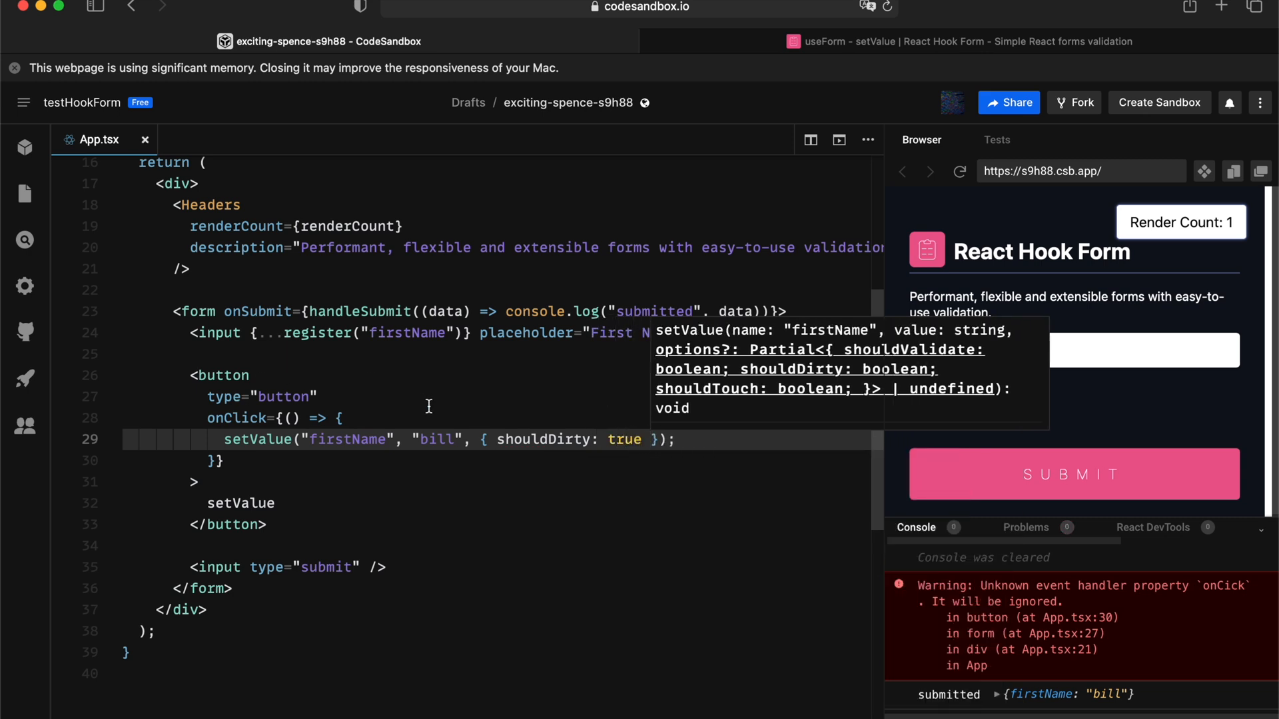
mouse_move(512, 428)
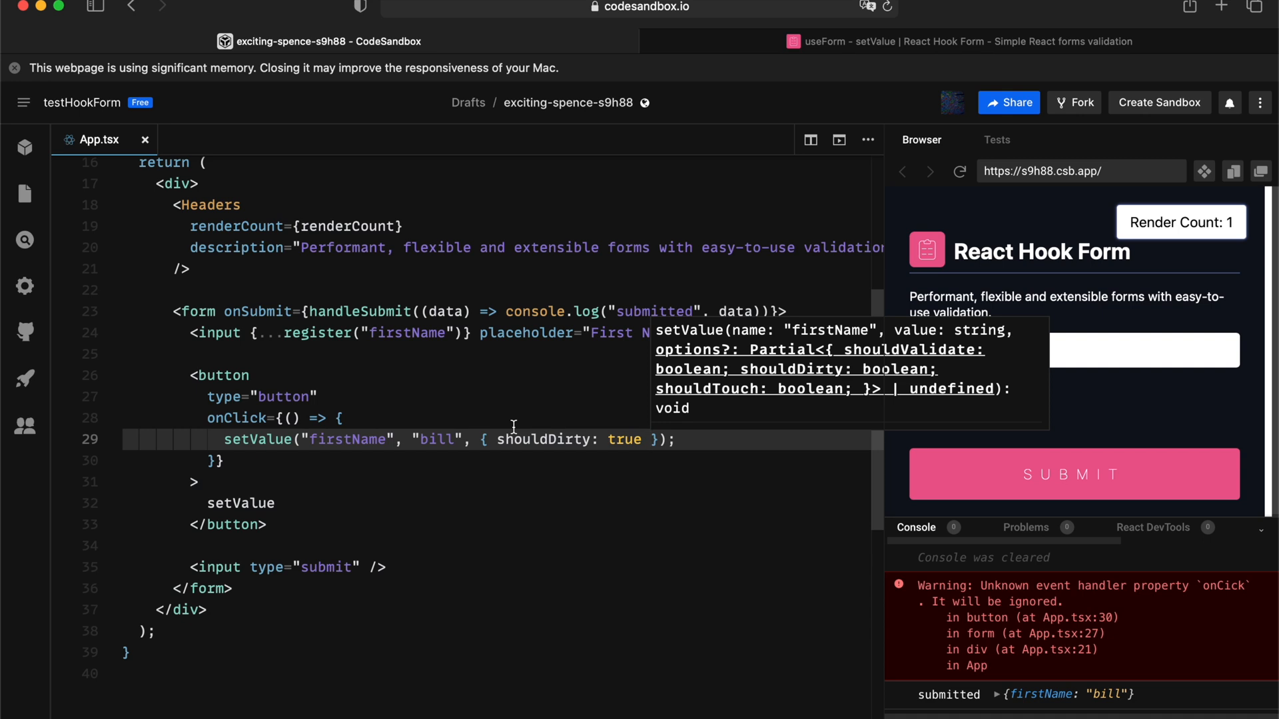
Step: Destructure formState isDirty and dirtyFields from useForm and console.log them
scroll(up, 3)
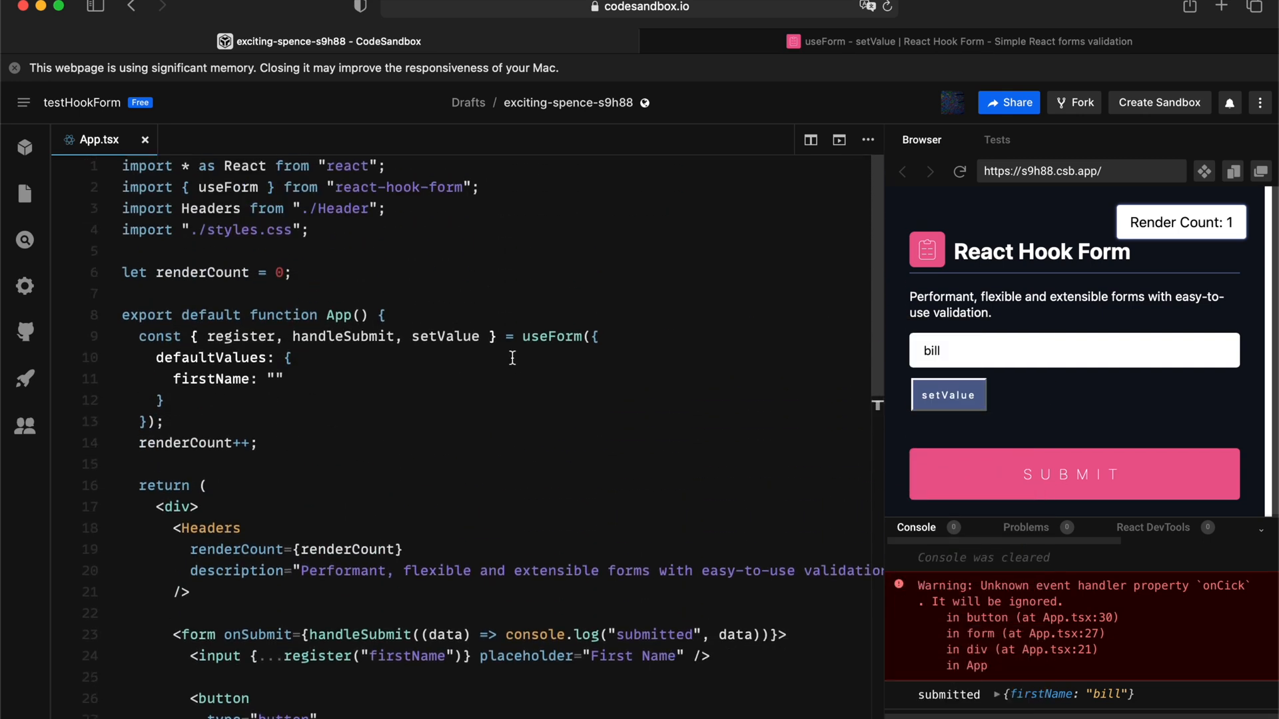
text(, formState: {)
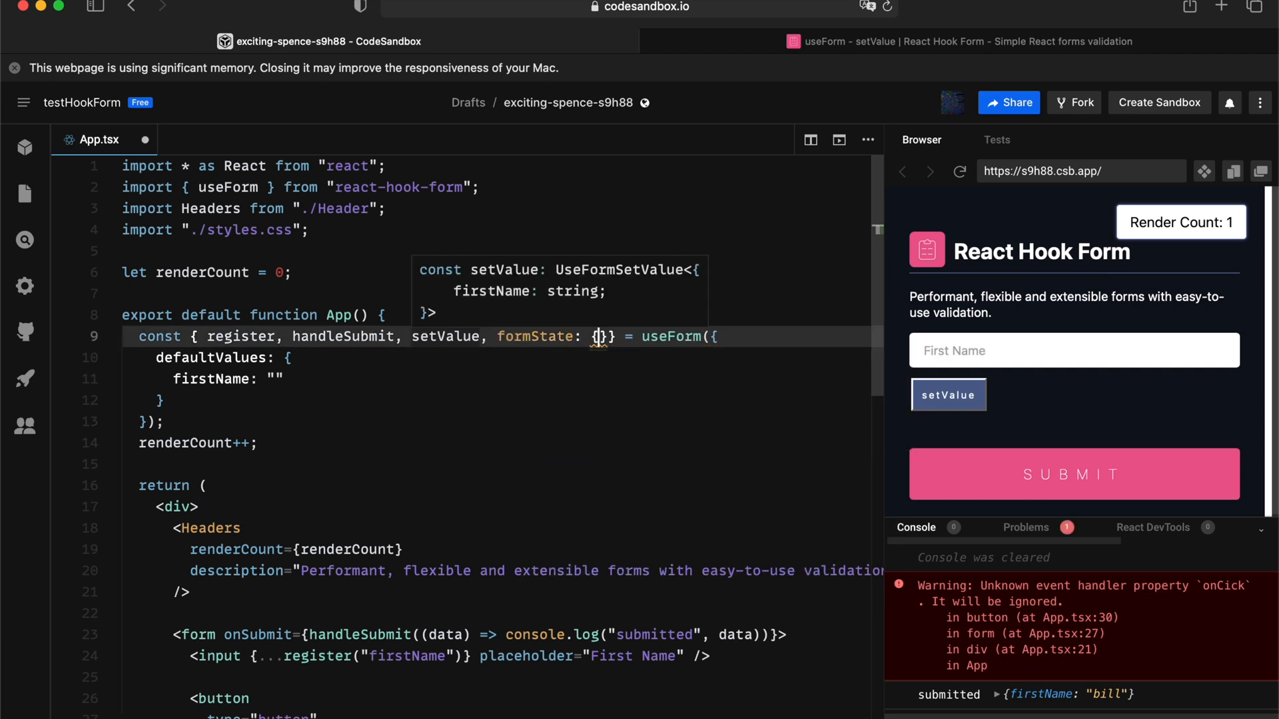
text(isDirty,)
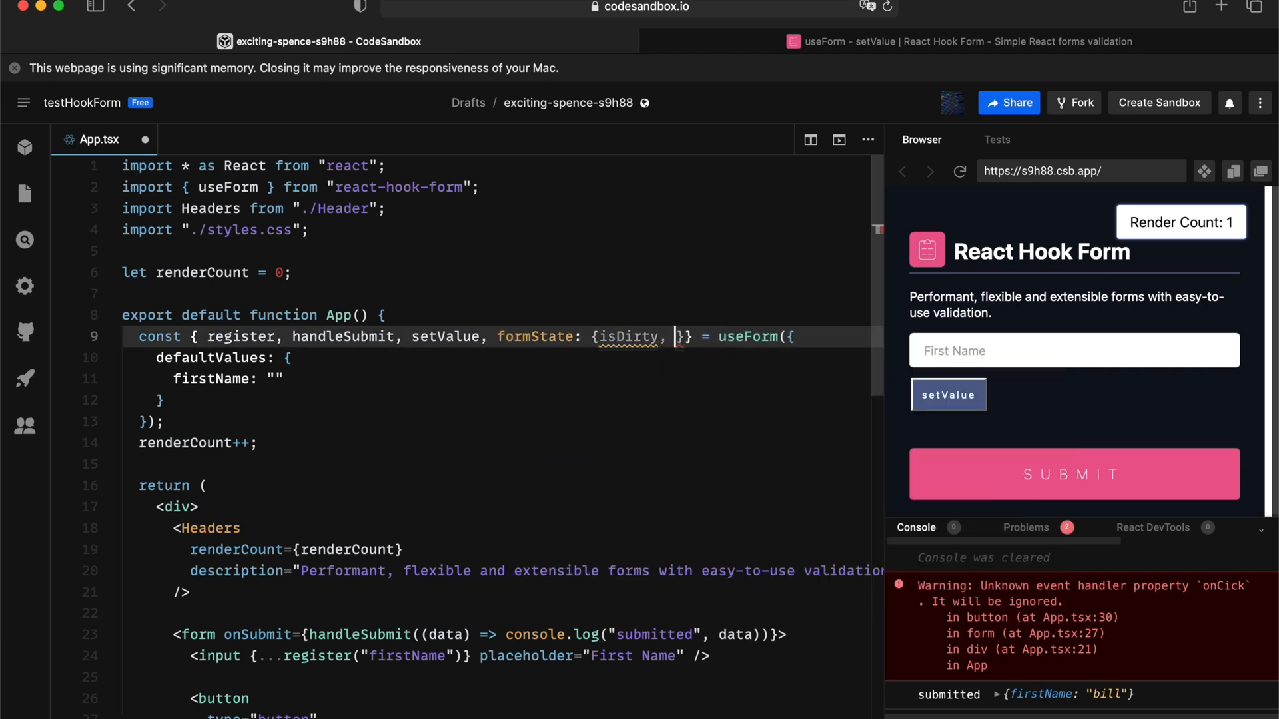
text(dirtyFields)
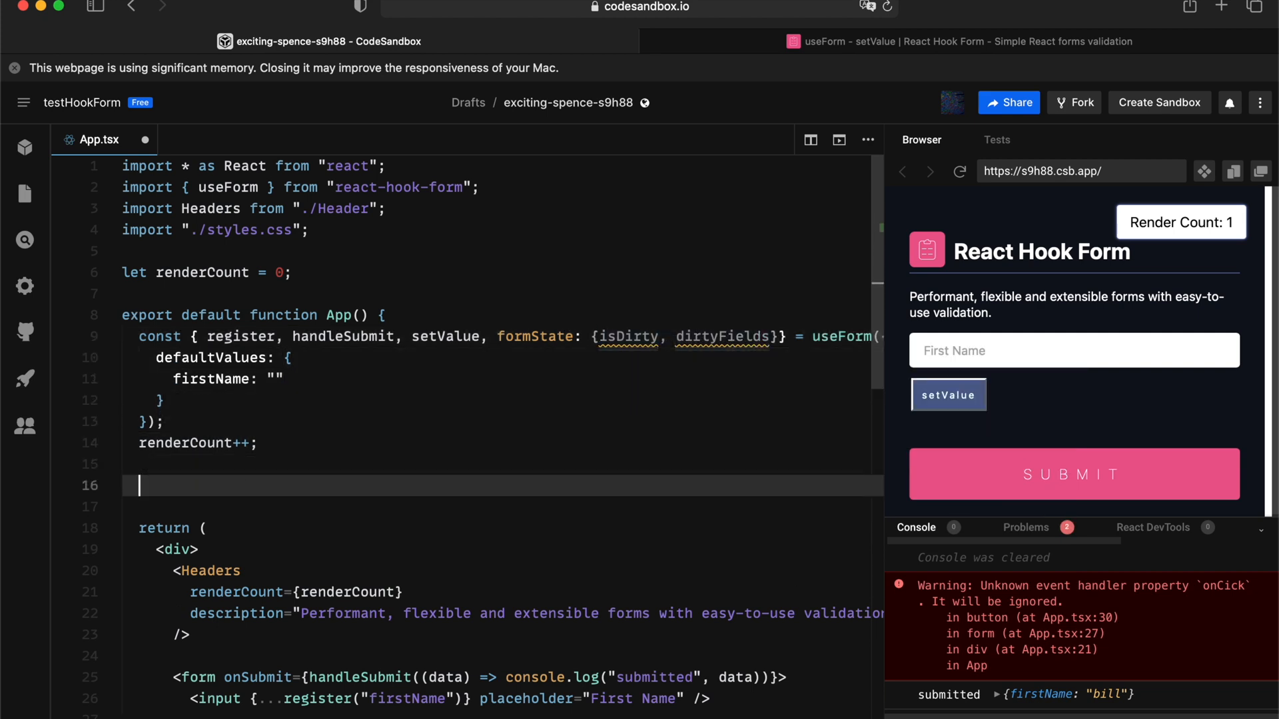
text(console.log("isDirty, dirtyFields", isDirty, dirtyFields);)
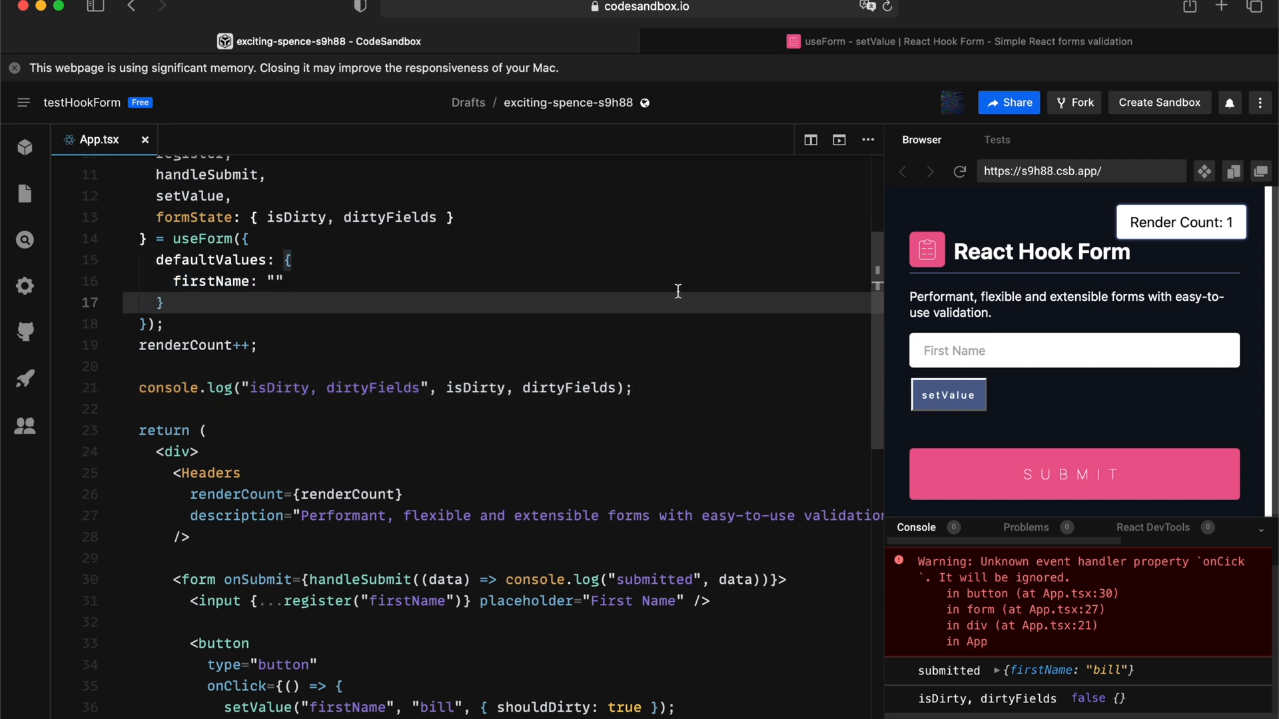
Step: Reload the preview and run setValue so the console logs isDirty true with firstName dirty
click(961, 172)
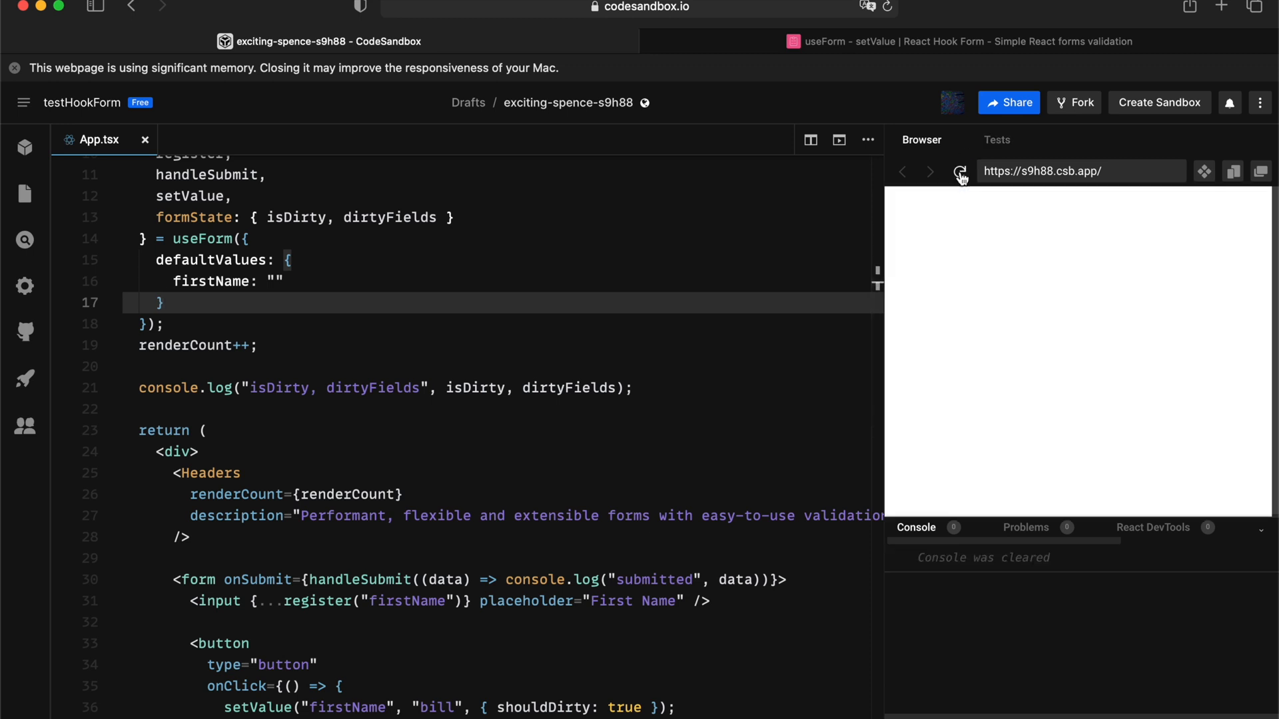
click(961, 172)
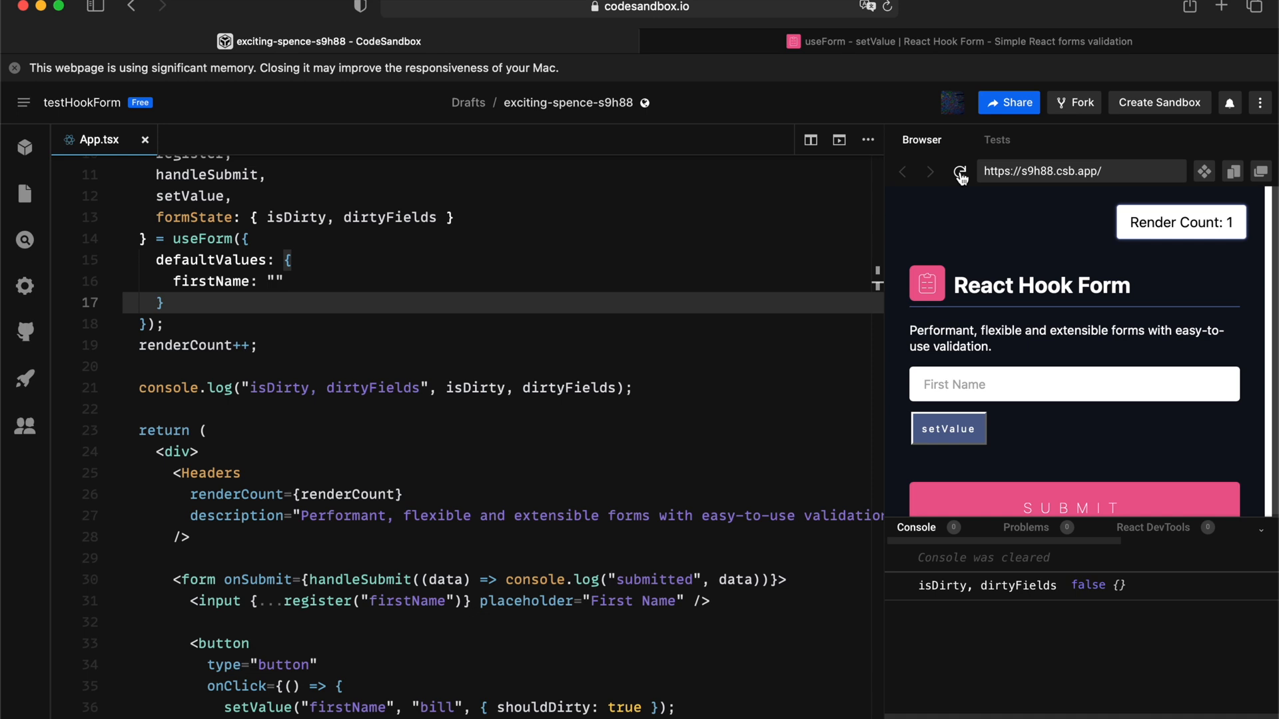
mouse_move(949, 428)
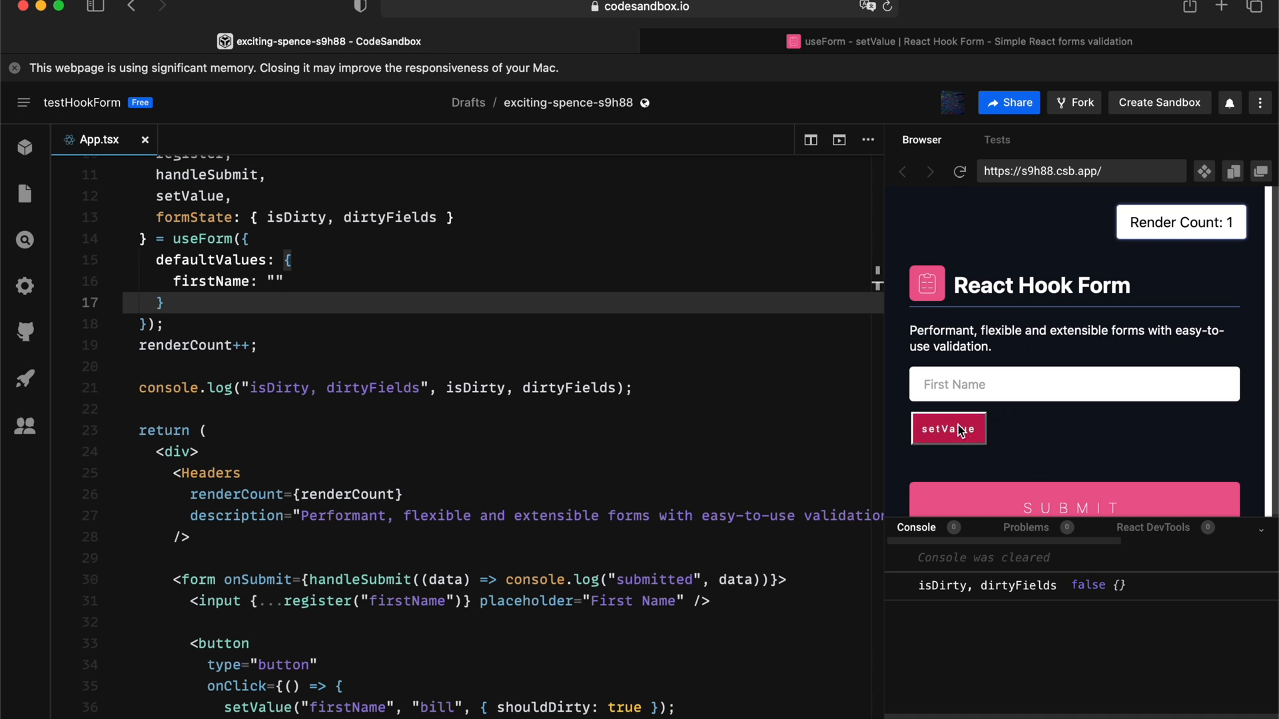
scroll(down, 3)
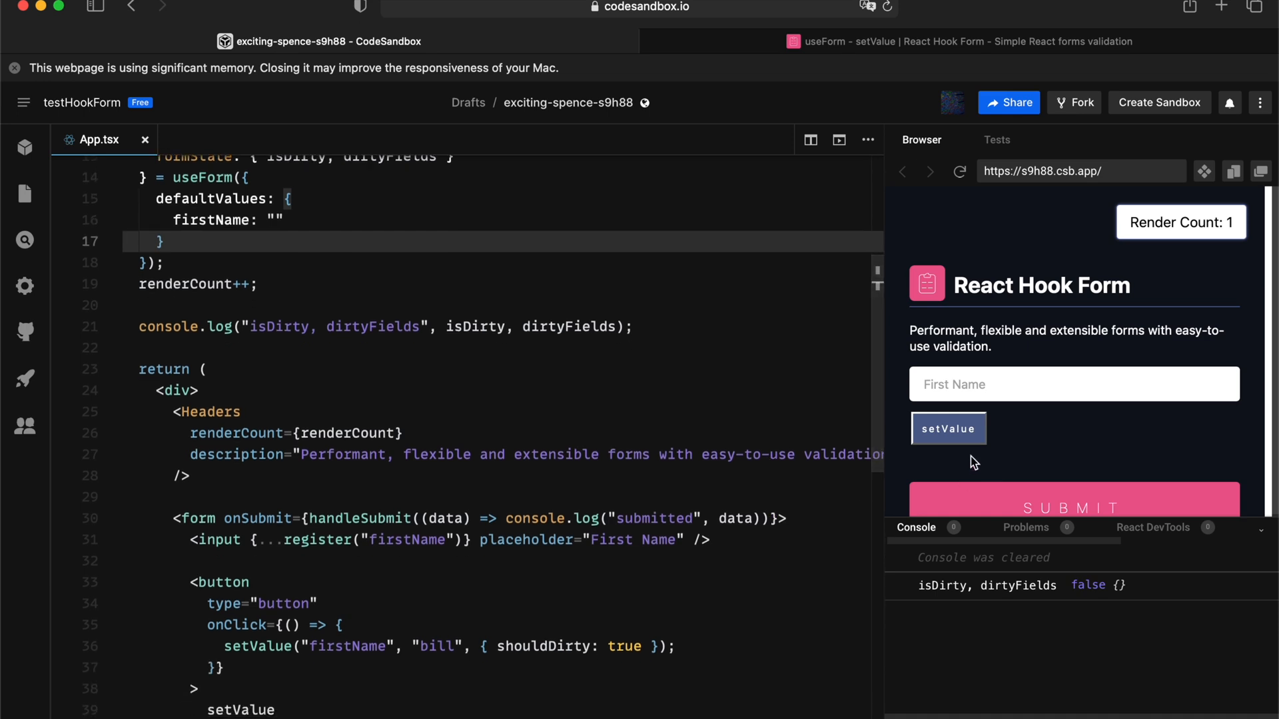
click(947, 427)
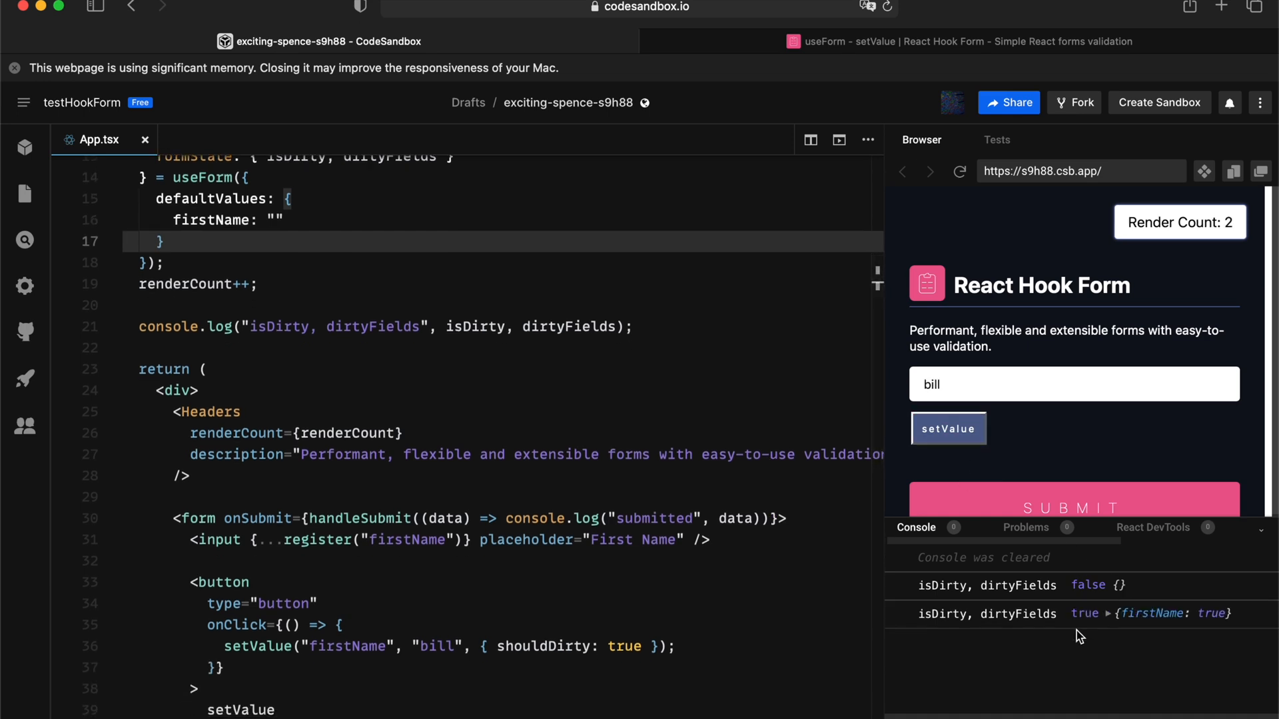
mouse_move(1092, 621)
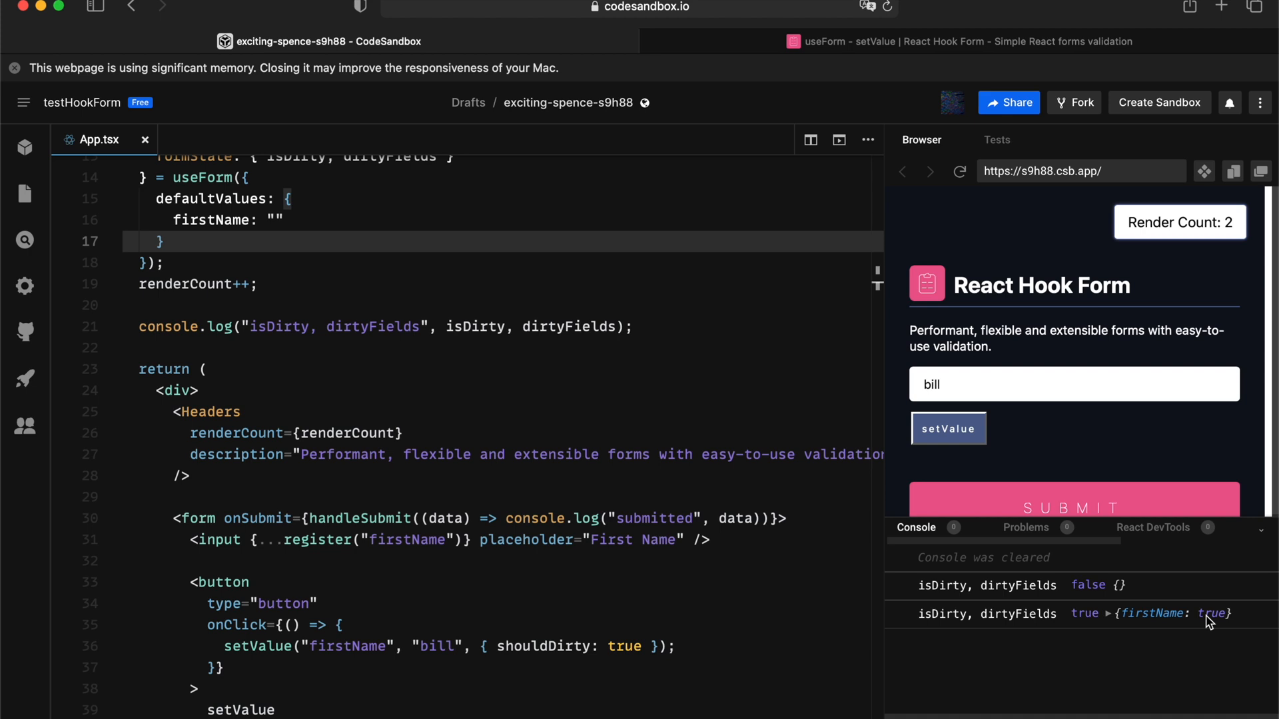
Step: Clear the First Name field so isDirty returns to false with empty dirtyFields
click(1074, 384)
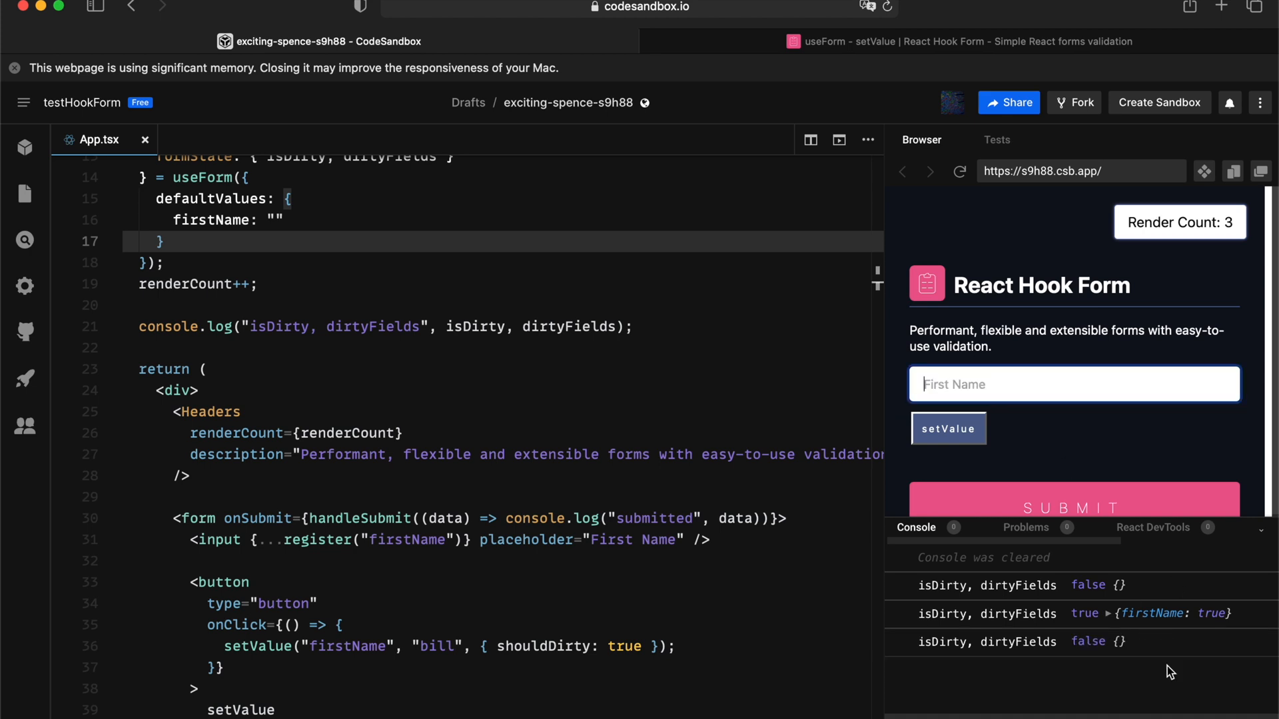
mouse_move(1099, 653)
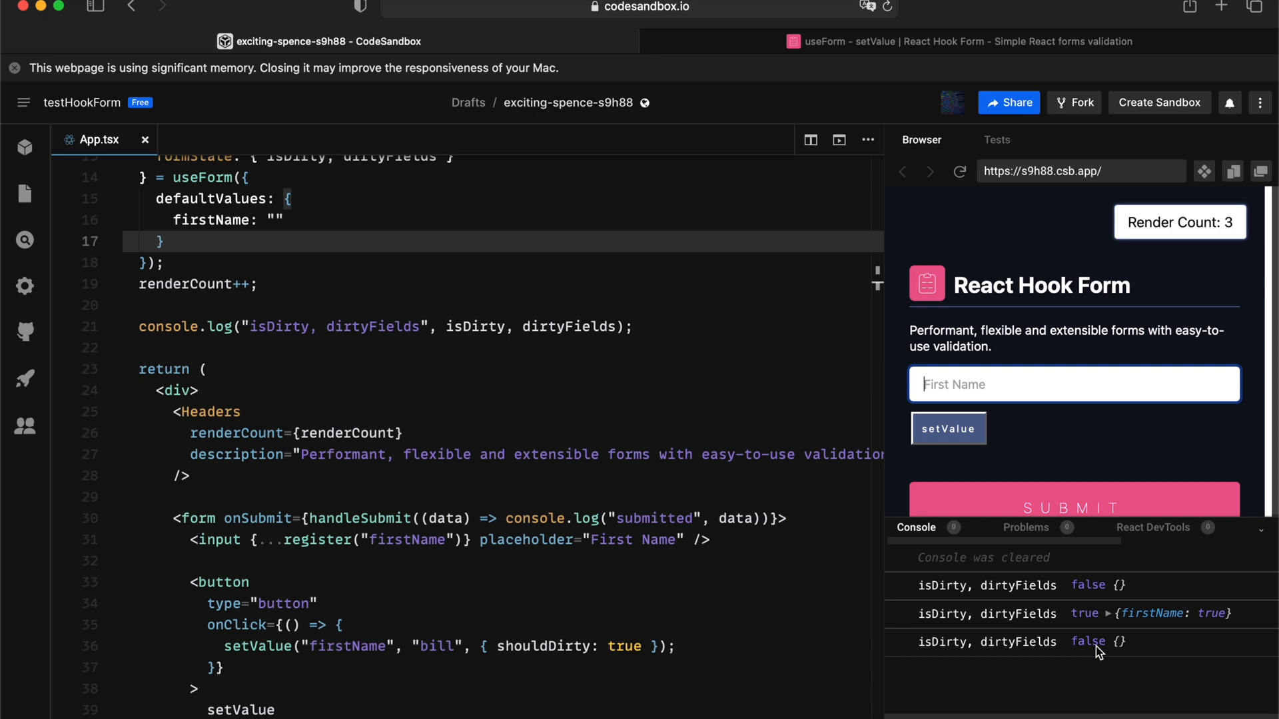
mouse_move(647, 648)
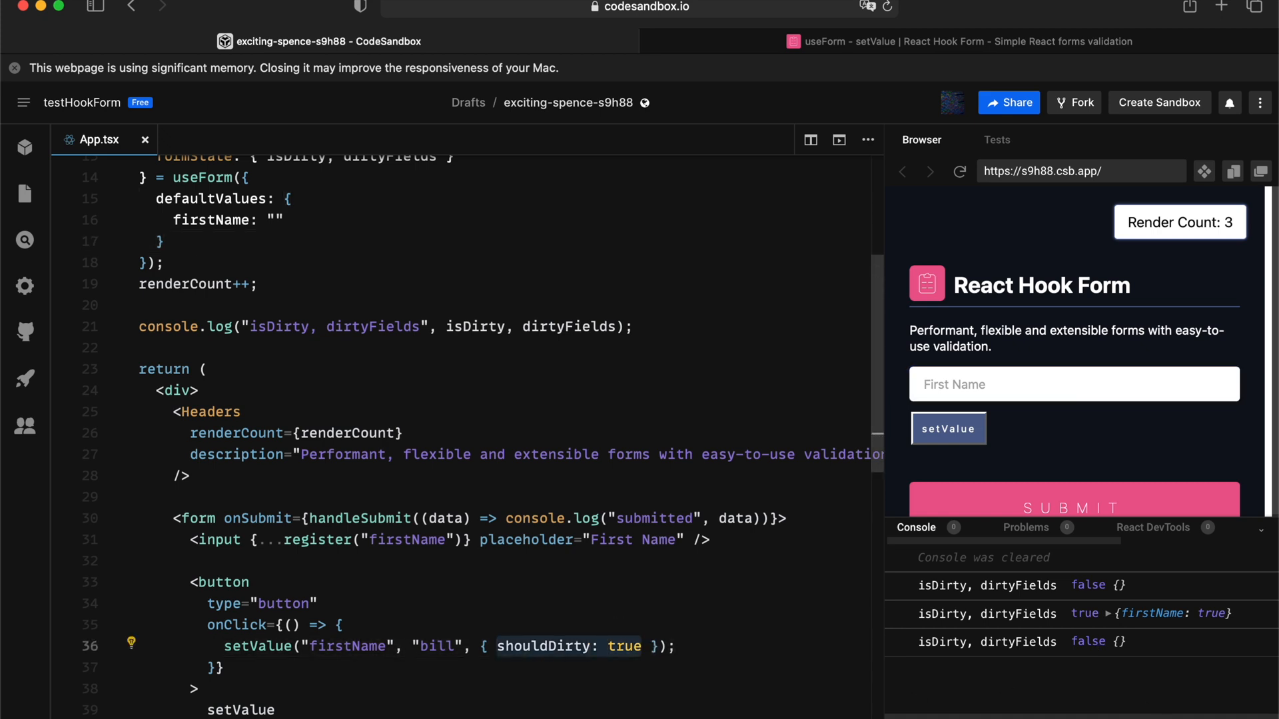
Step: Switch the setValue option to shouldTouch: true and log touchedFields instead of dirty state
text(shouldTouch: t)
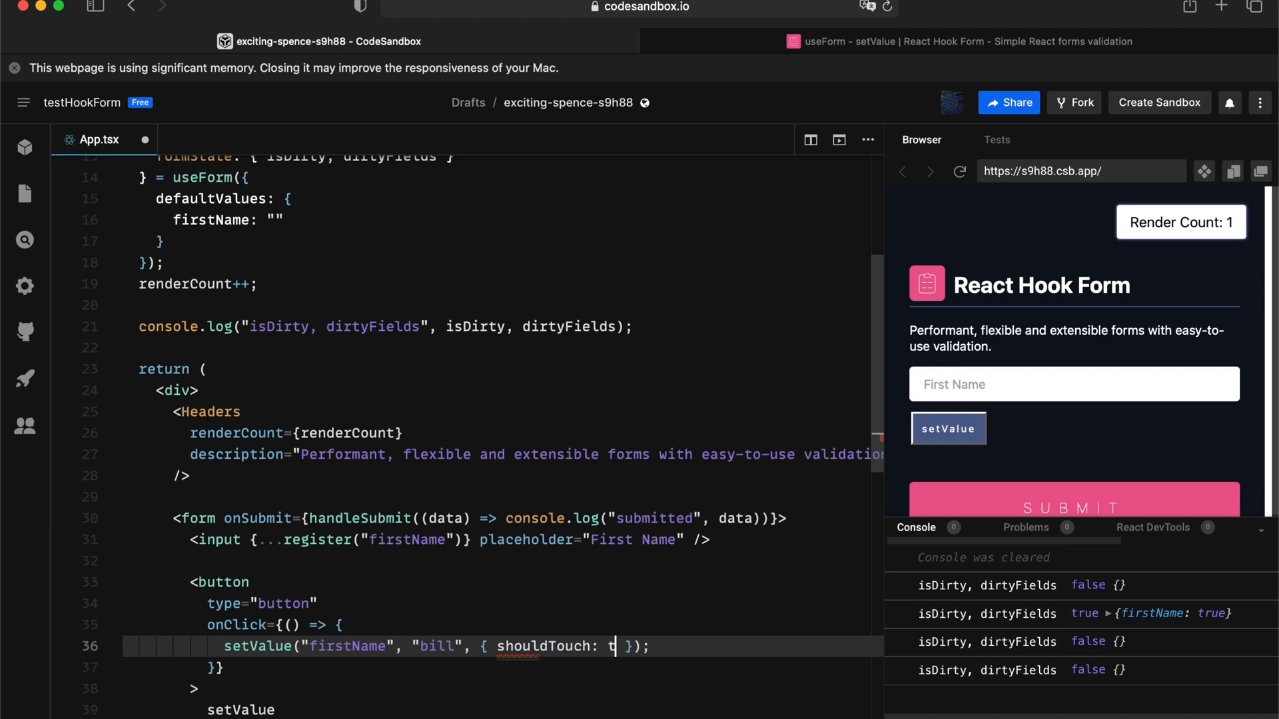
text(rue)
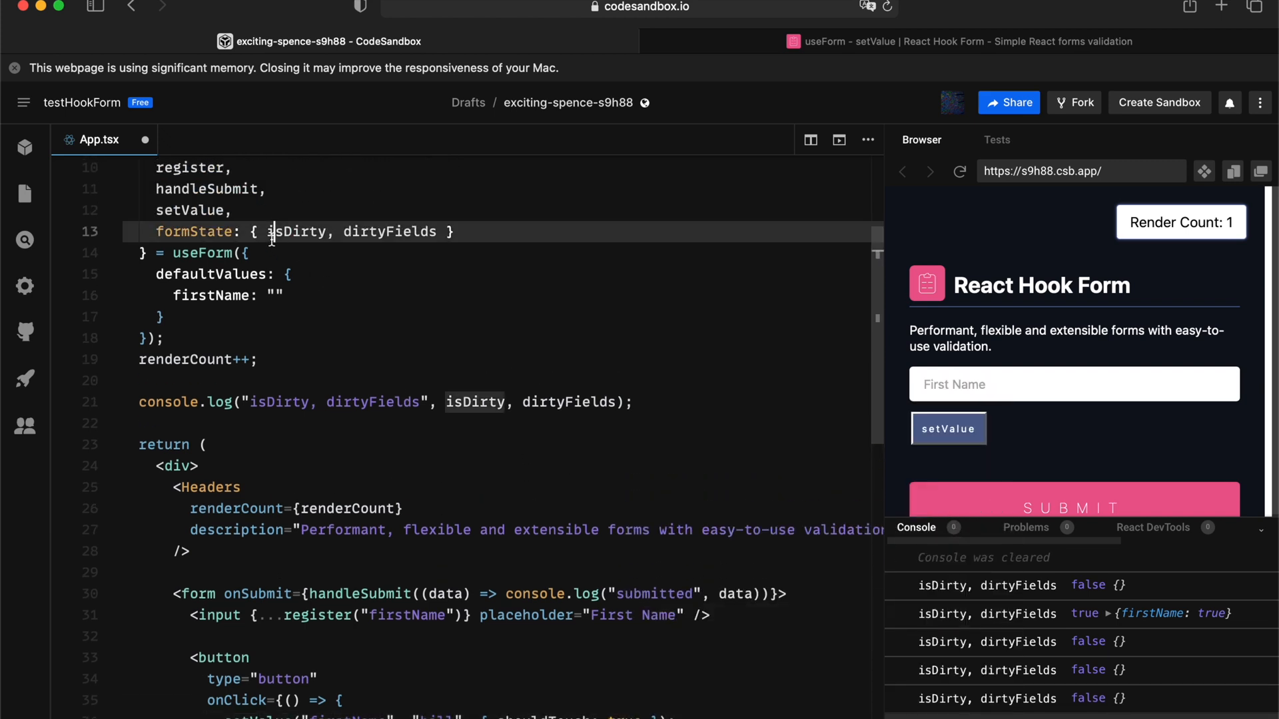
text(touche)
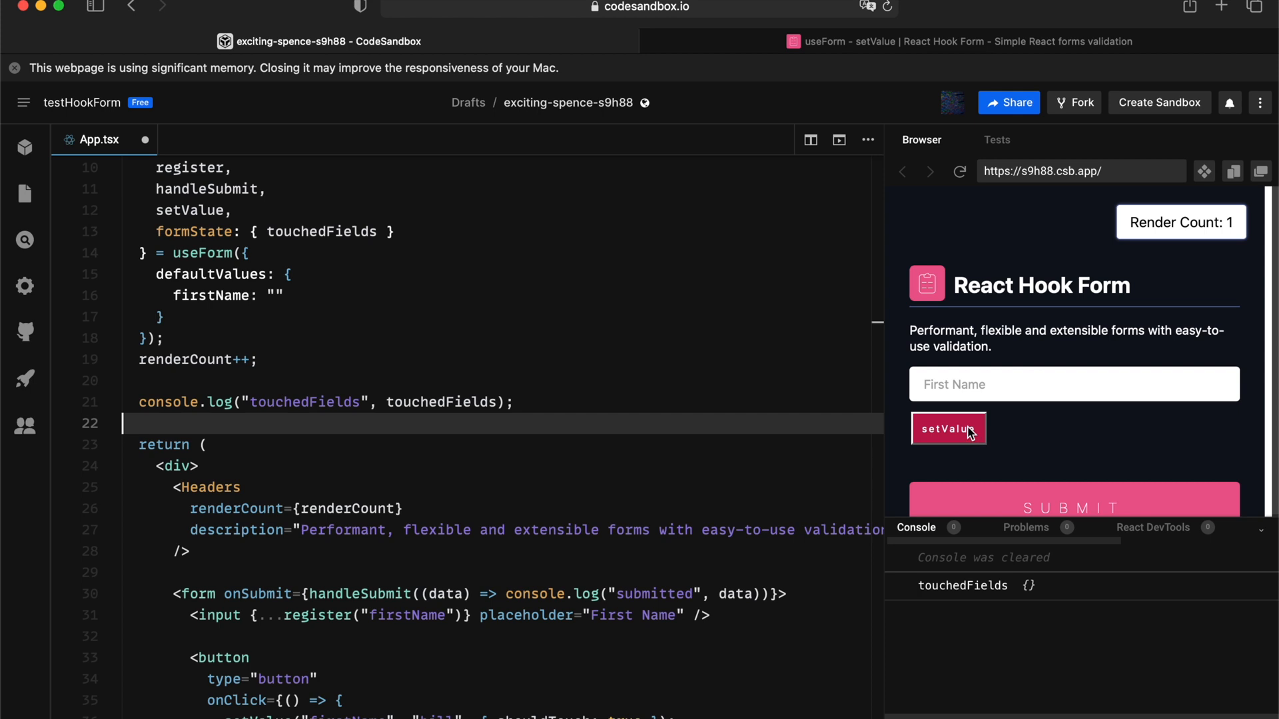
Step: Run setValue so First Name holds bill and touchedFields logs firstName: true
click(947, 428)
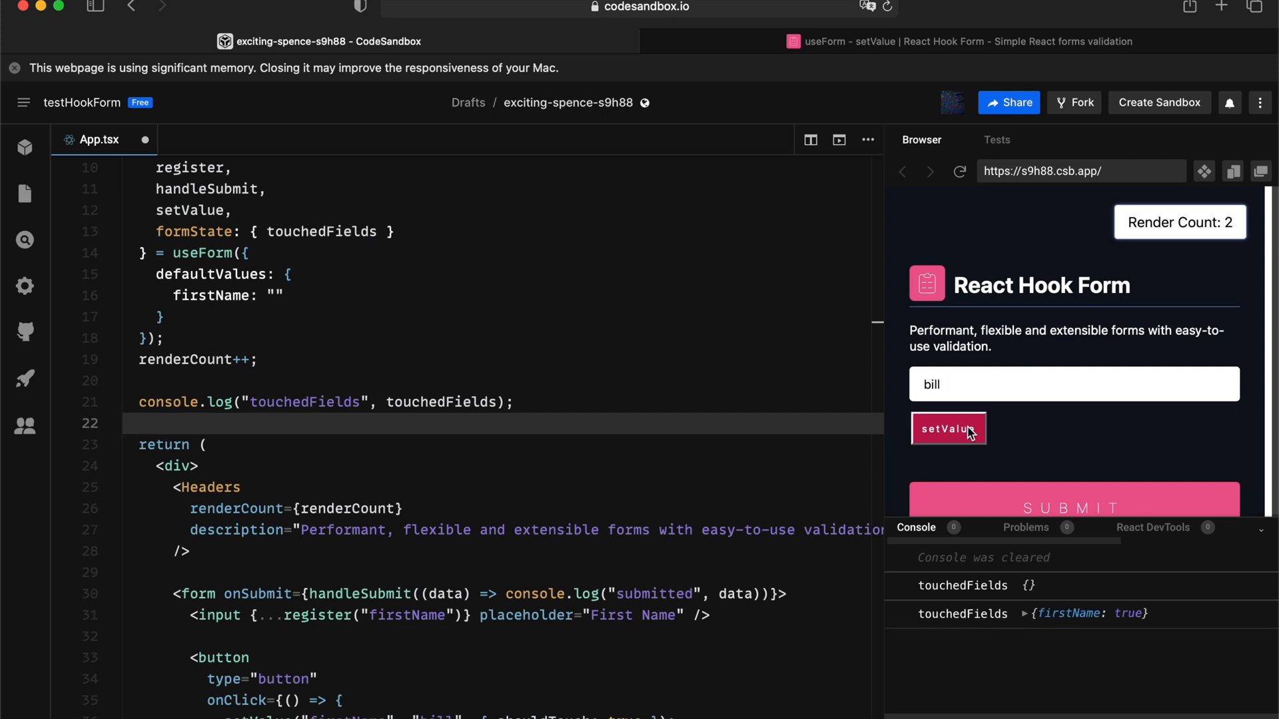
mouse_move(1092, 619)
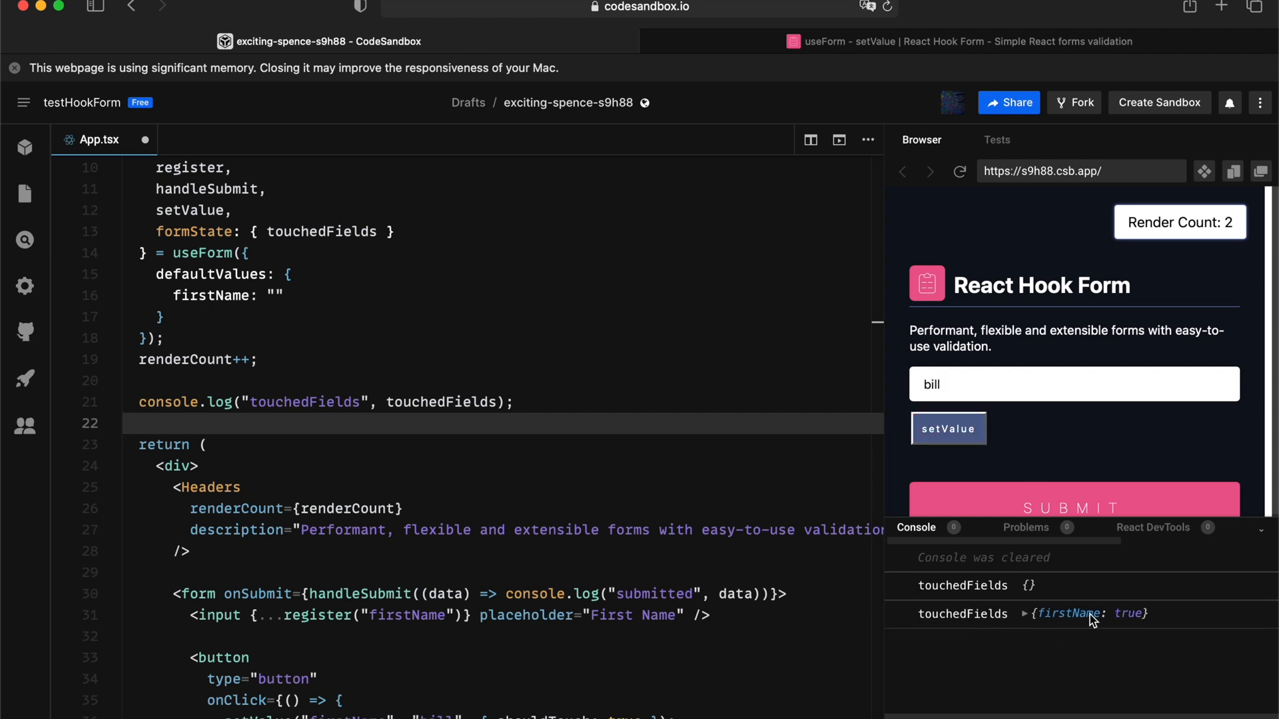
mouse_move(965, 392)
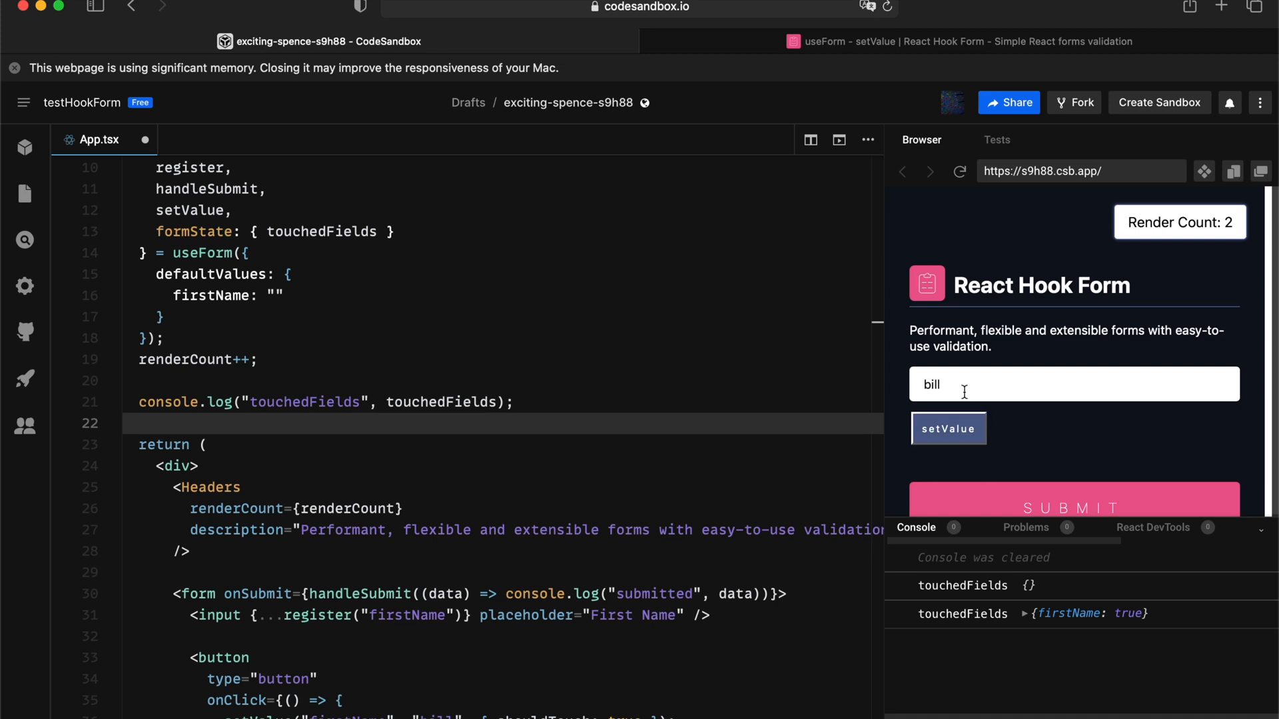
mouse_move(1238, 233)
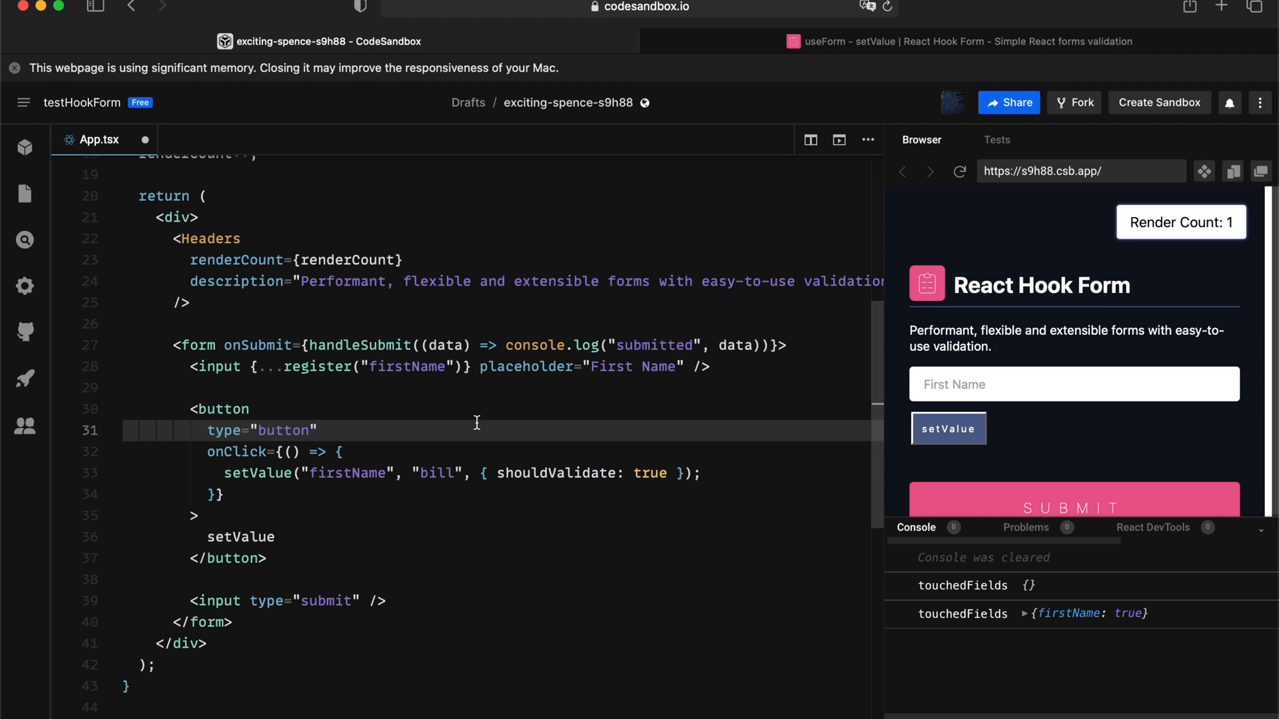
Step: Require minLength 6 on firstName, use shouldValidate, and console.log formState errors
click(453, 366)
text(, {)
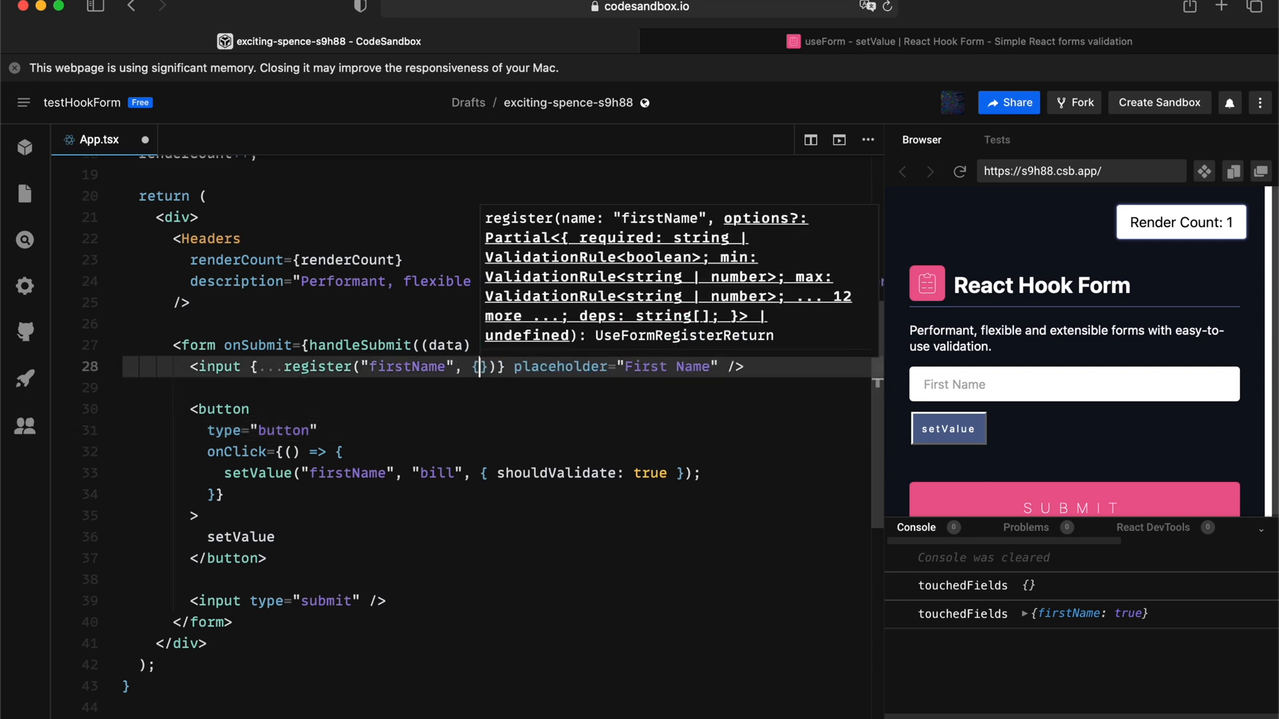
text(me", { minLength: 6 })})
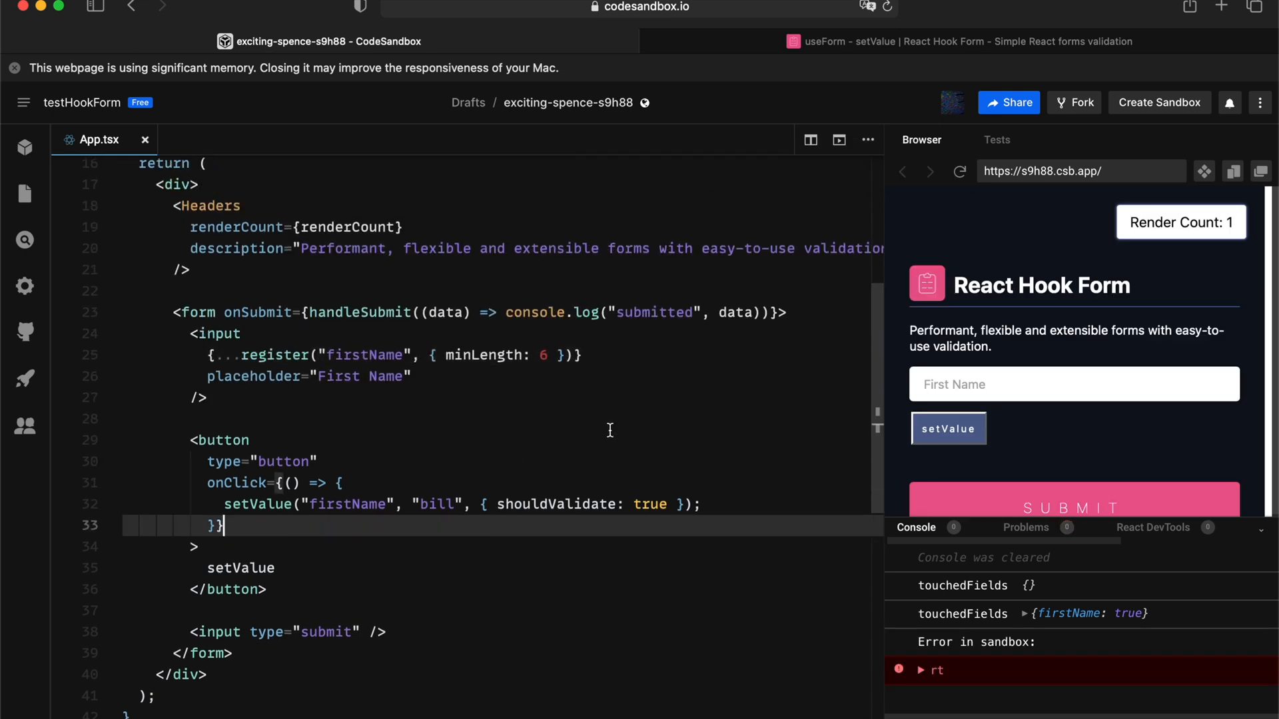
mouse_move(688, 452)
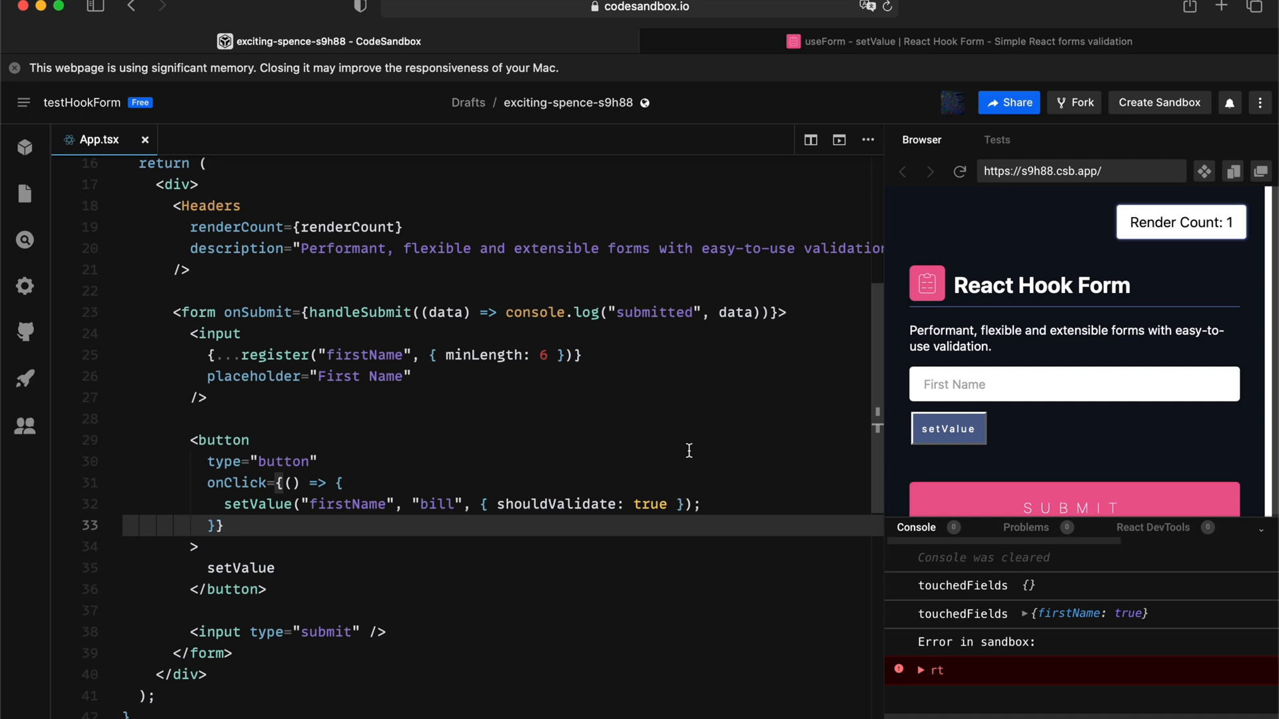
mouse_move(480, 518)
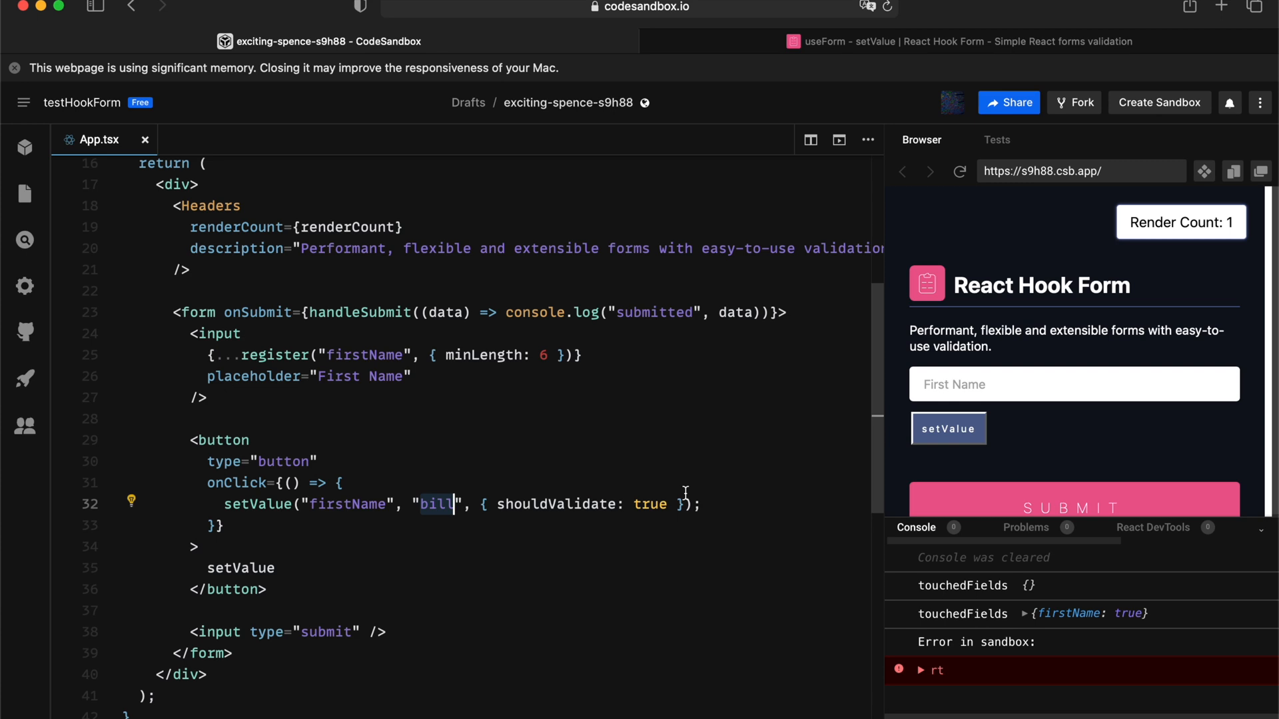
scroll(up, 3)
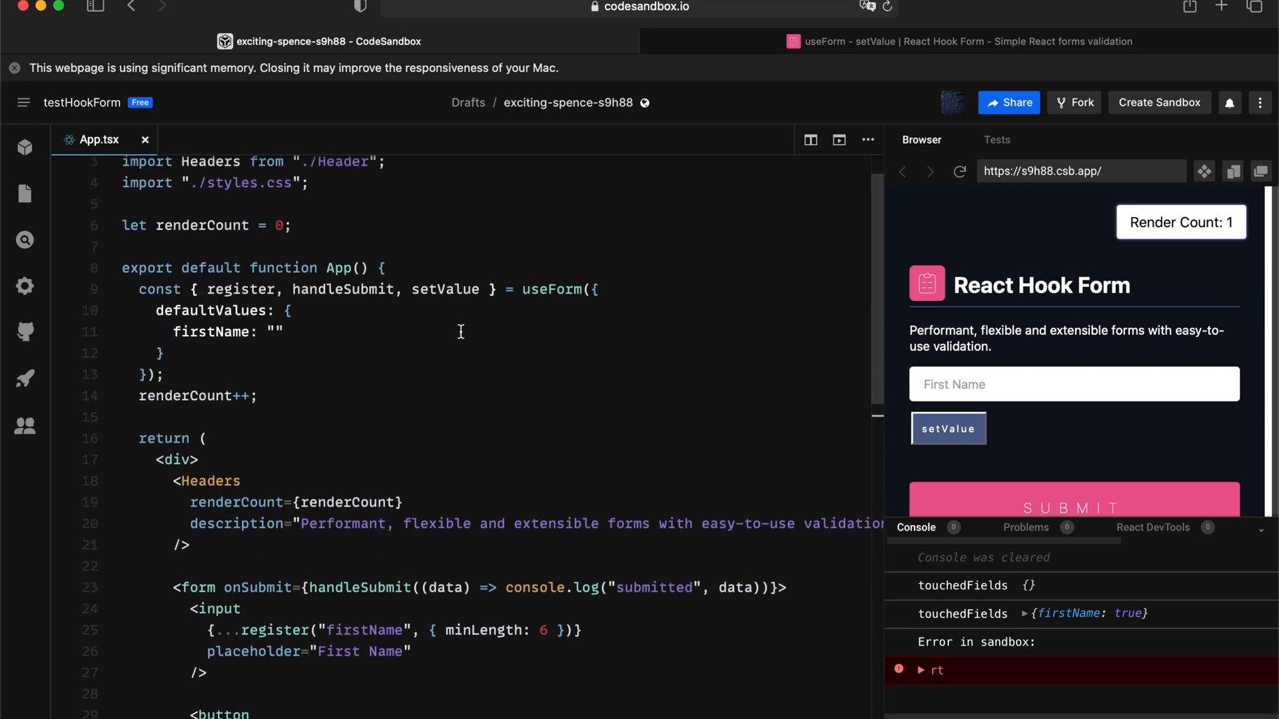
text(, formState: {errors)
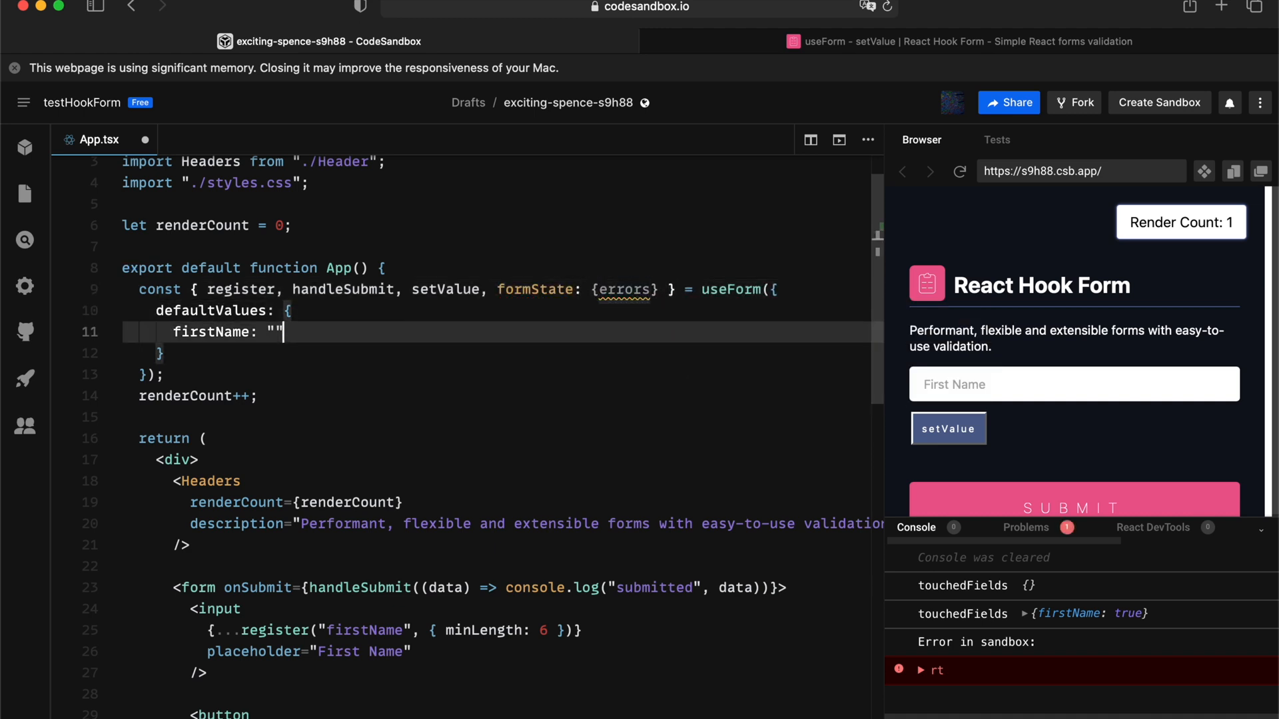
text(console.log("errors", errors);)
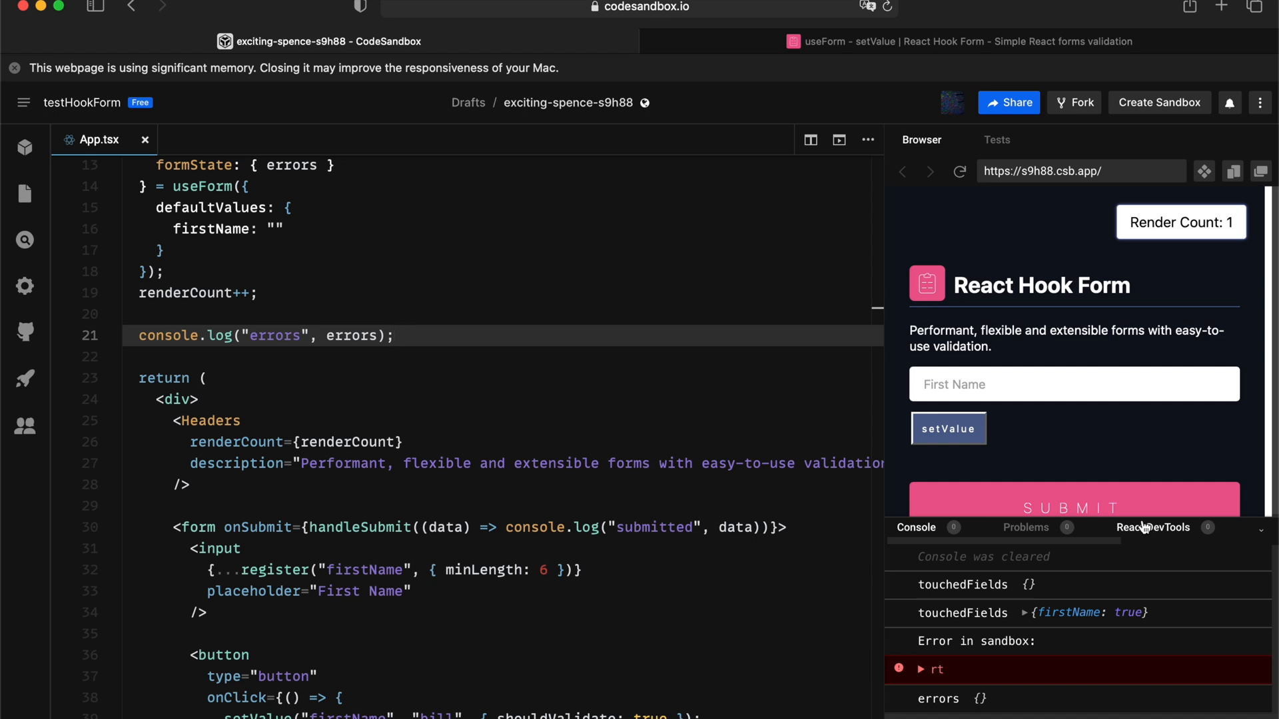
Step: Clear the console, run setValue, and expand the logged firstName minLength error
click(1153, 527)
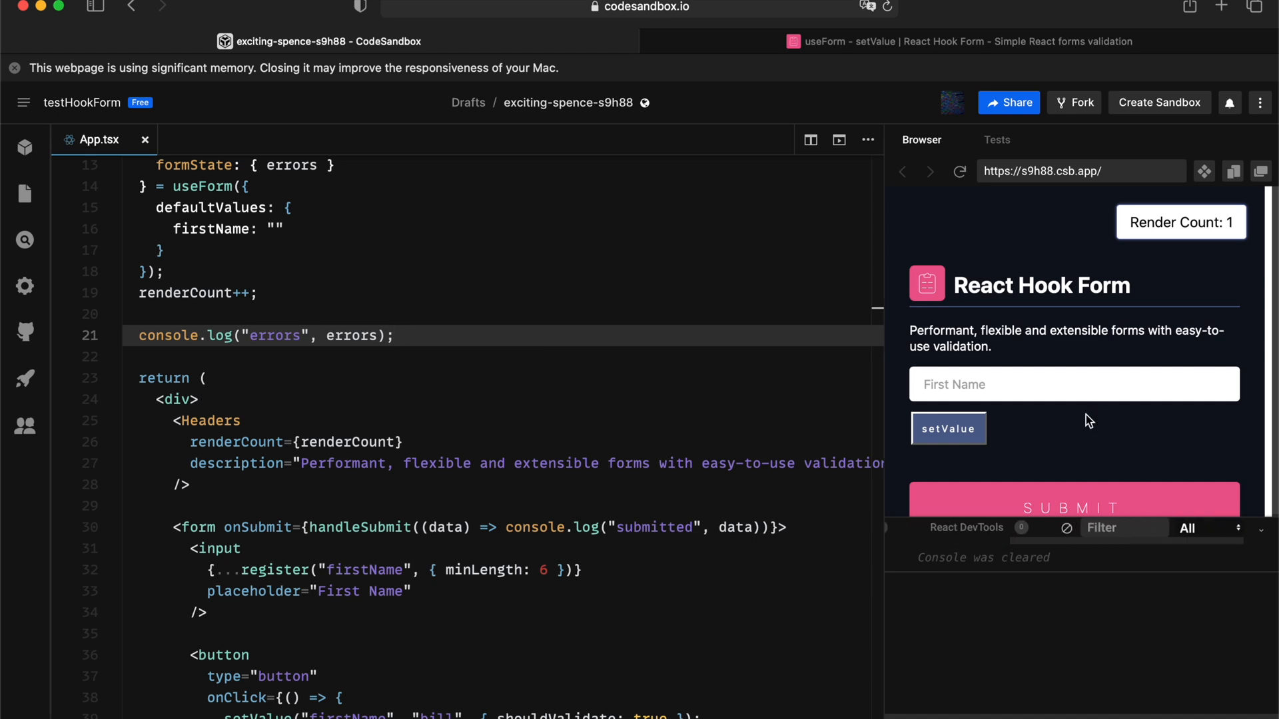
click(948, 428)
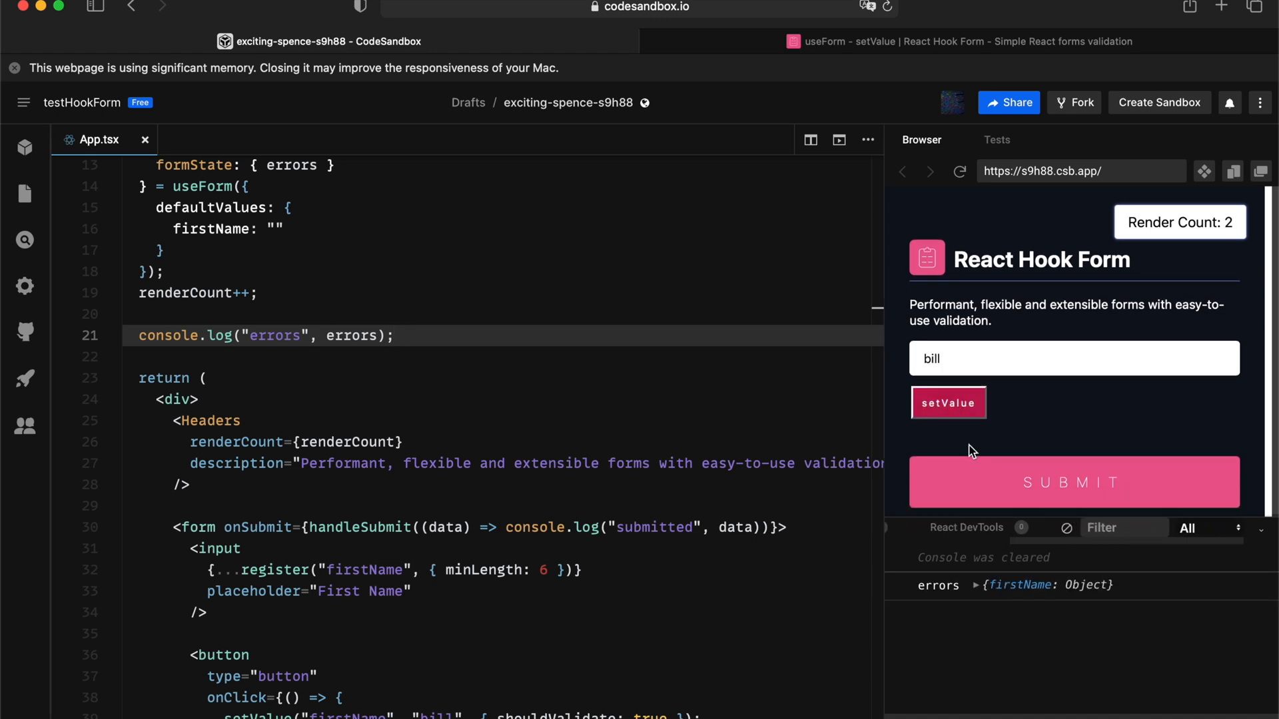
click(926, 585)
text(, )
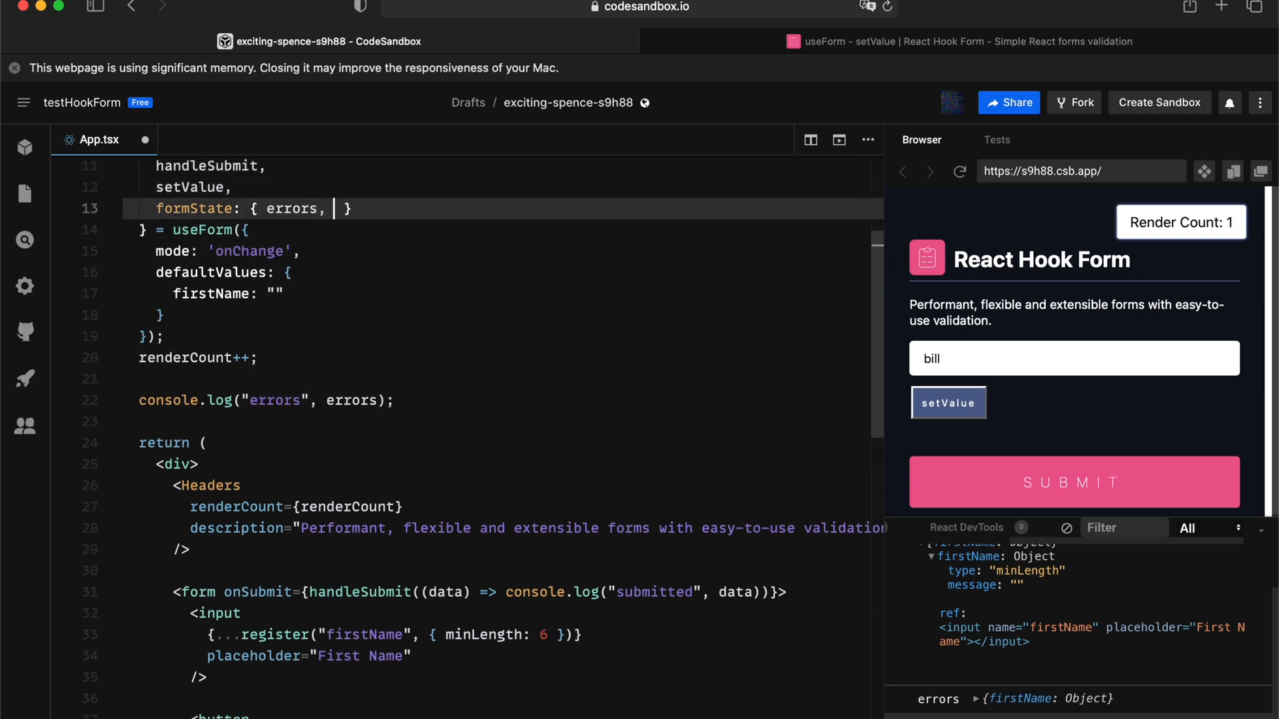
Step: Log isValid instead of errors under onChange mode and reload the preview to see false then true
text(isValid)
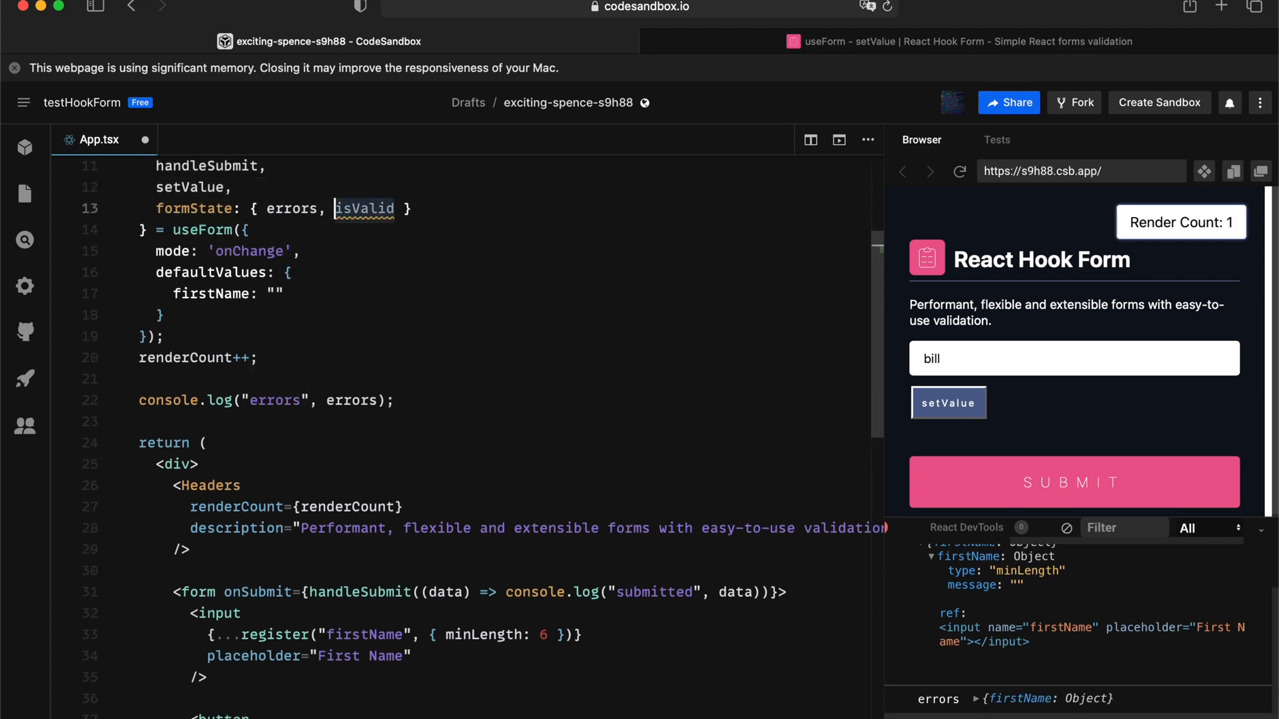
text(cons)
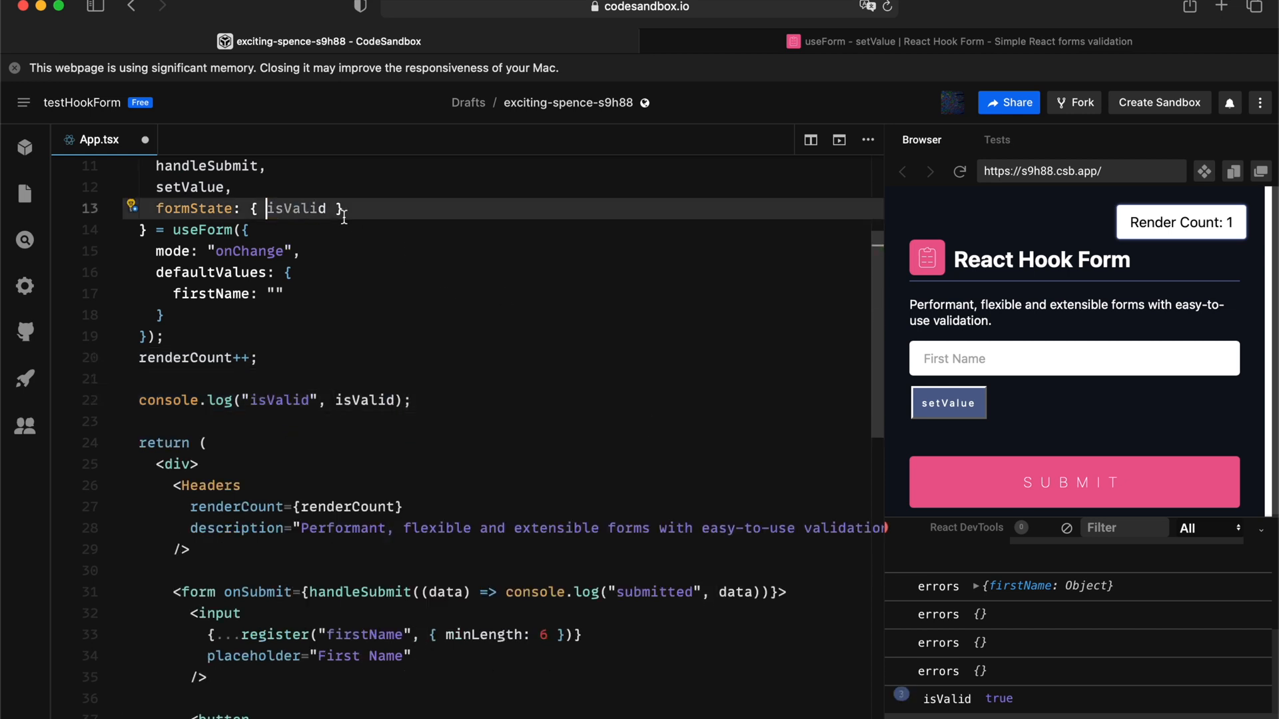
click(948, 402)
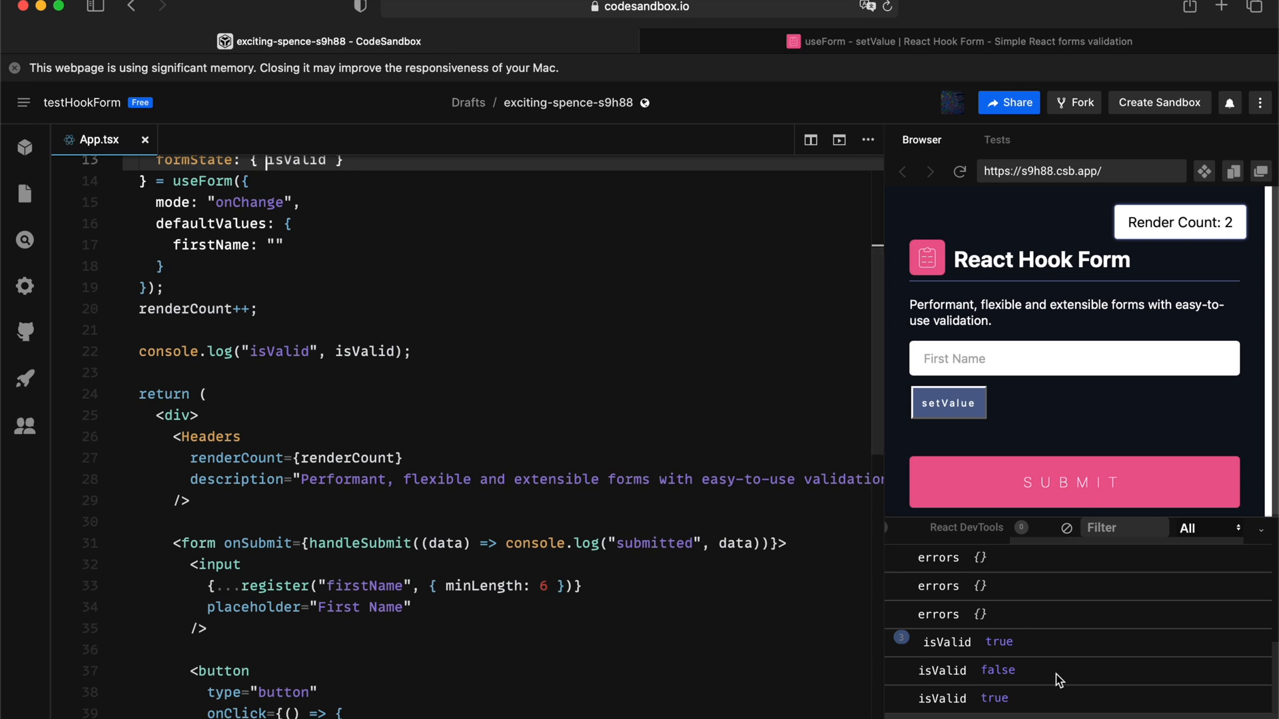
click(959, 172)
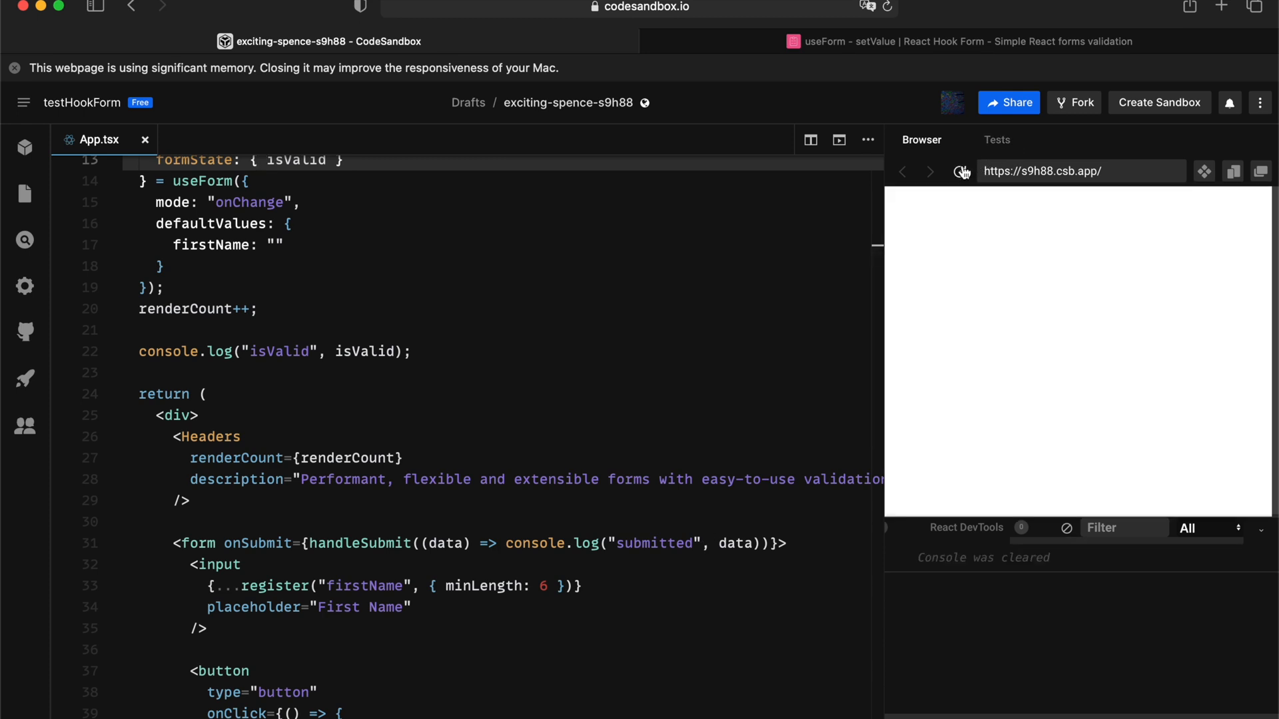
click(961, 172)
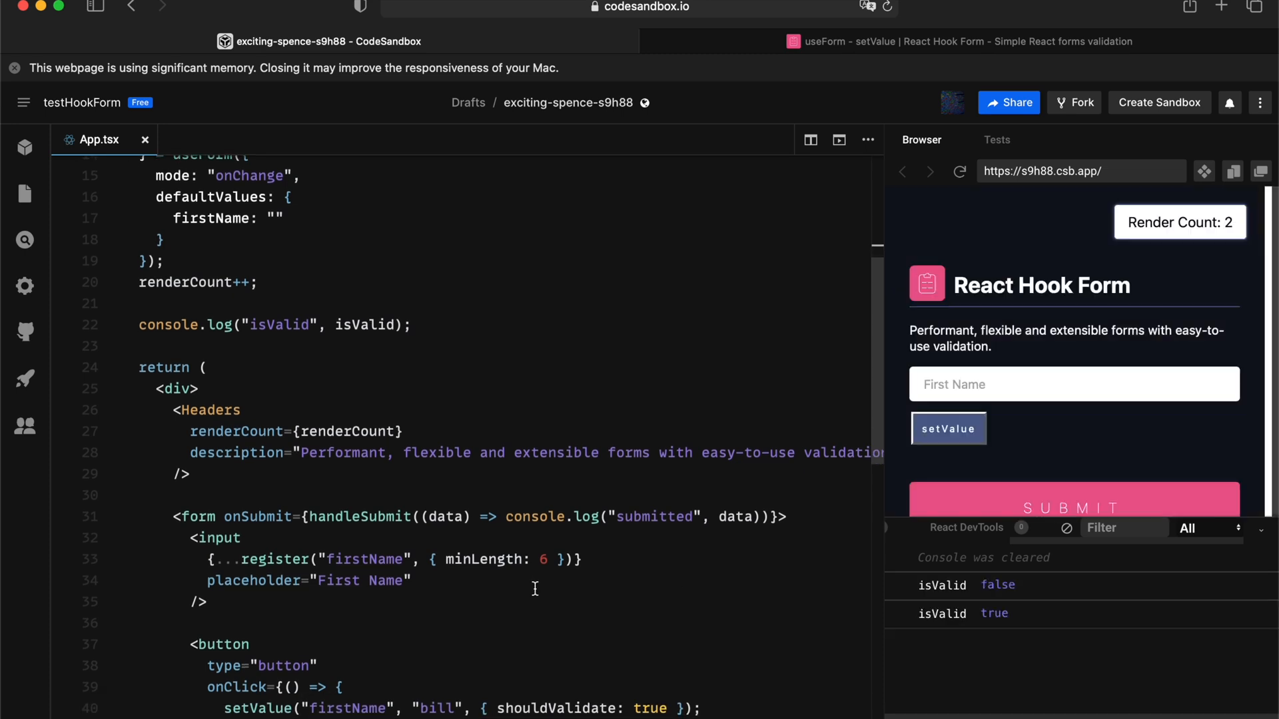
Step: Add a required rule to the firstName registration and reload the preview
scroll(up, 3)
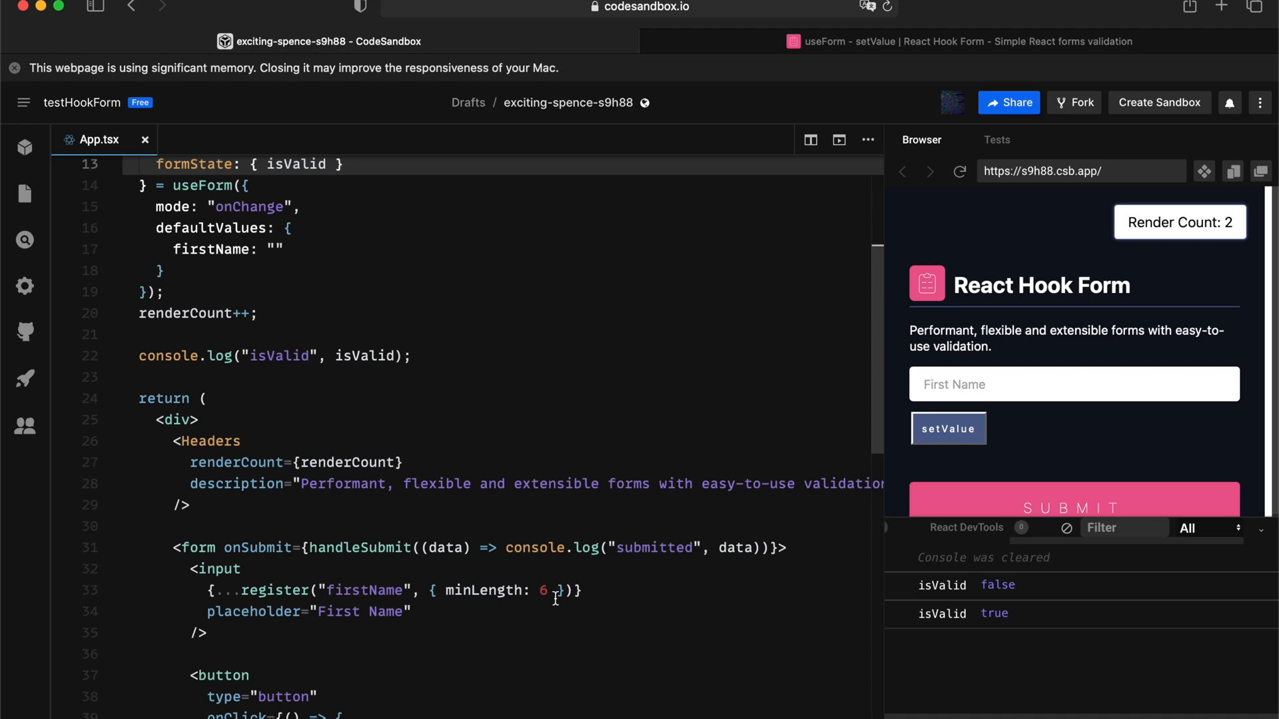
text(, required: true)
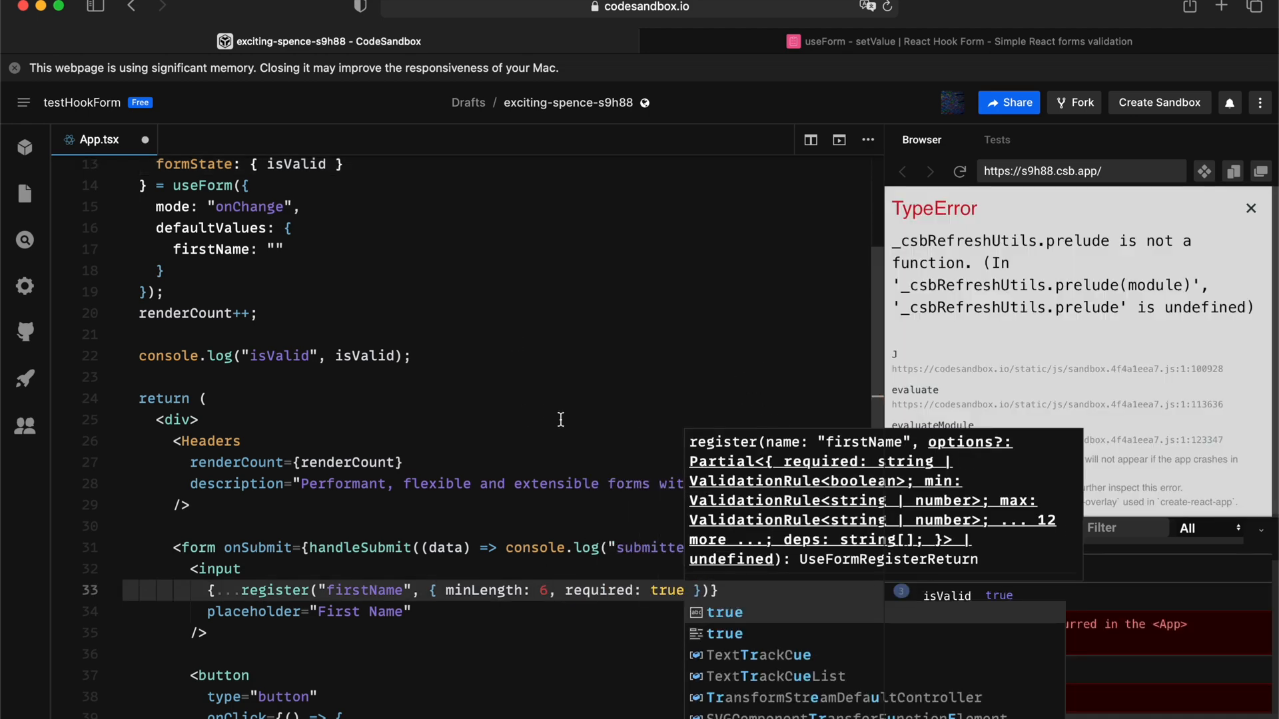
click(959, 172)
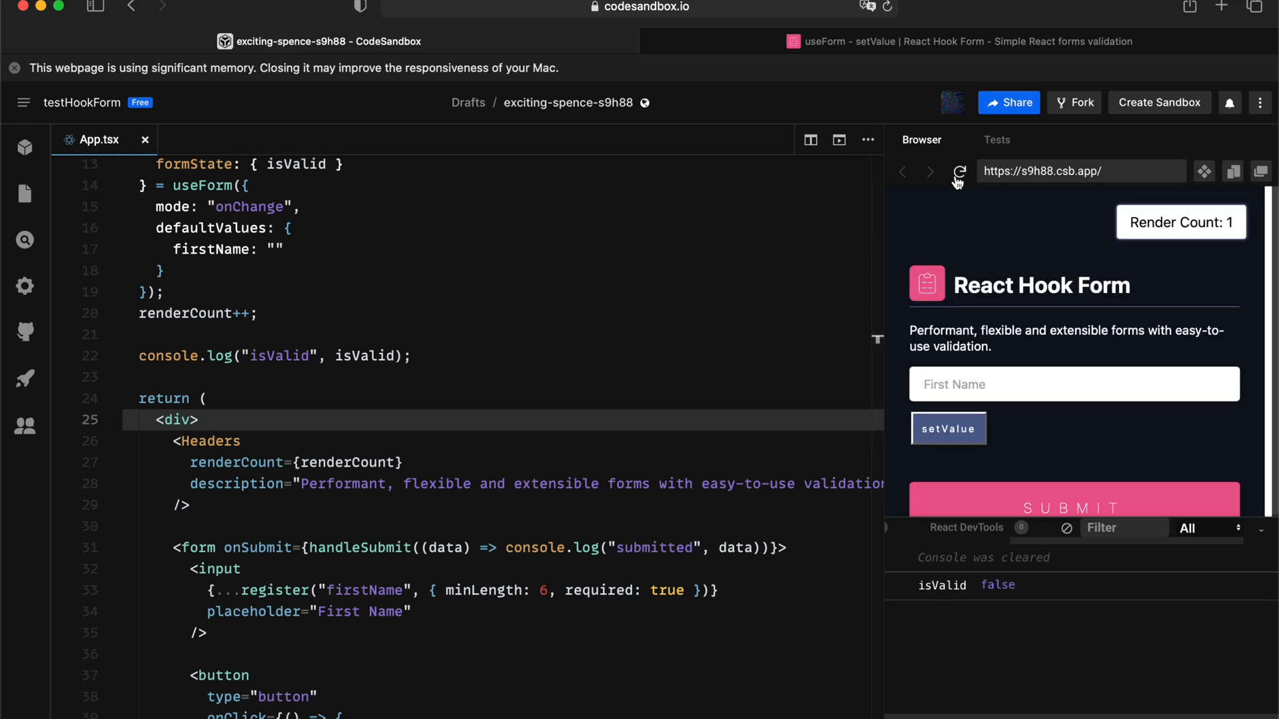
click(959, 172)
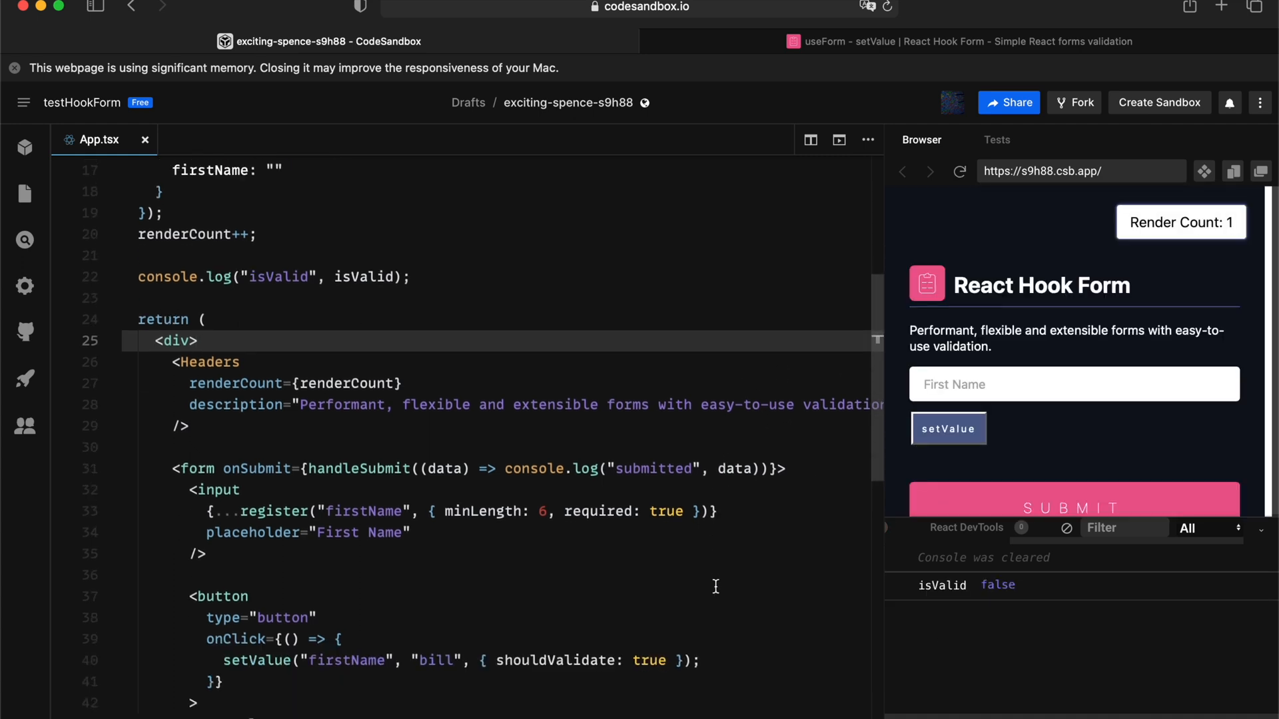
Step: Make setValue fill billbillbill so isValid flips to true, then return to the code
click(564, 511)
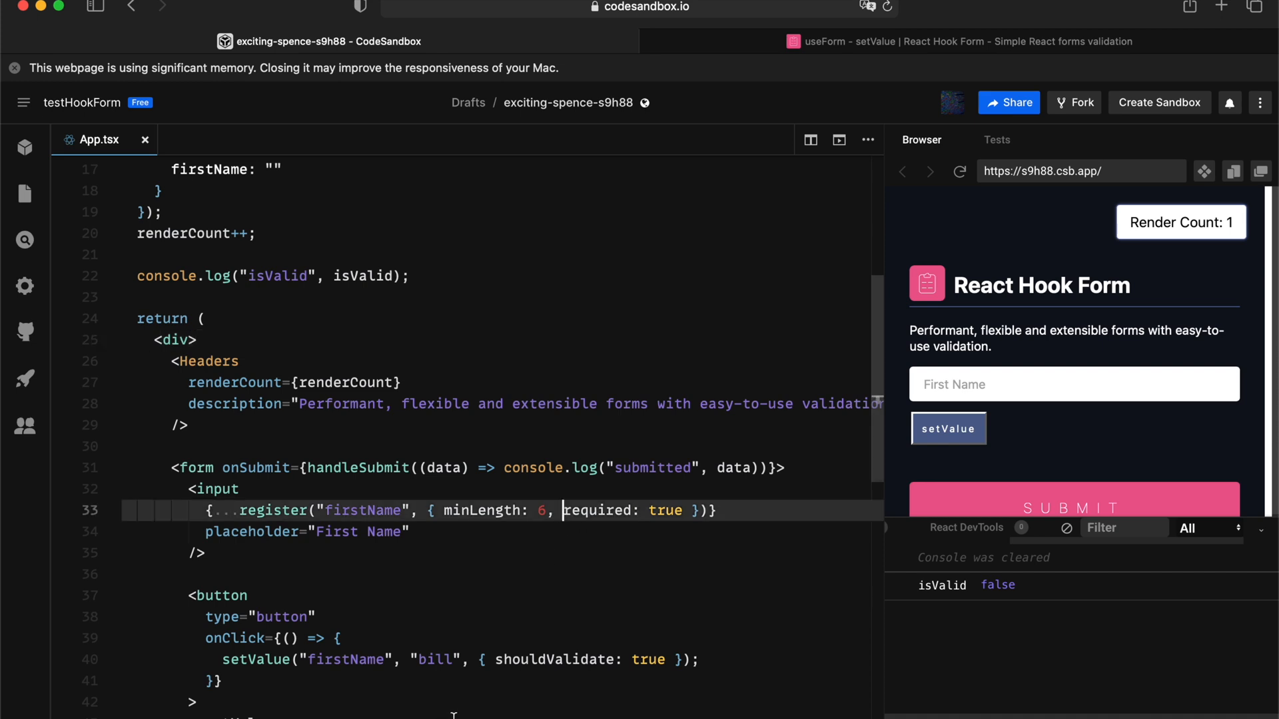
text(billbill)
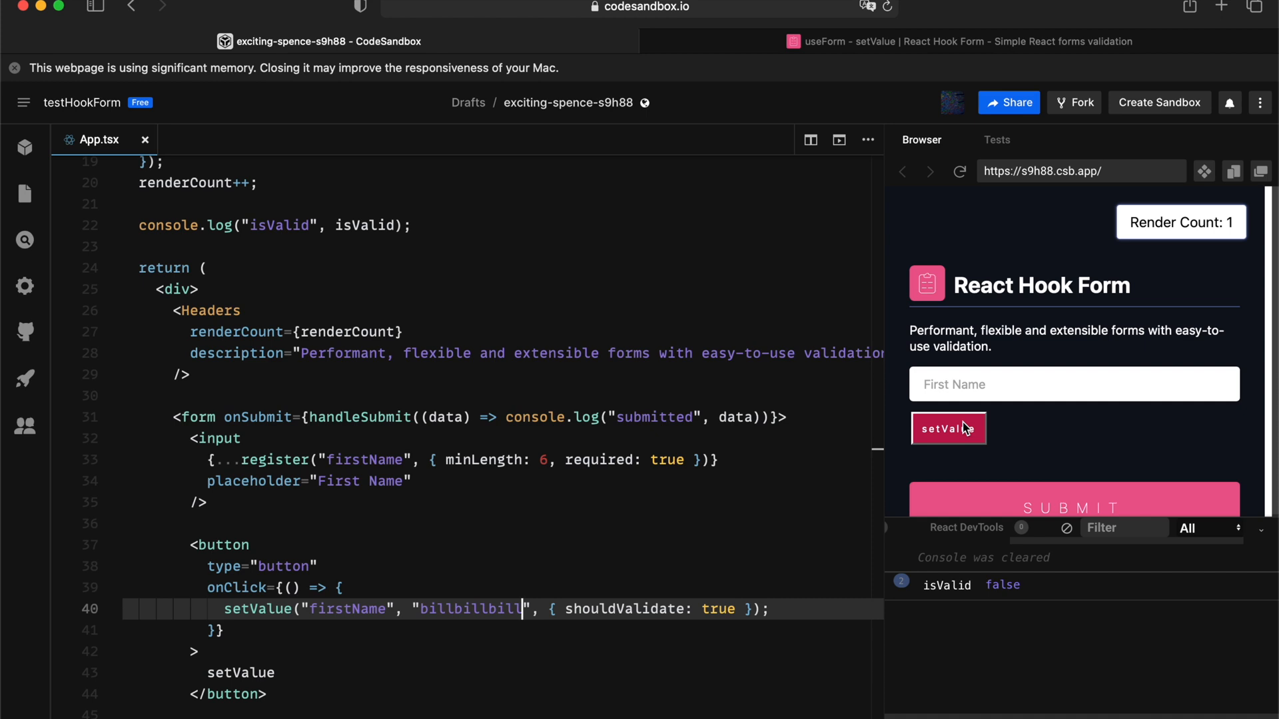
click(948, 428)
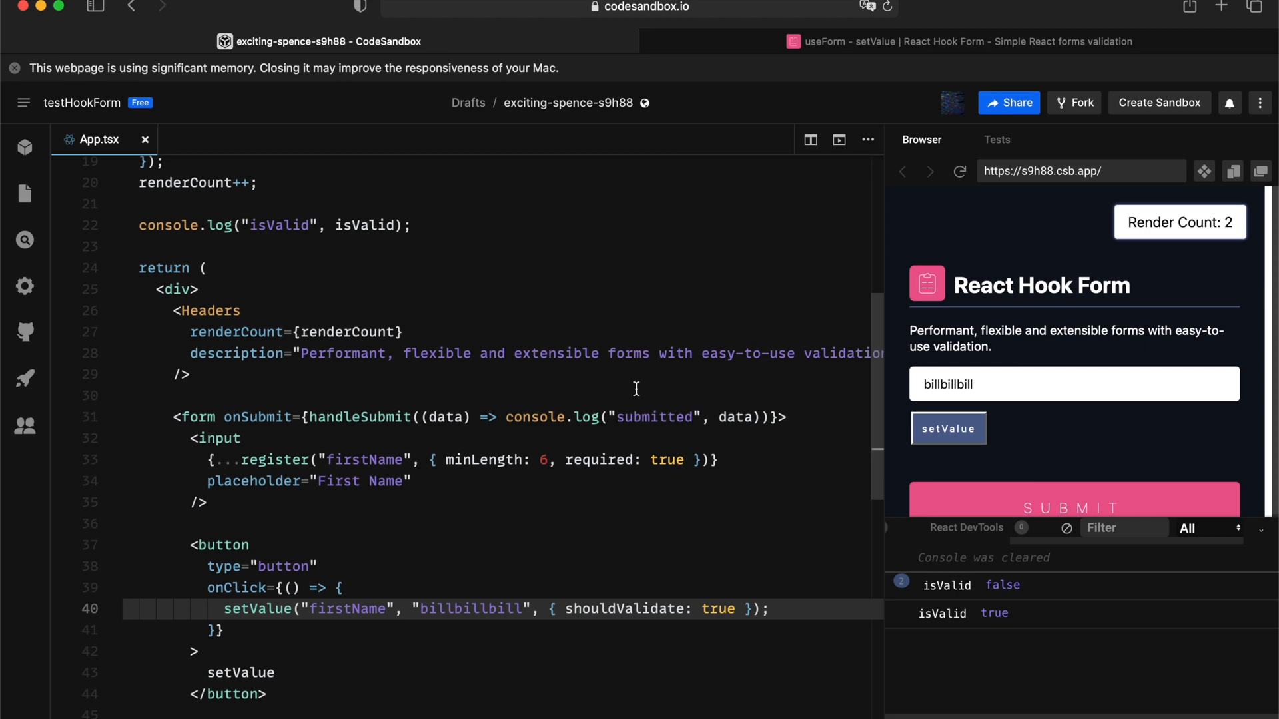
click(414, 225)
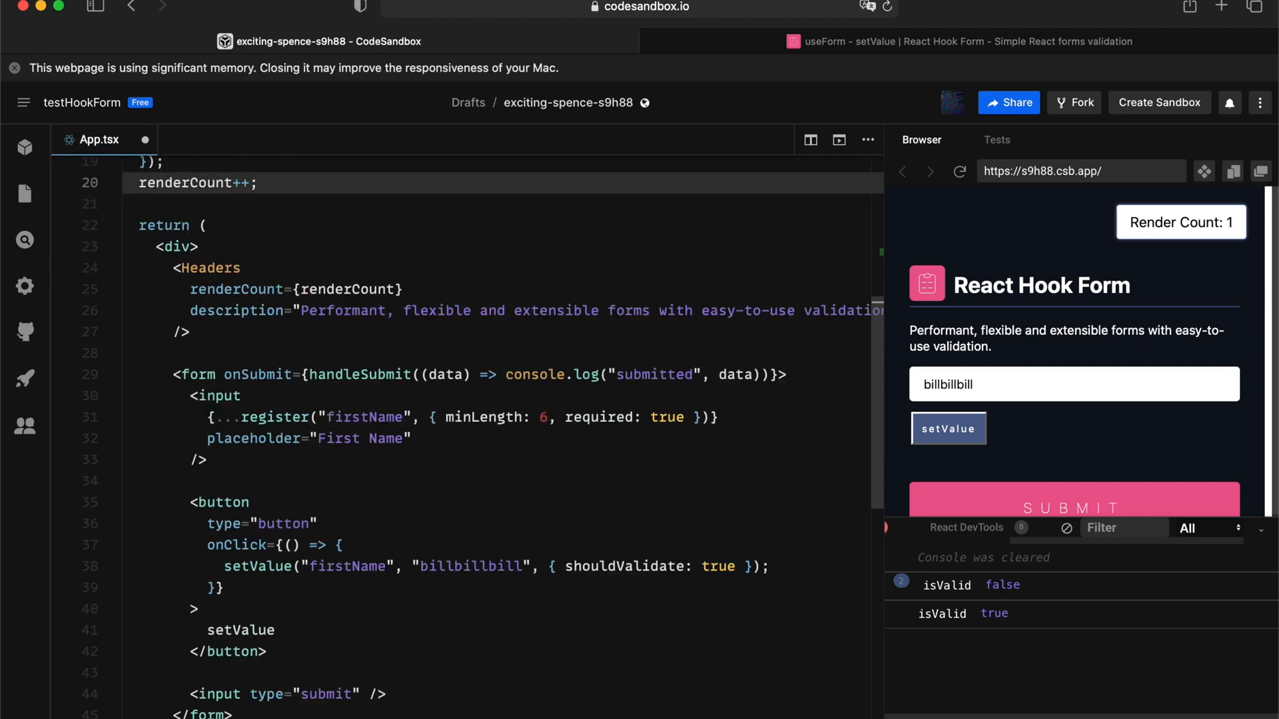
Step: Nest defaultValues under yourDetails and register both inputs as yourDetails.firstName and yourDetails.lastName
scroll(up, 3)
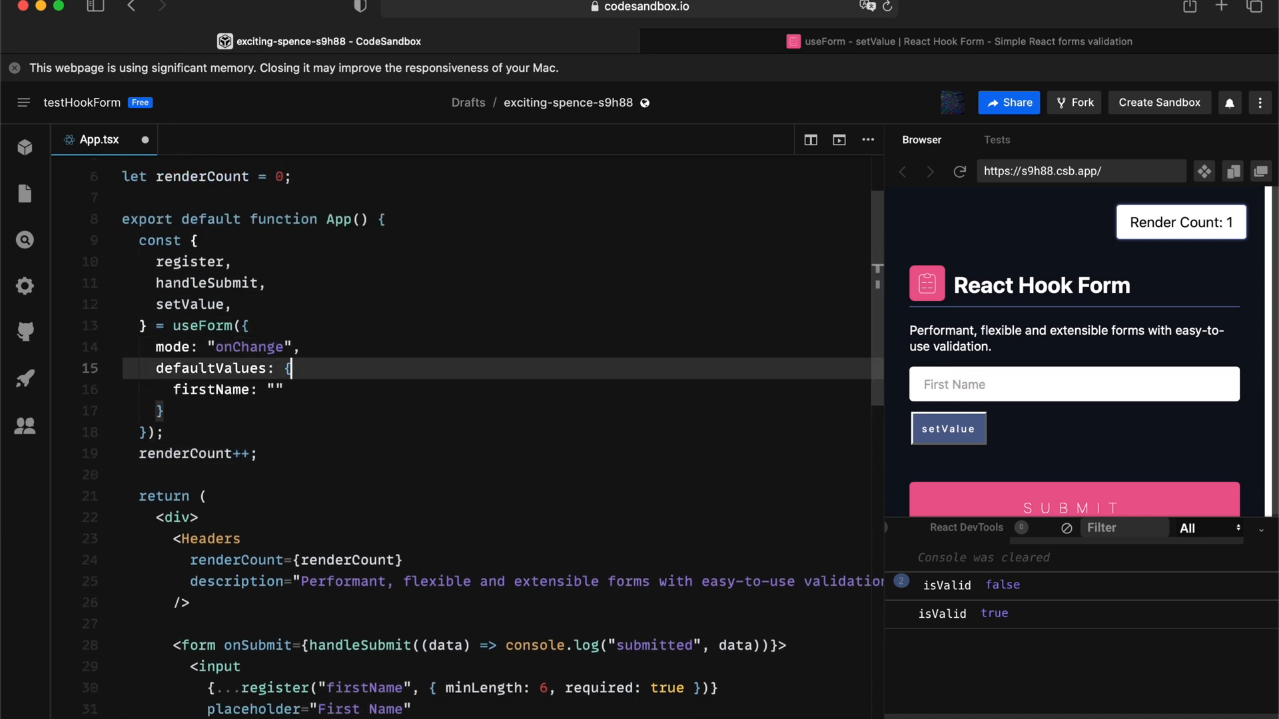
key(enter)
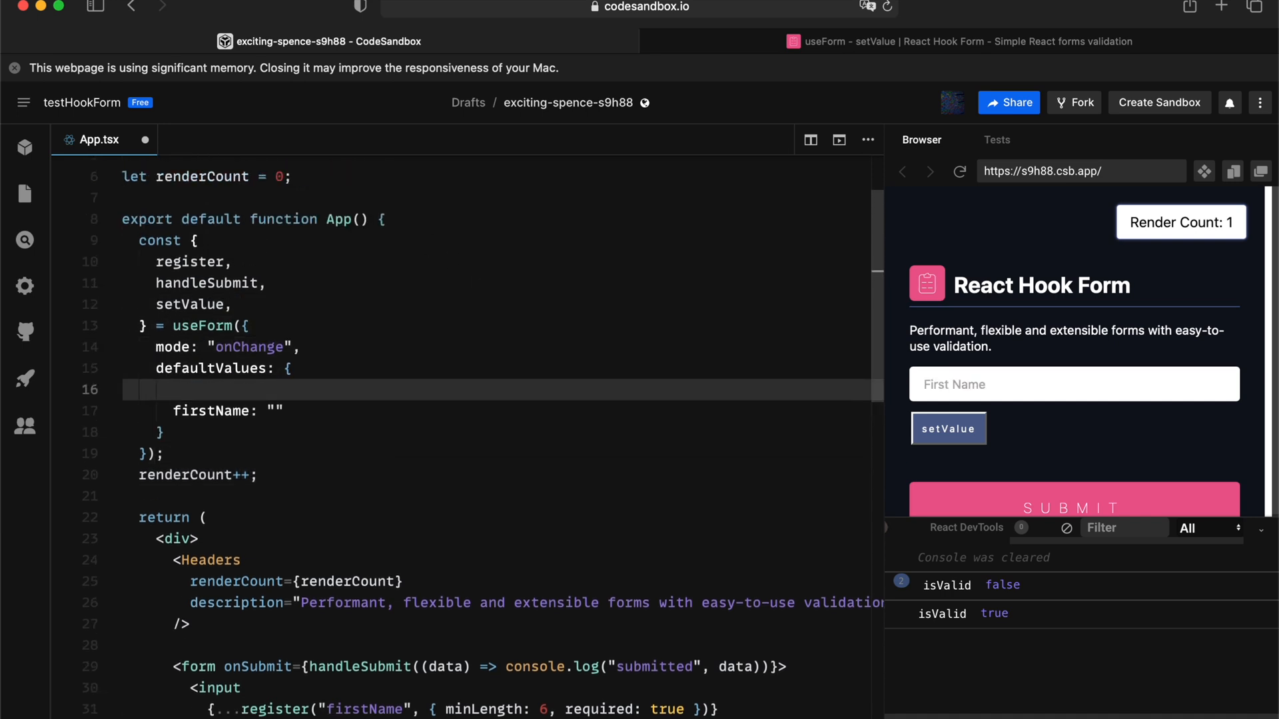
text(yourDetails: {)
text(lastName: "")
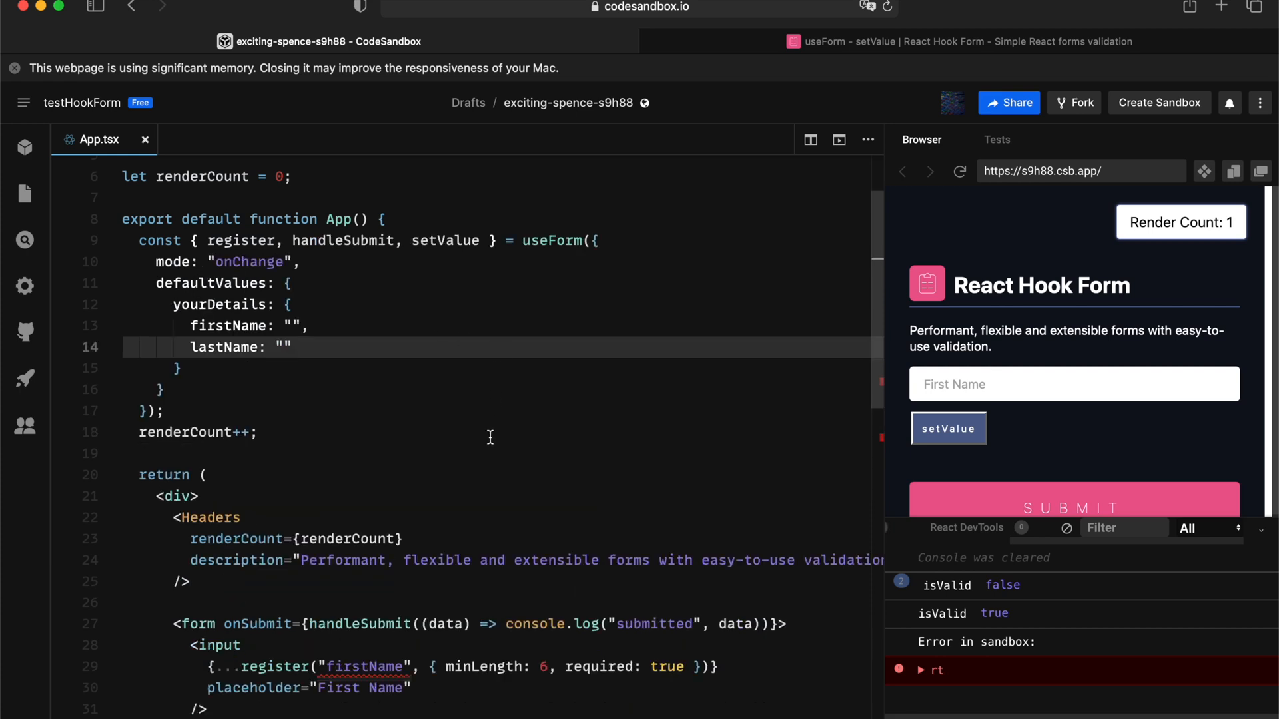
scroll(down, 3)
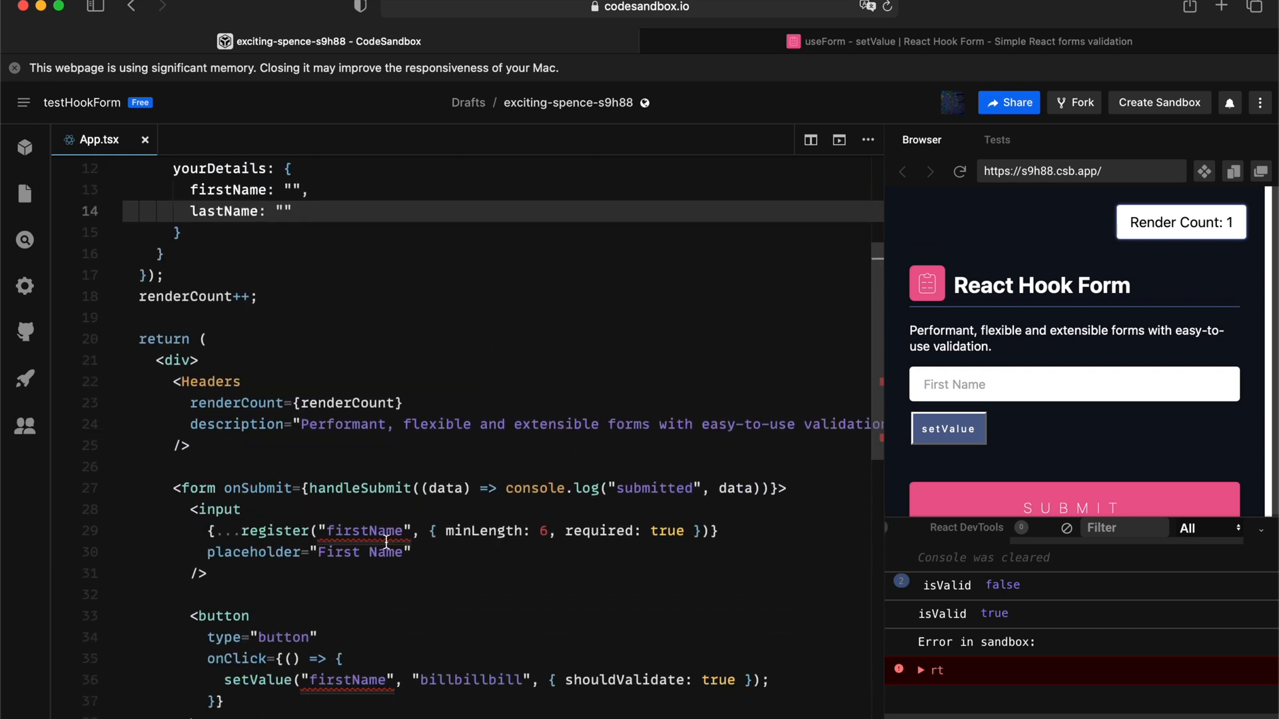
scroll(down, 3)
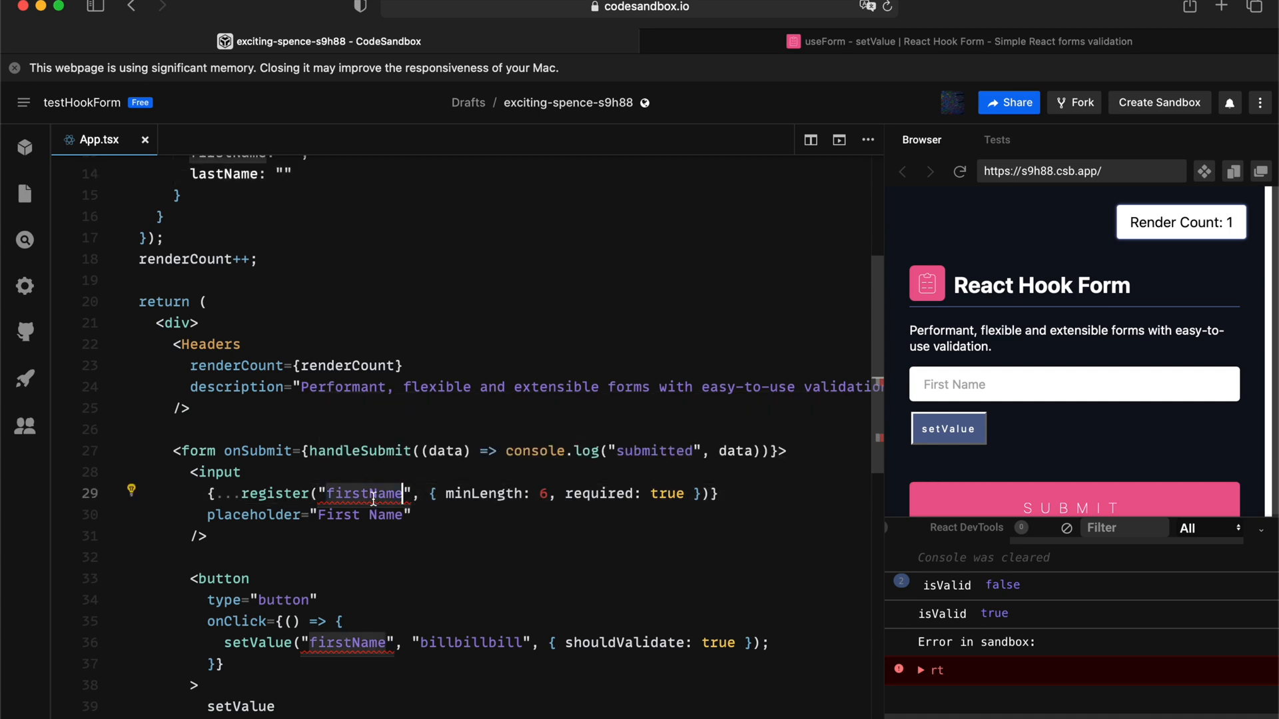
text(yourd)
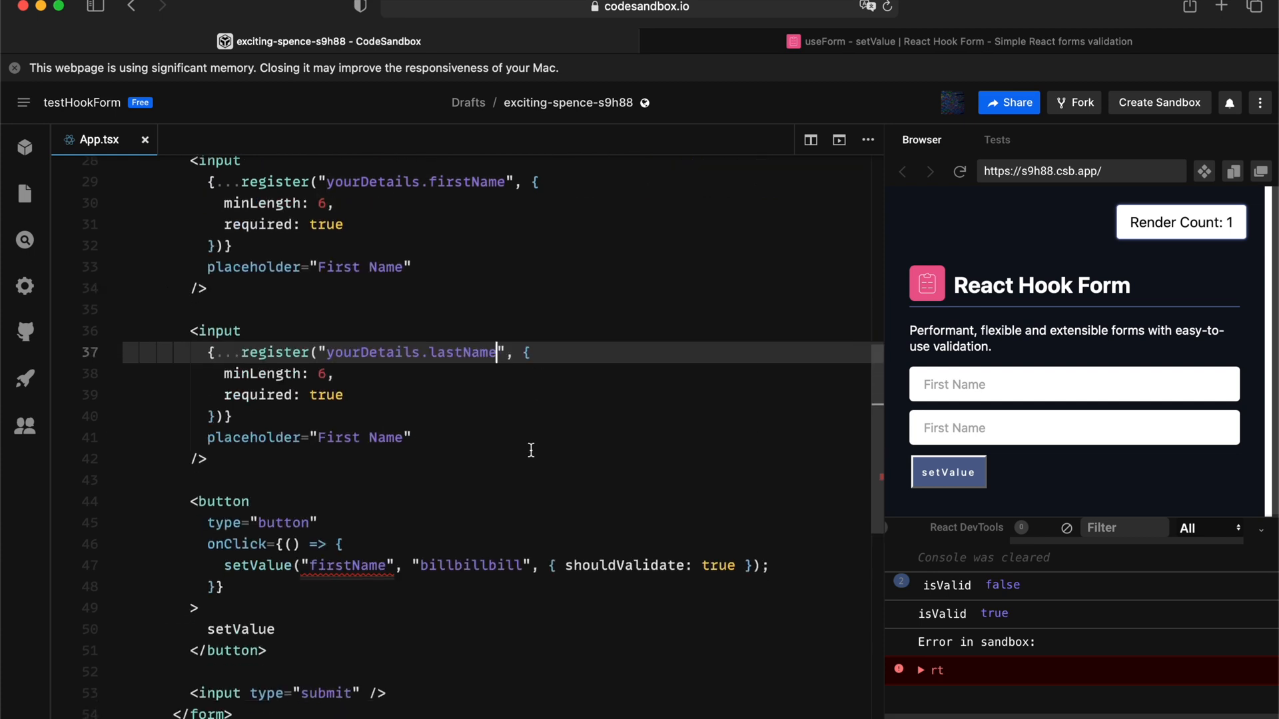
Step: Remove the minLength rules from both inputs and start setValue("yourDetails", { firstName ... })
key(Backspace)
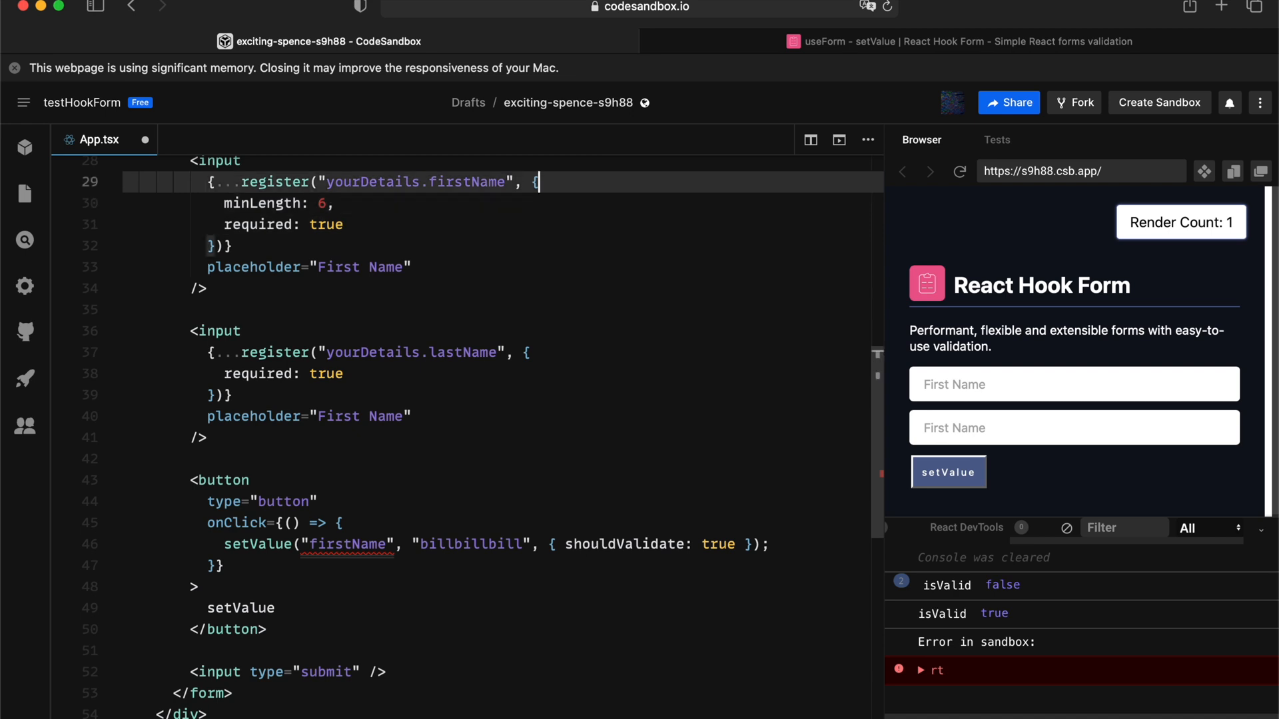
key(Backspace)
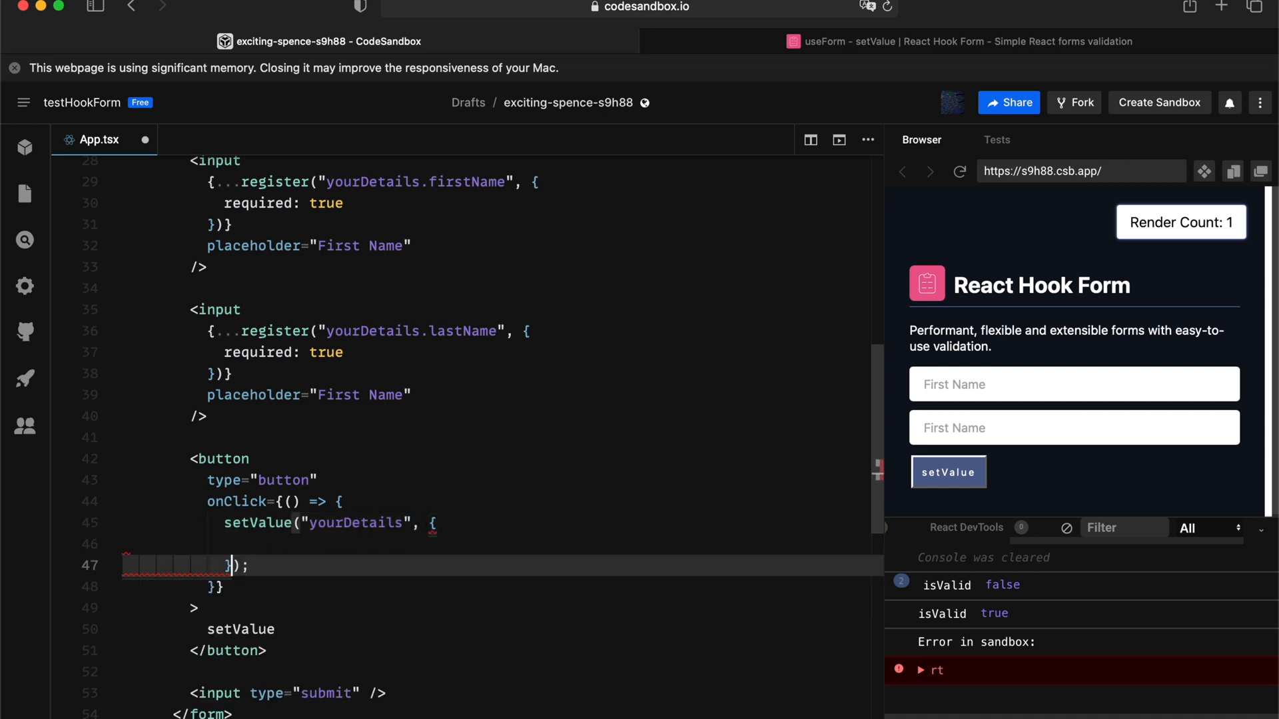
text(fris)
text(lastName: "luo")
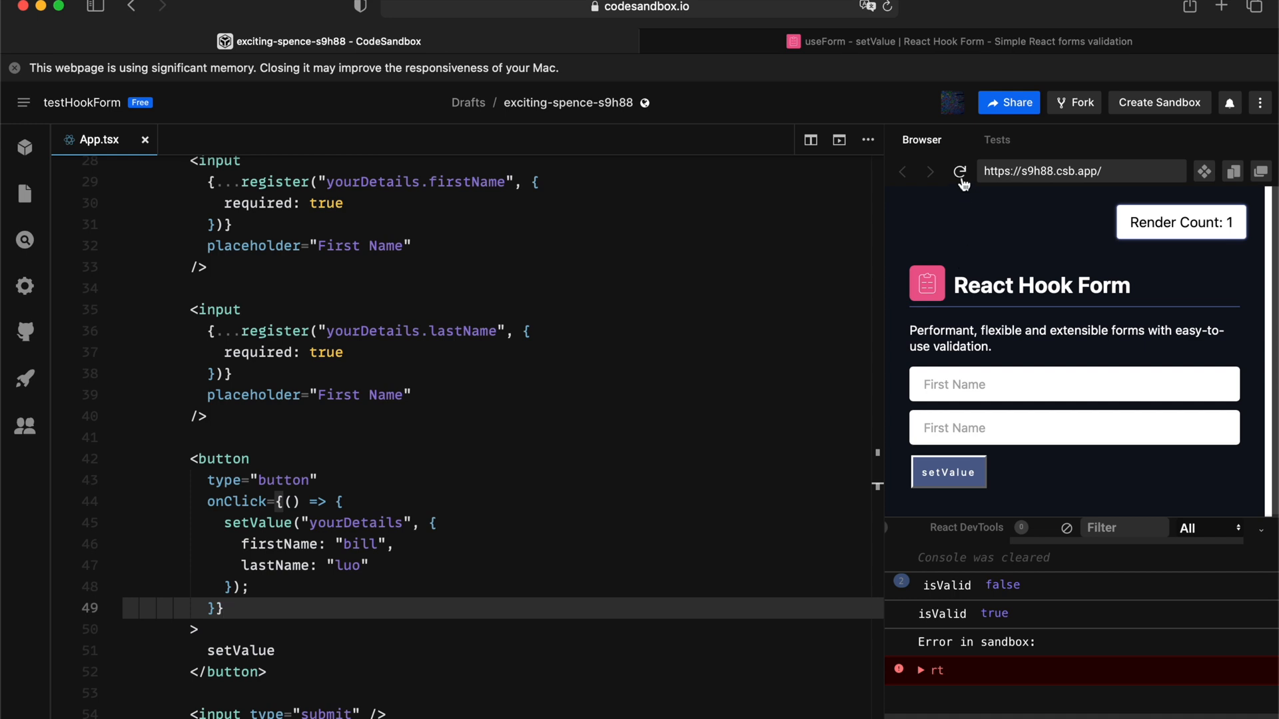
Step: Reload the preview and run setValue so the nested fields show bill and luo
click(959, 171)
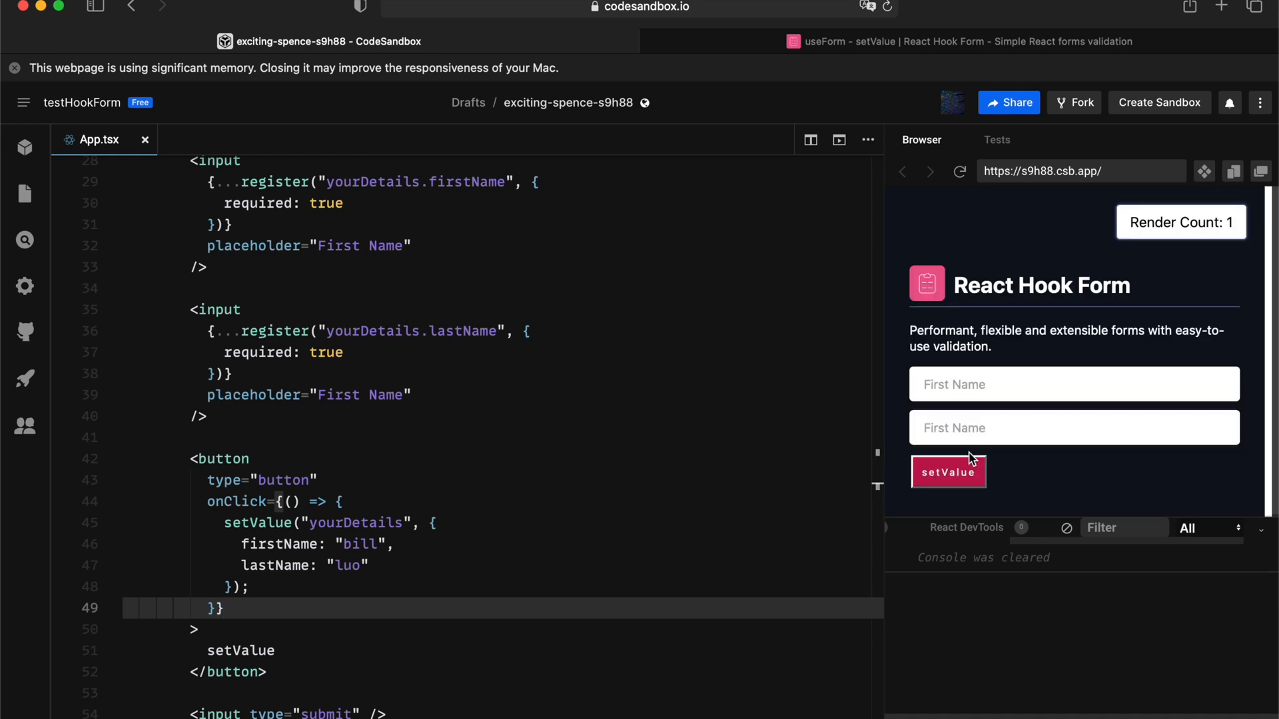
click(947, 472)
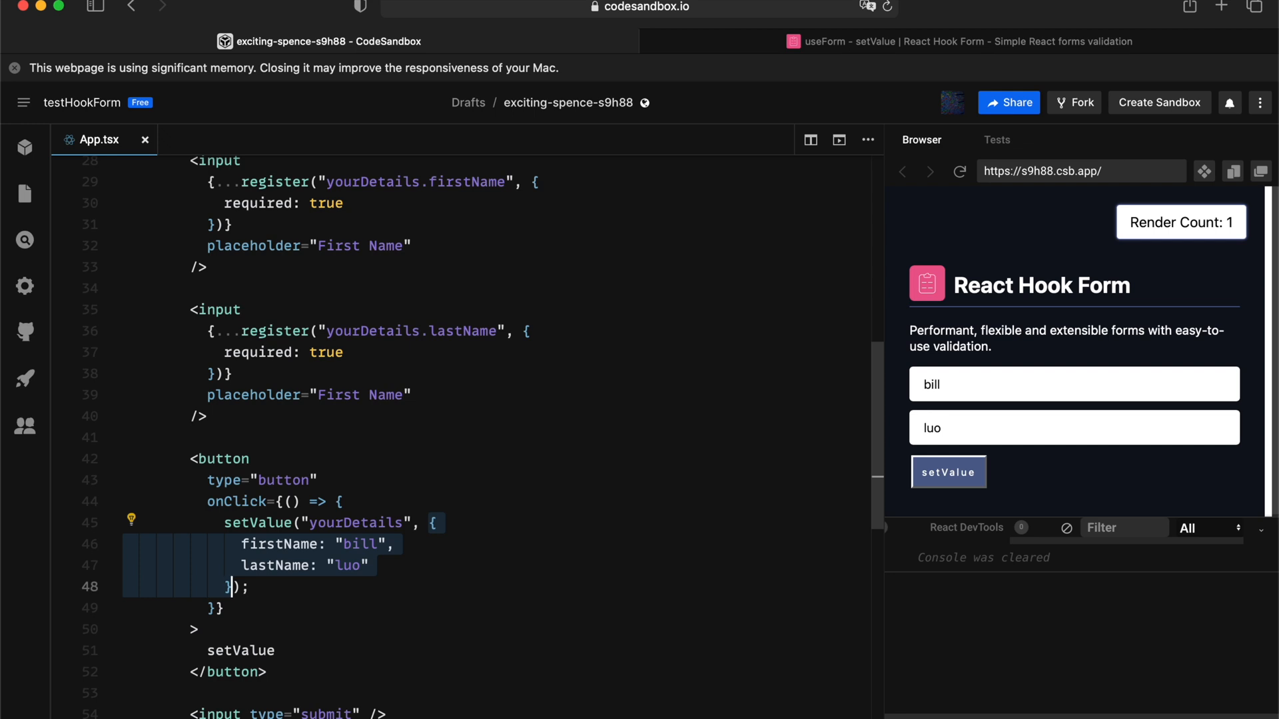
click(343, 502)
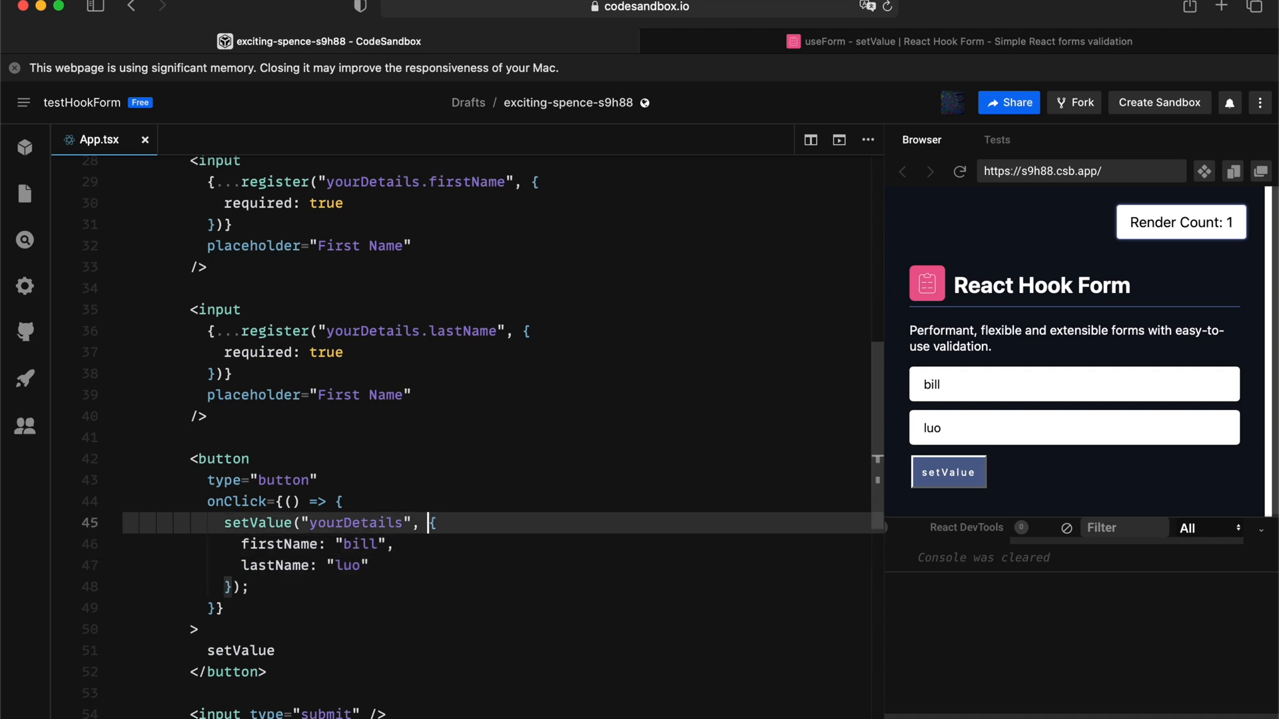
Step: Split into setValue("yourDetails.firstName", "bill") and setValue("yourDetails.lastName", "luo"), then run it in the preview
text(.firstName)
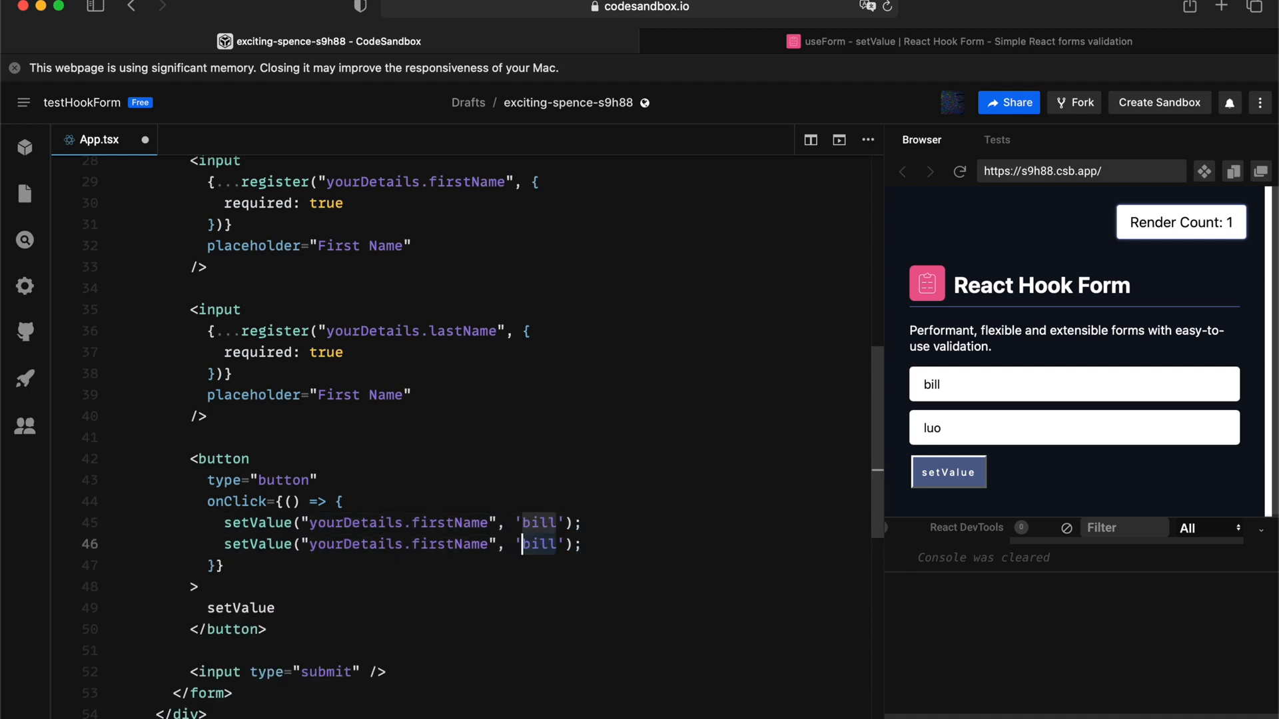
text(luo")
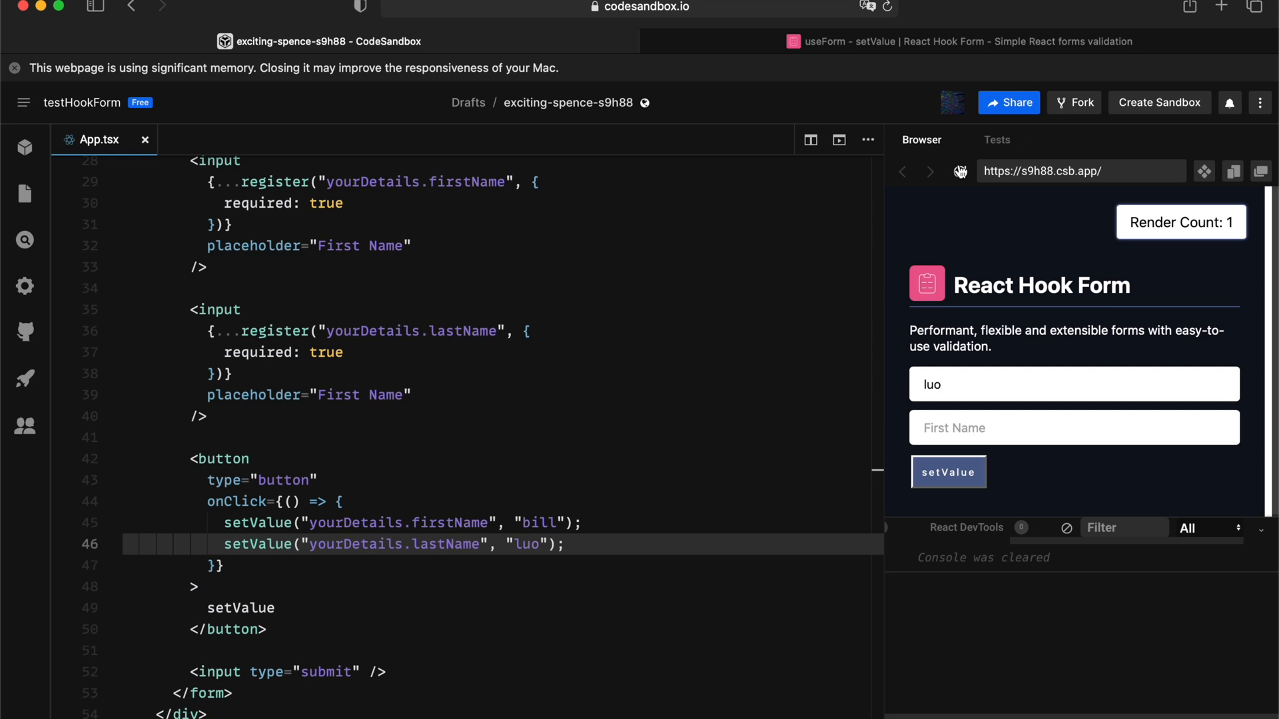
click(947, 471)
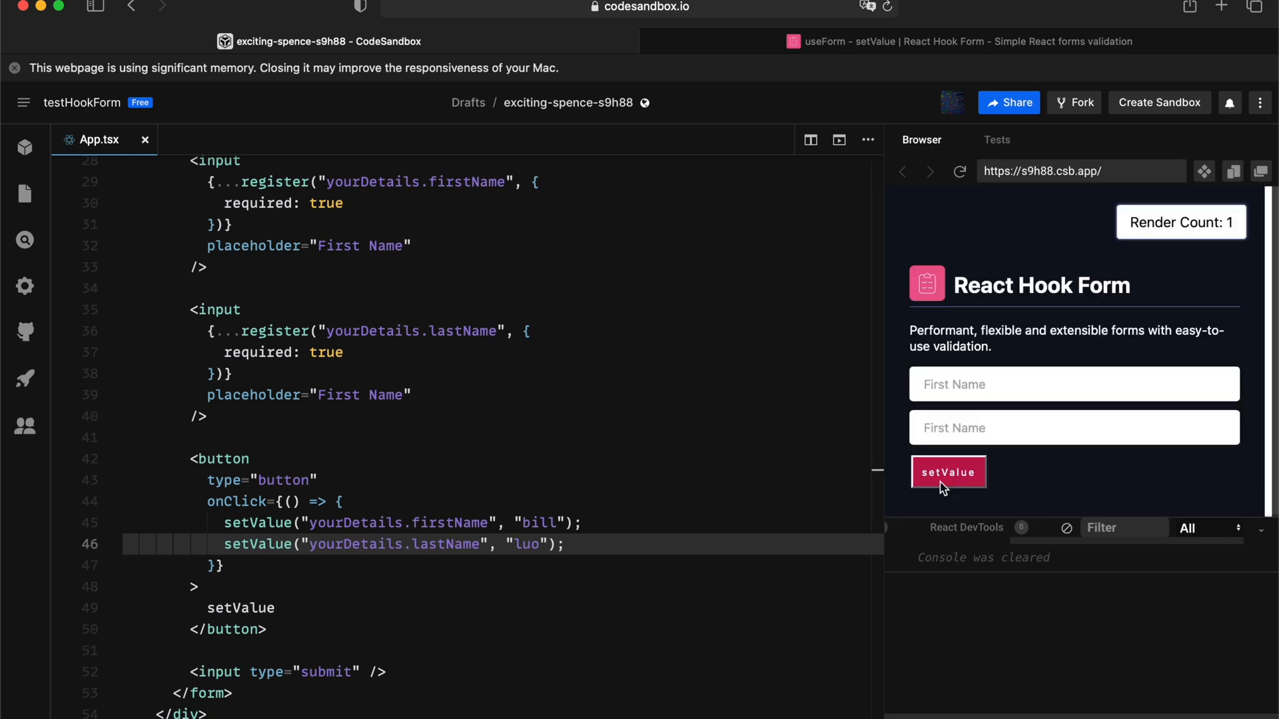
click(947, 471)
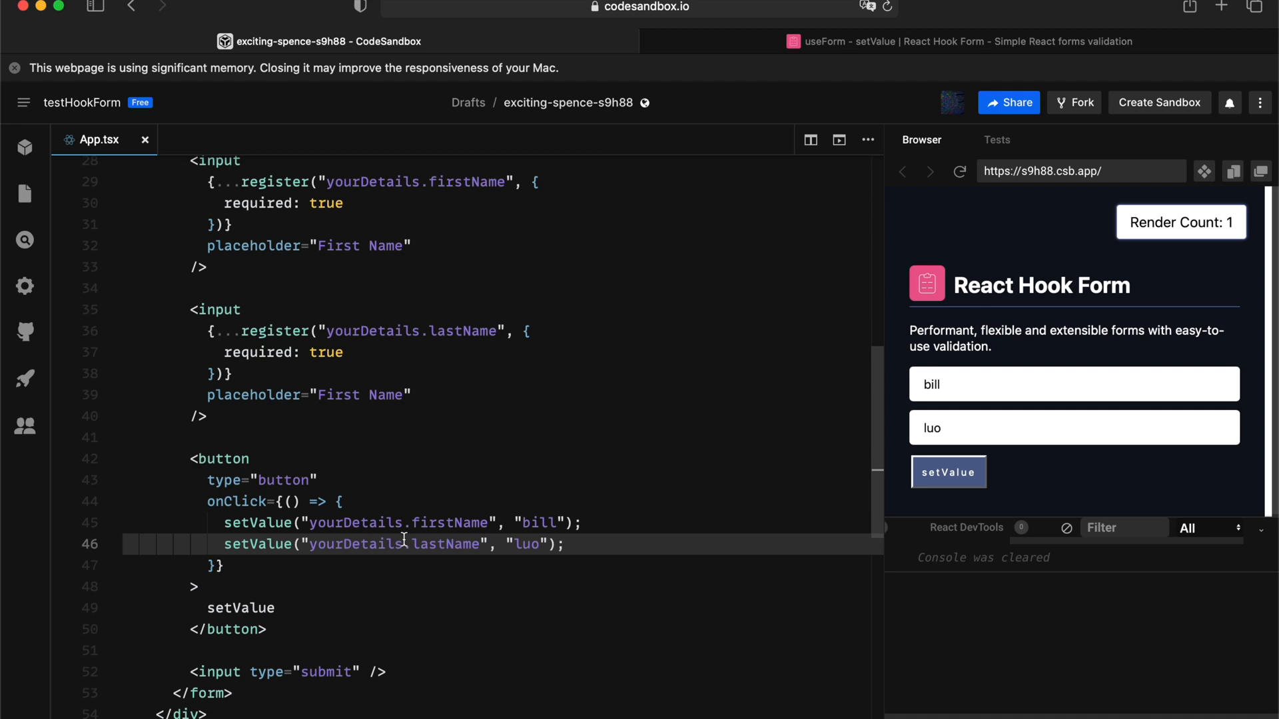
Step: Review the console output below the preview after the two-call setValue run
click(565, 544)
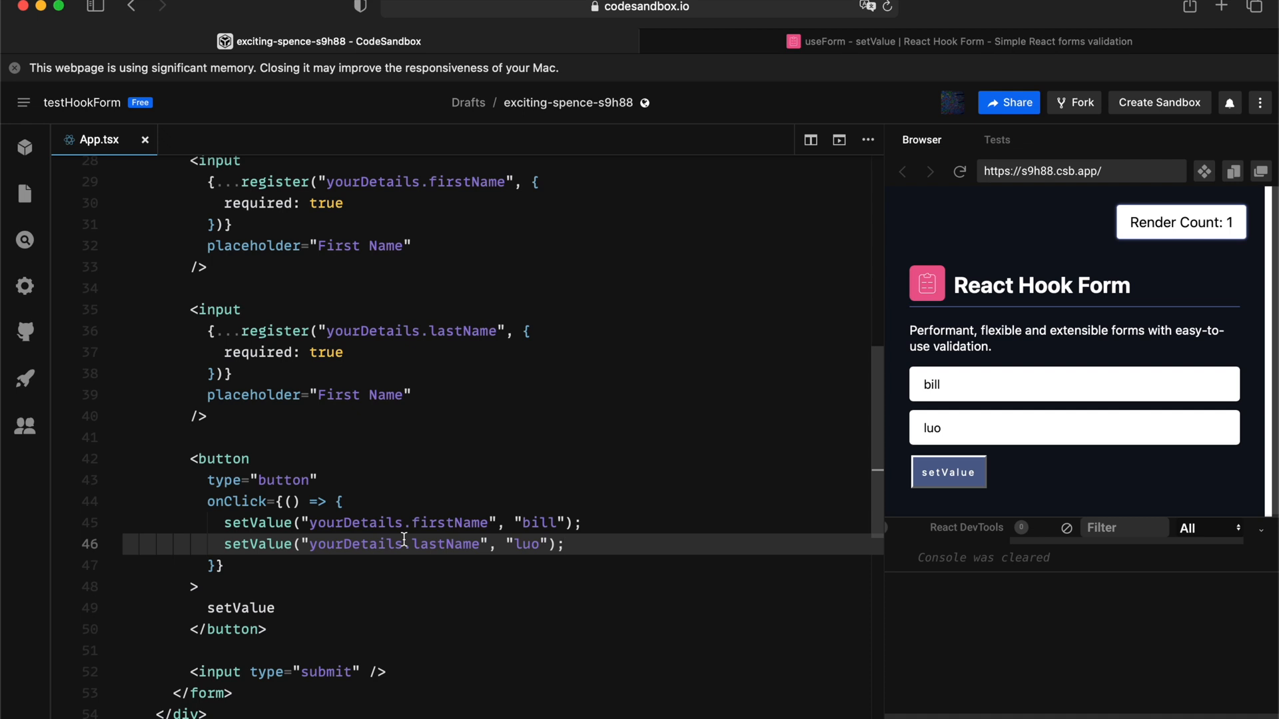
click(565, 543)
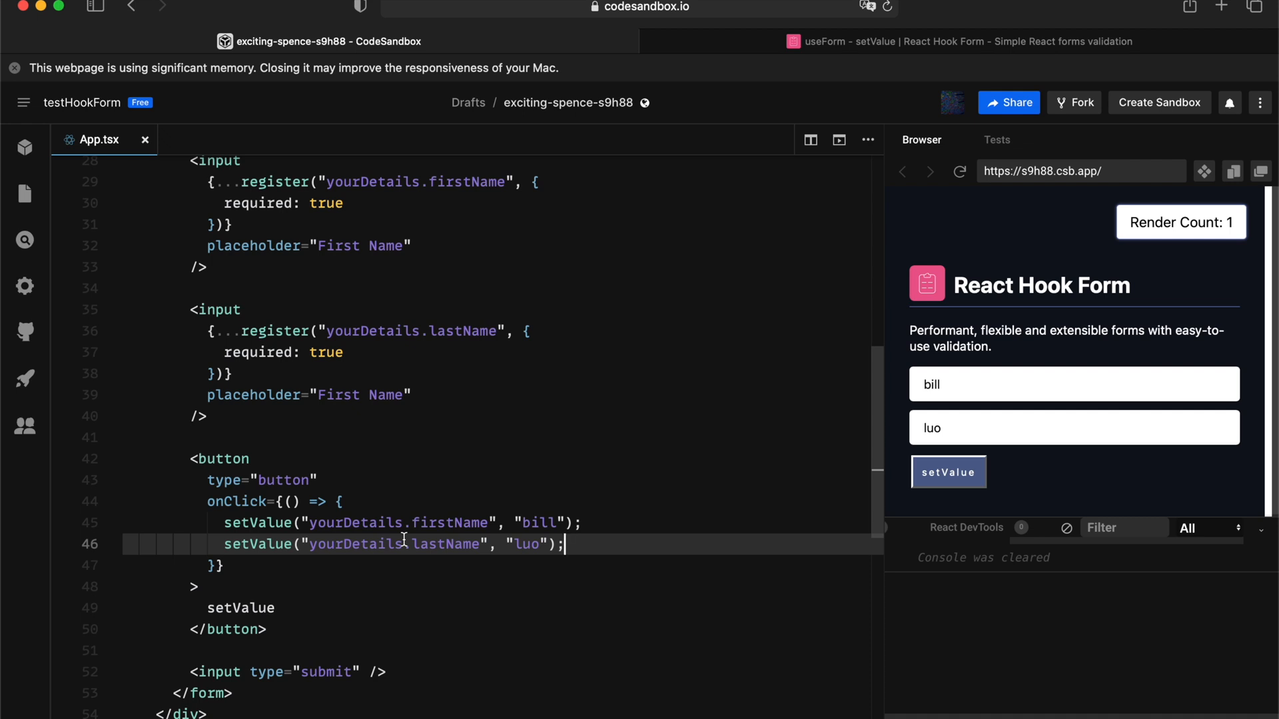
scroll(up, 3)
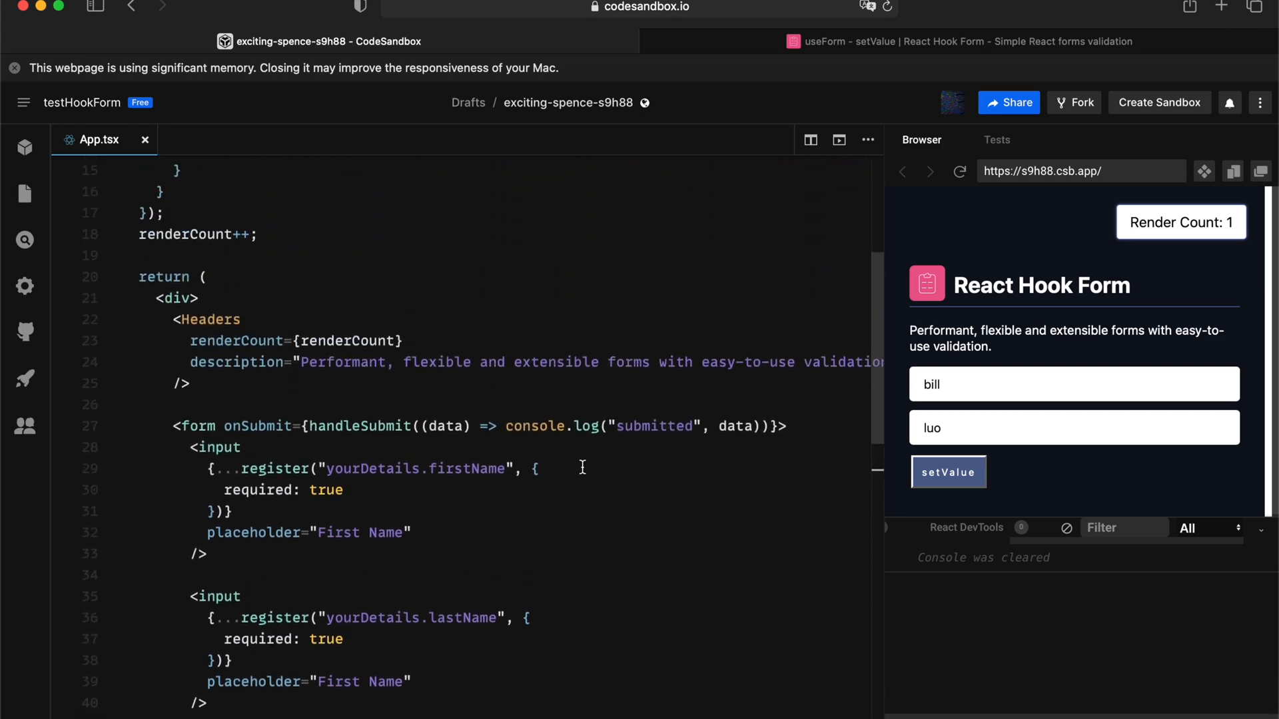
Step: Show the setValue docs page scrolled past Rules to the Props table (name, value, shouldValidate, shouldDirty, shouldTouch)
click(962, 41)
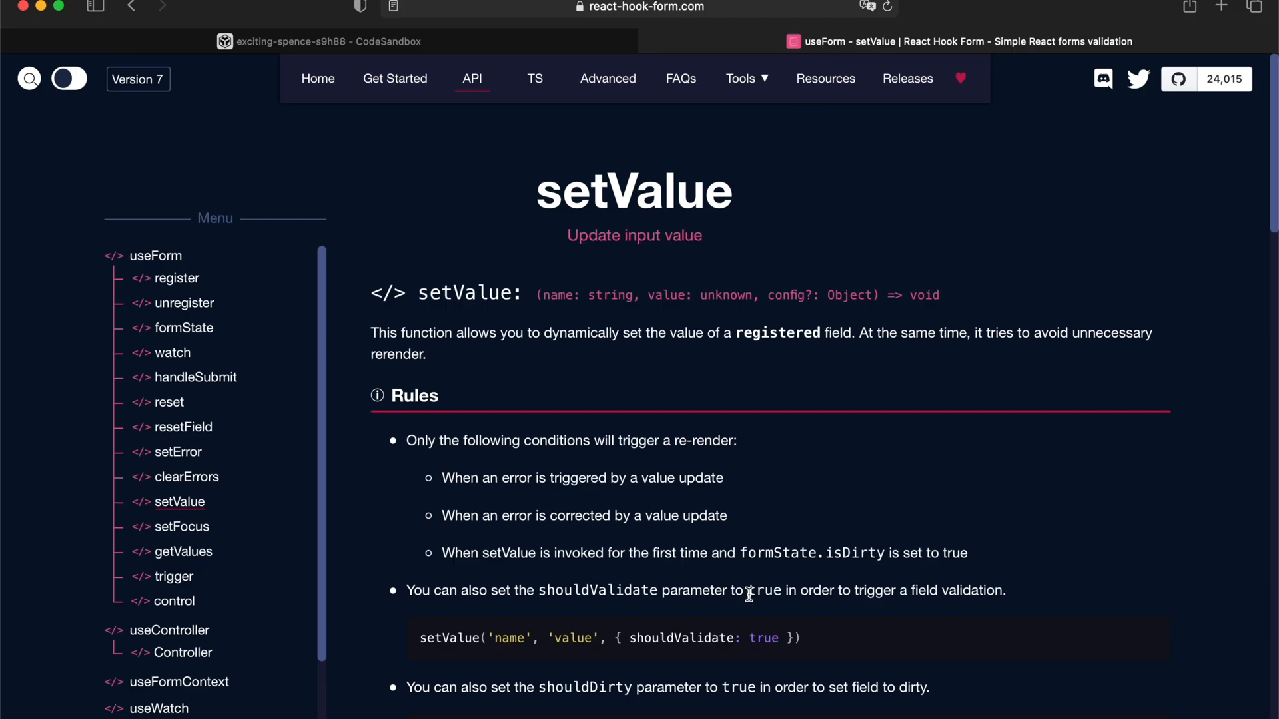
scroll(down, 3)
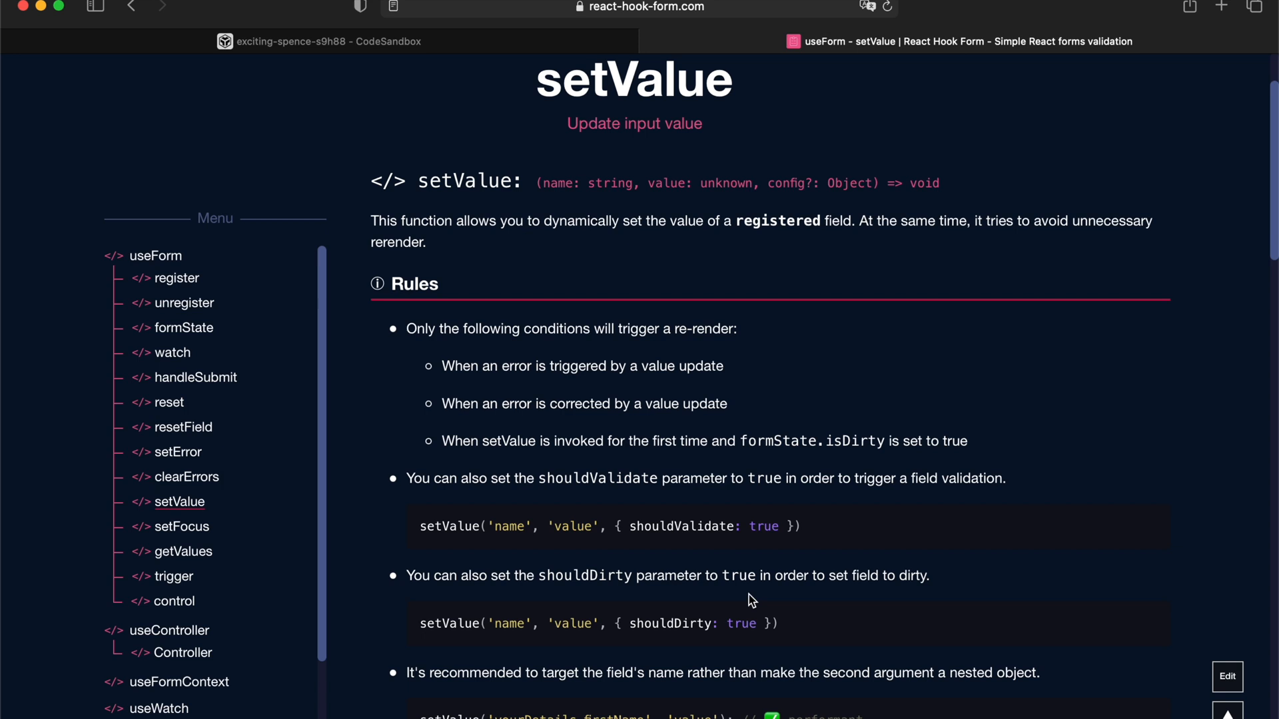
scroll(down, 3)
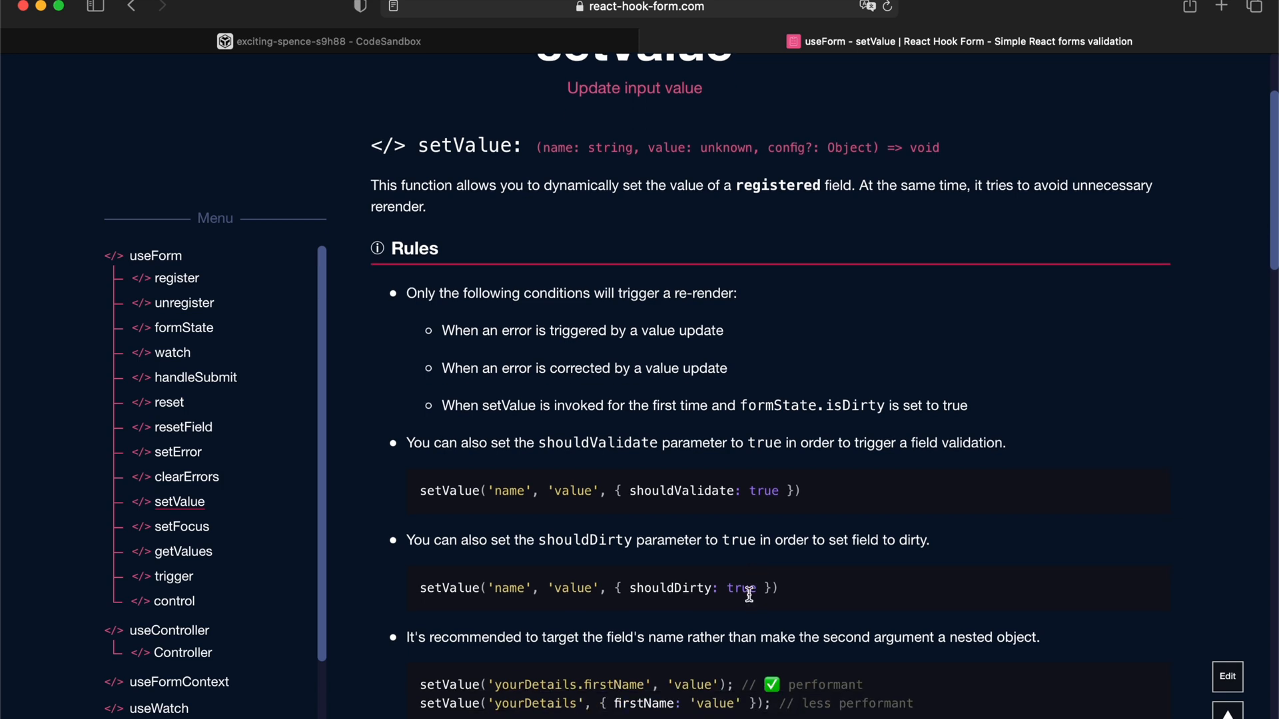
scroll(down, 3)
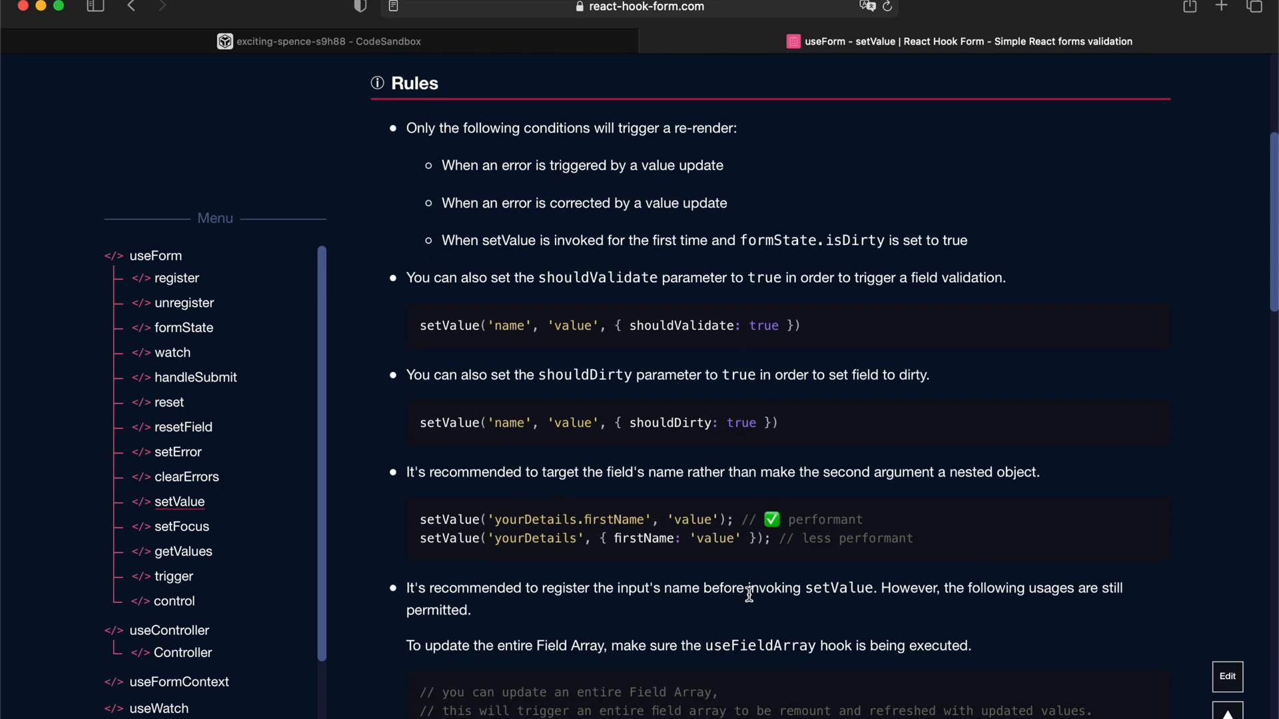
scroll(down, 3)
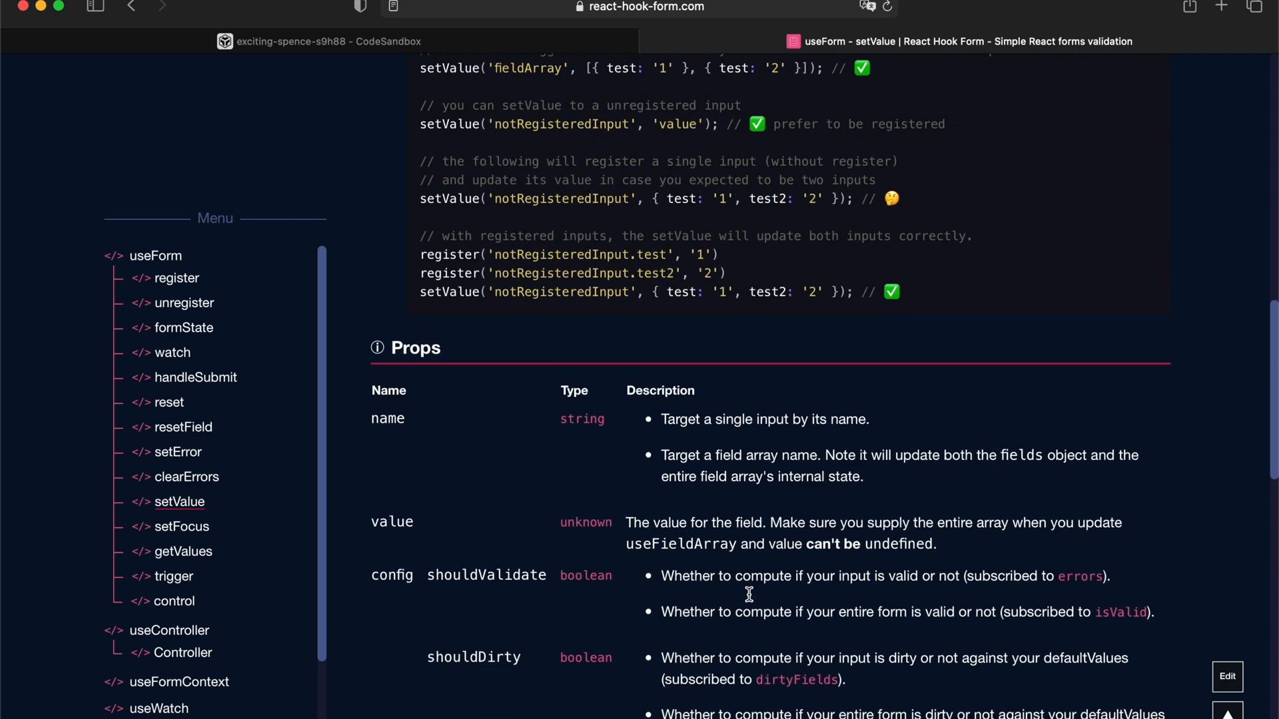
scroll(down, 3)
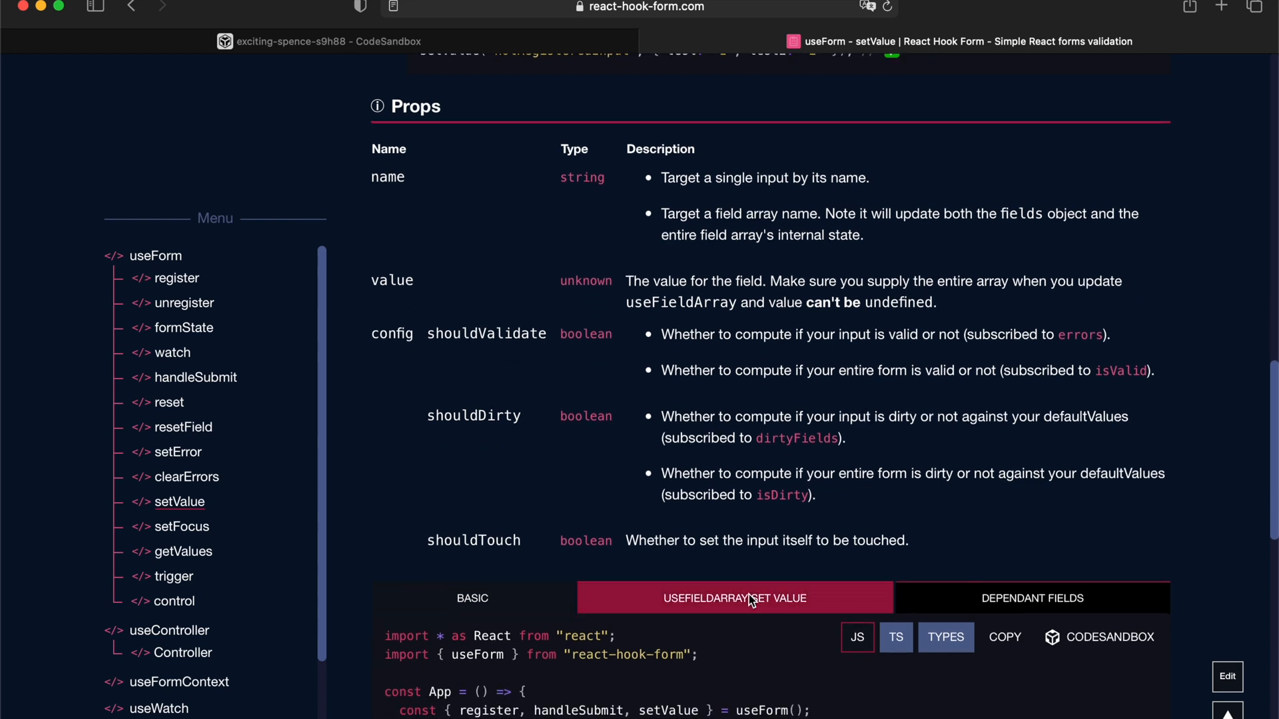
mouse_move(776, 600)
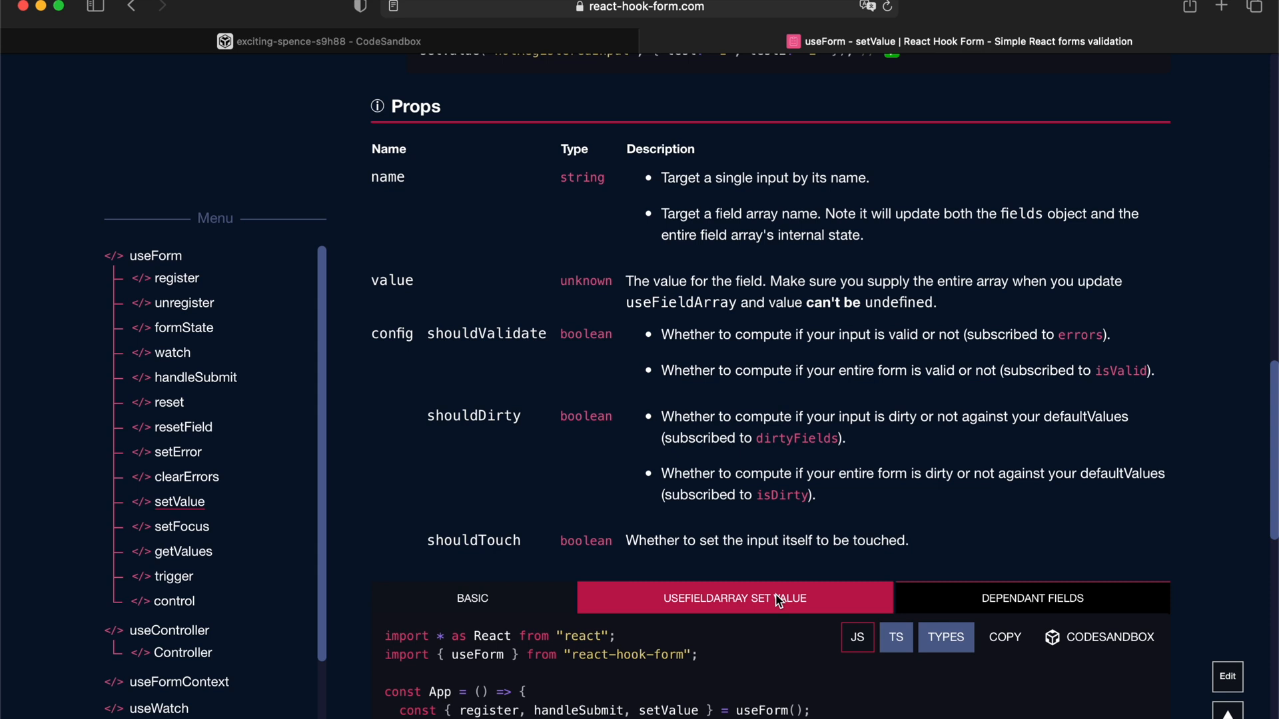